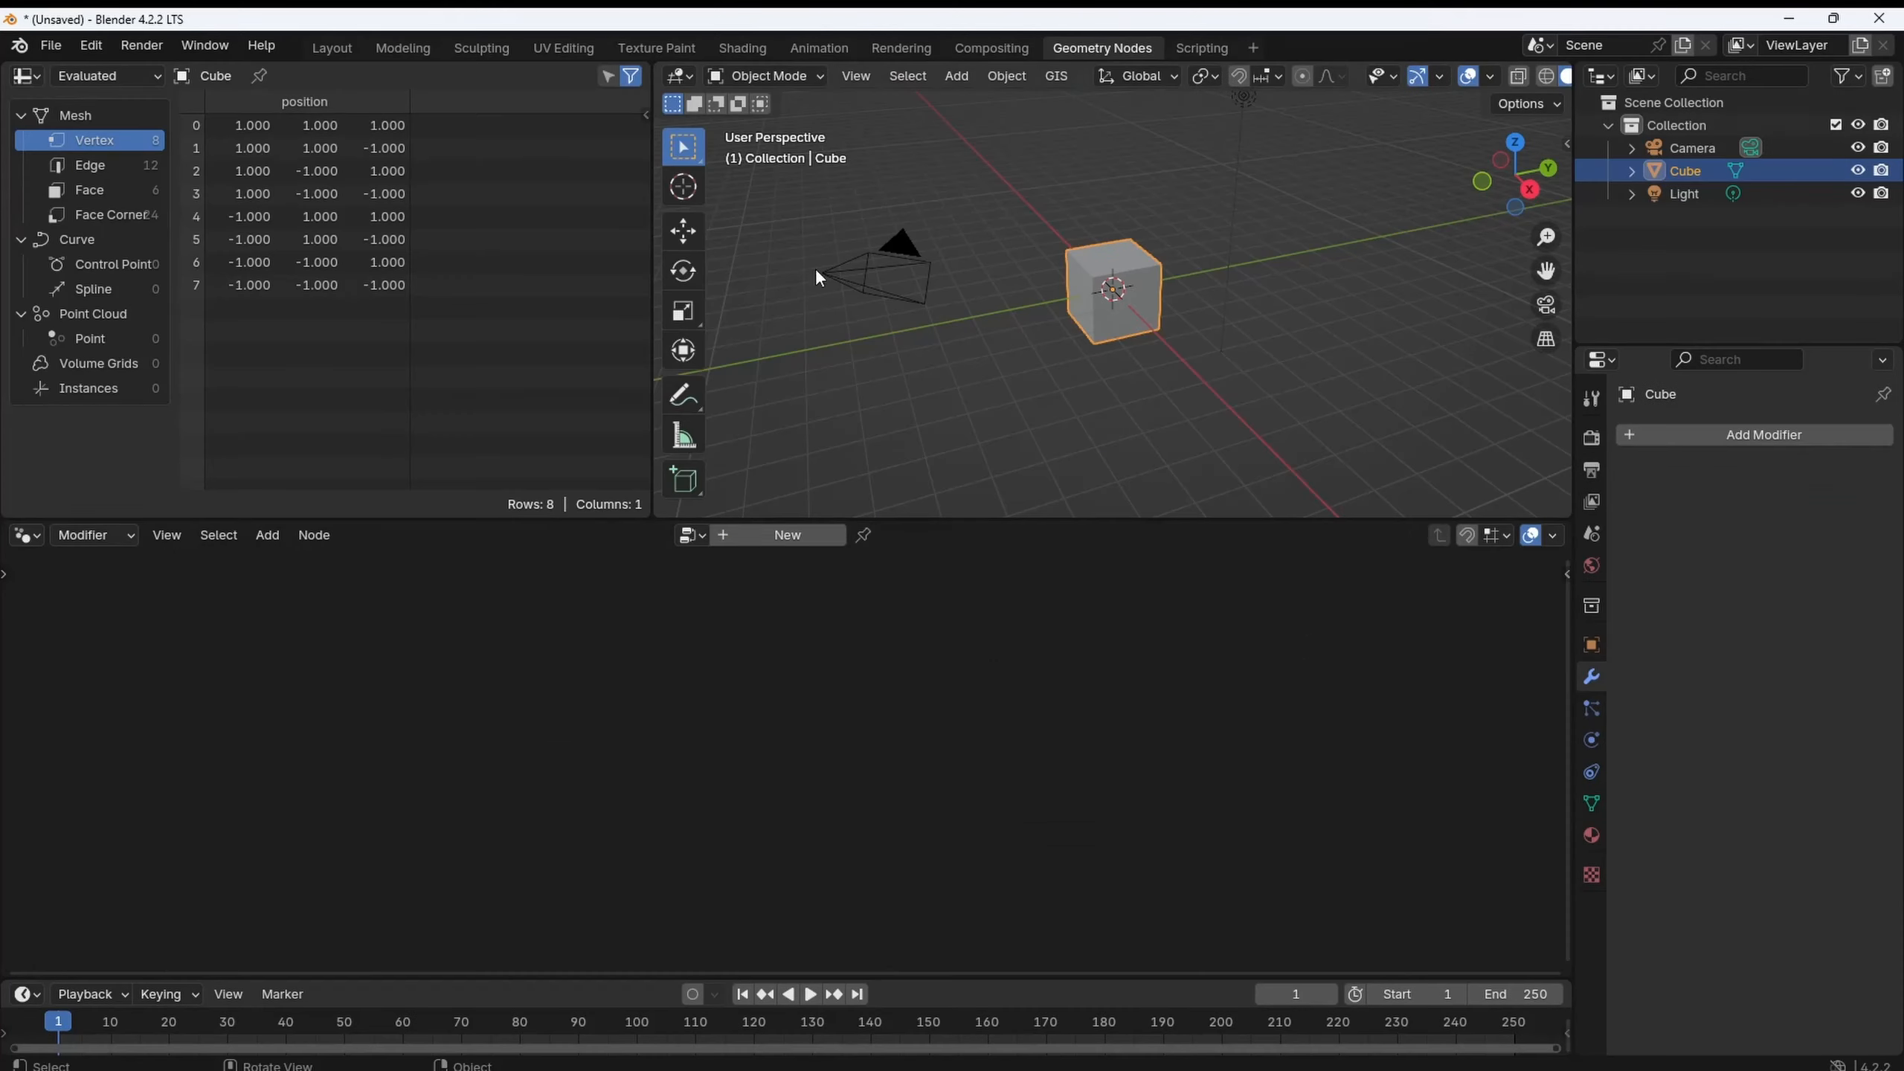
Add a Geometry Nodes modifier with a 1024×1024 vertex grid feeding a Mesh to Points node.
click(785, 534)
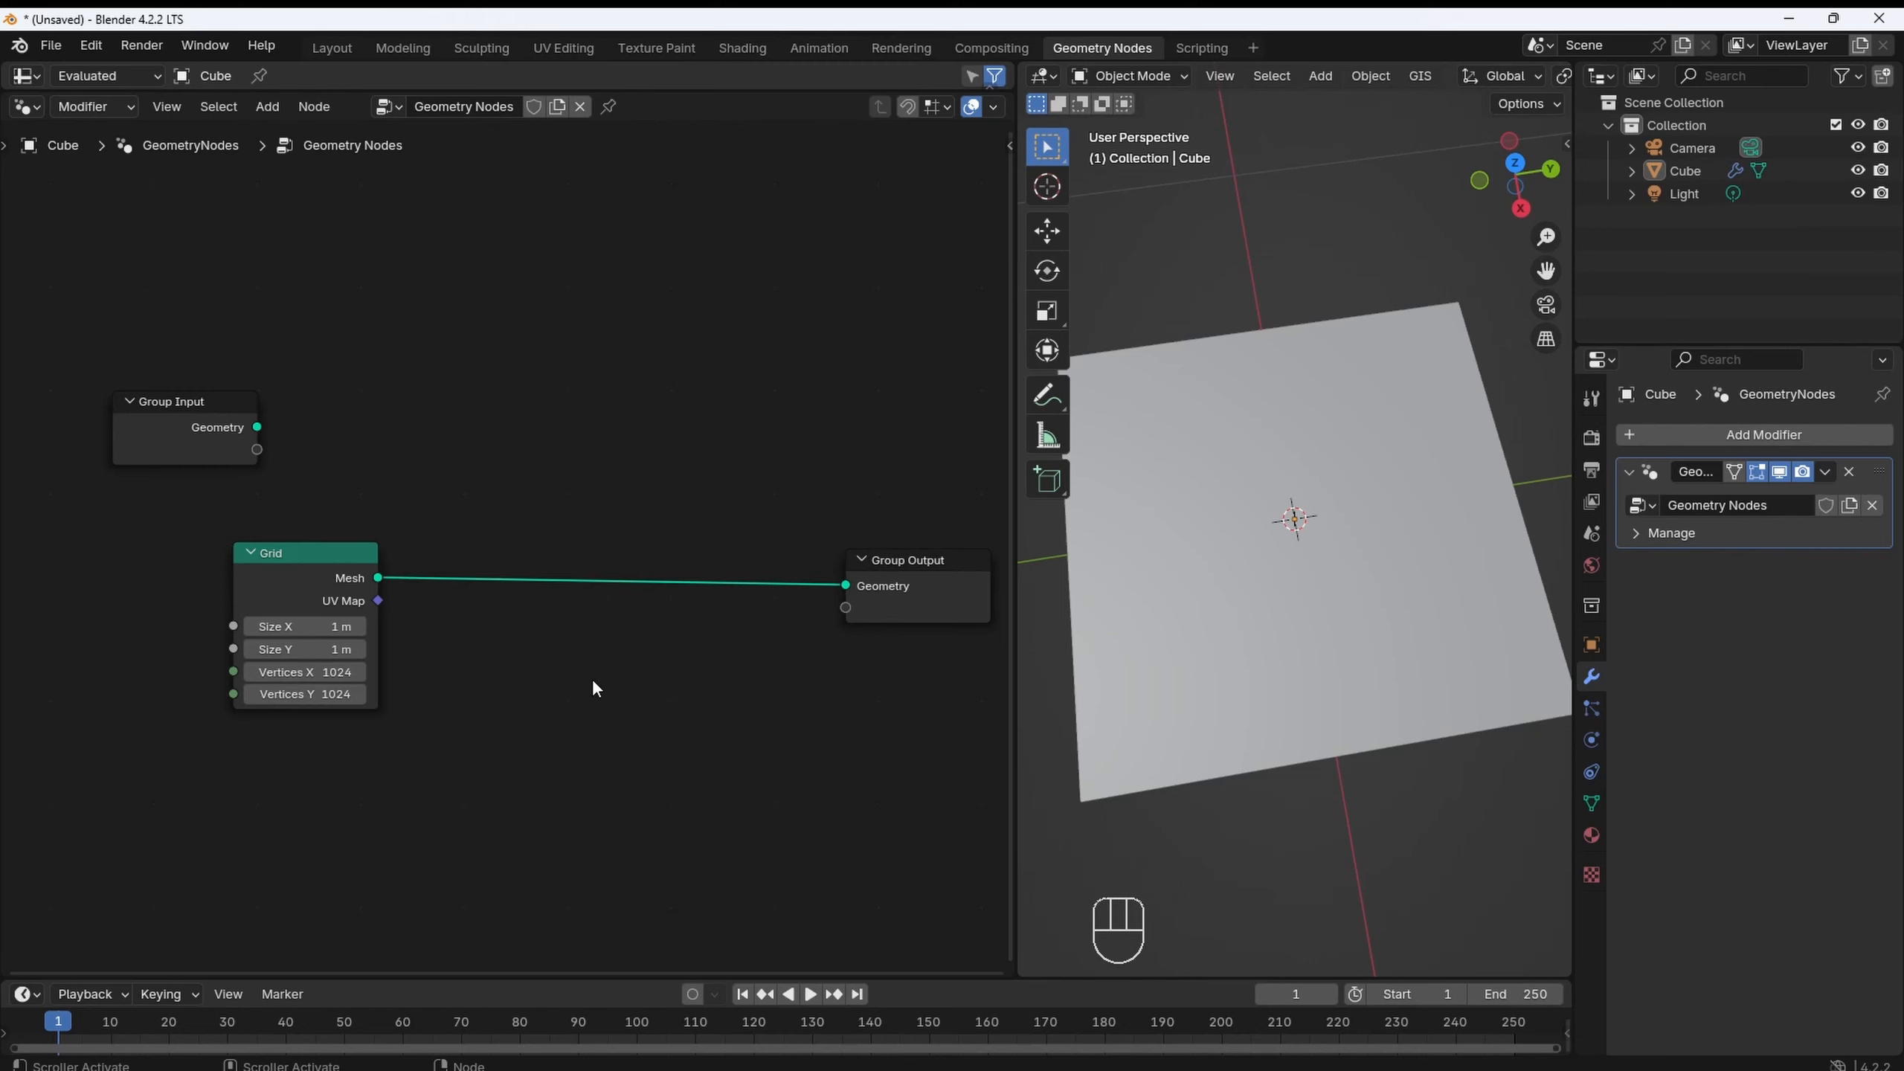
text(mesh to)
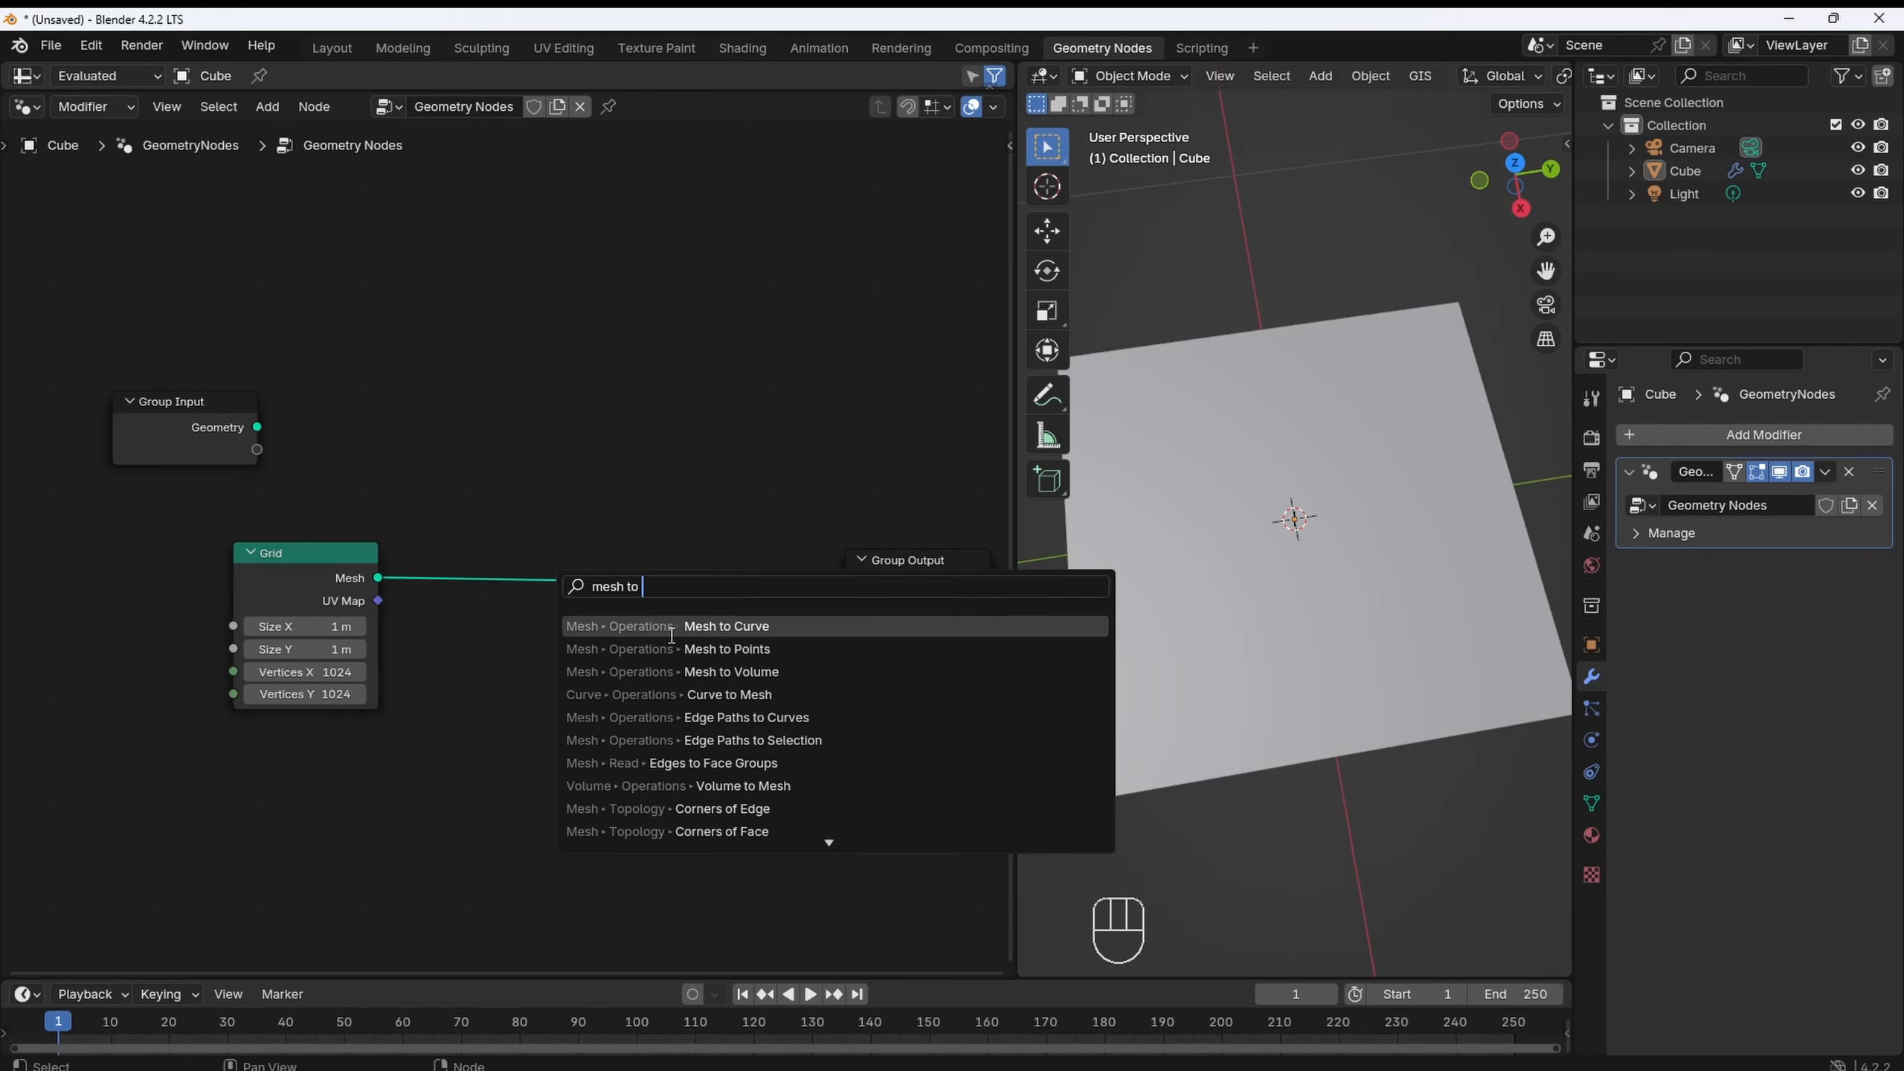
click(726, 649)
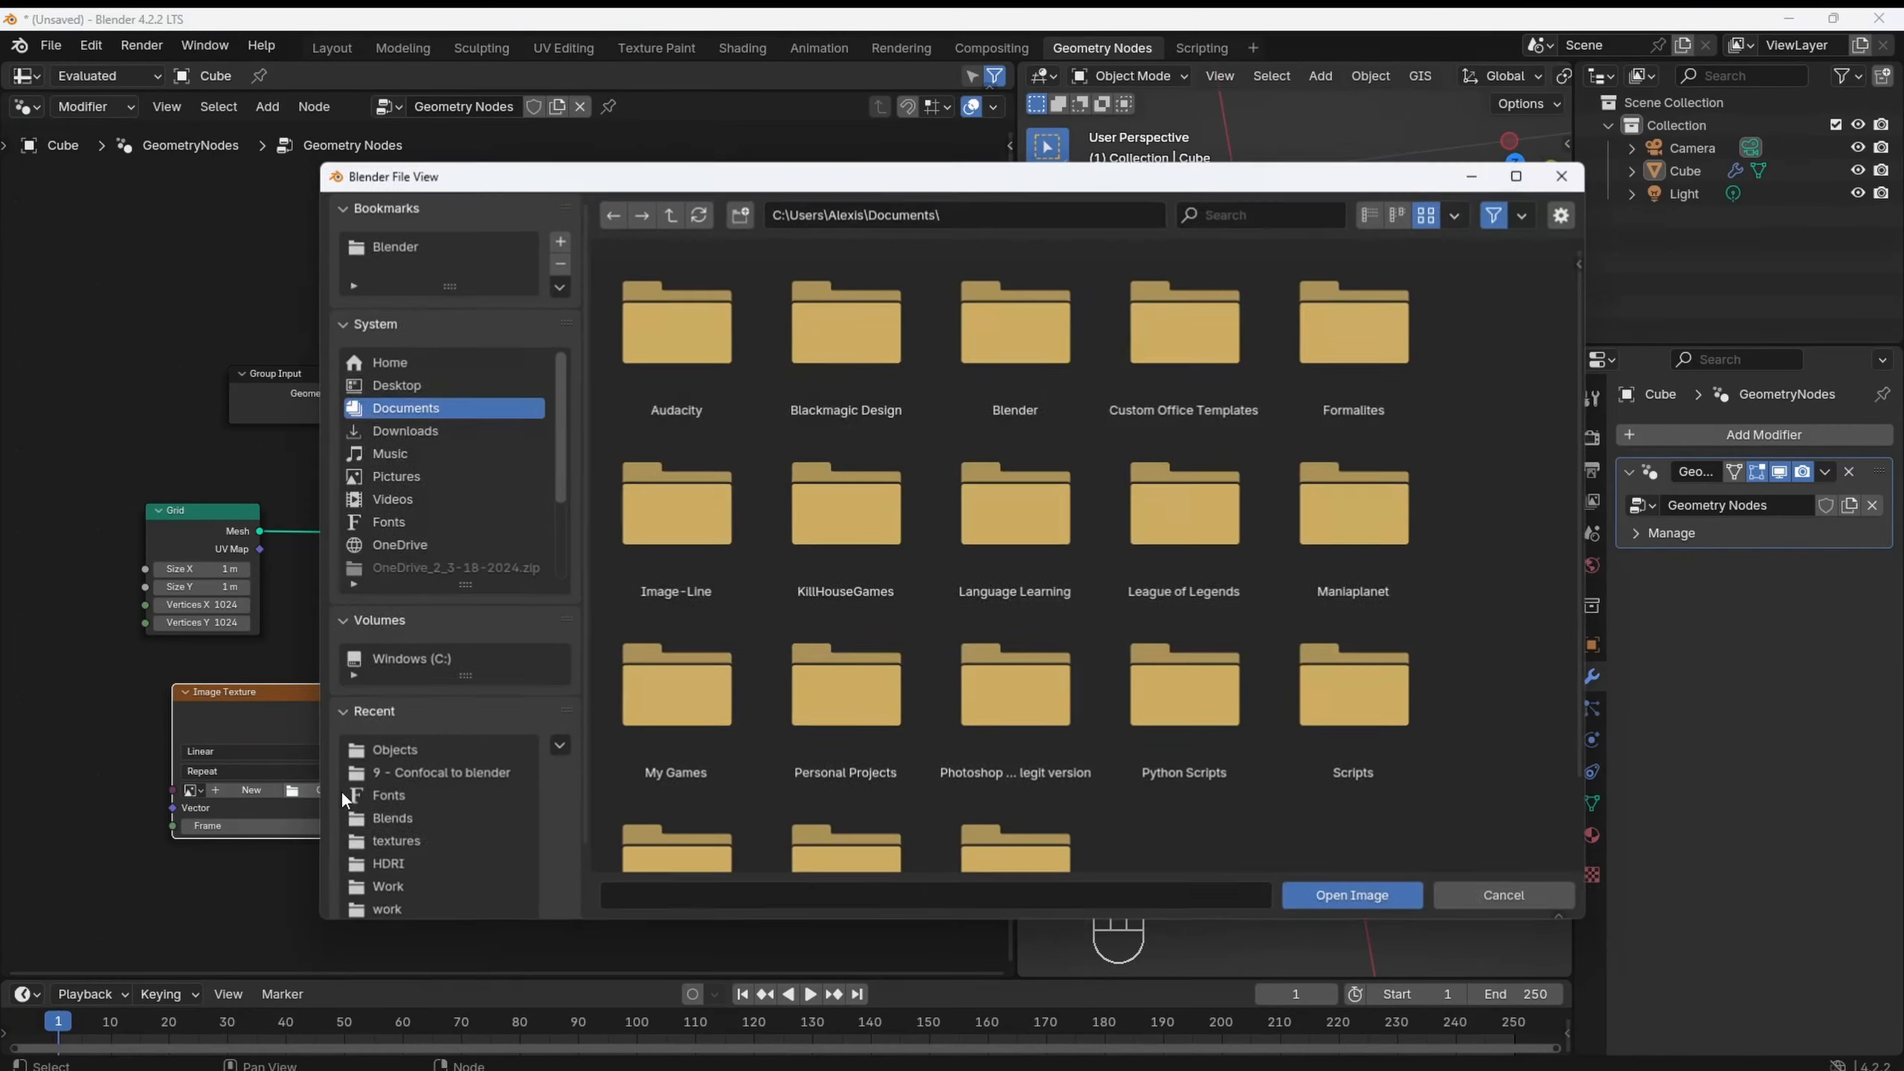
Load channel_1.mp4 into an Image Texture and delete points with a Less Than 0.1 Compare.
click(1349, 895)
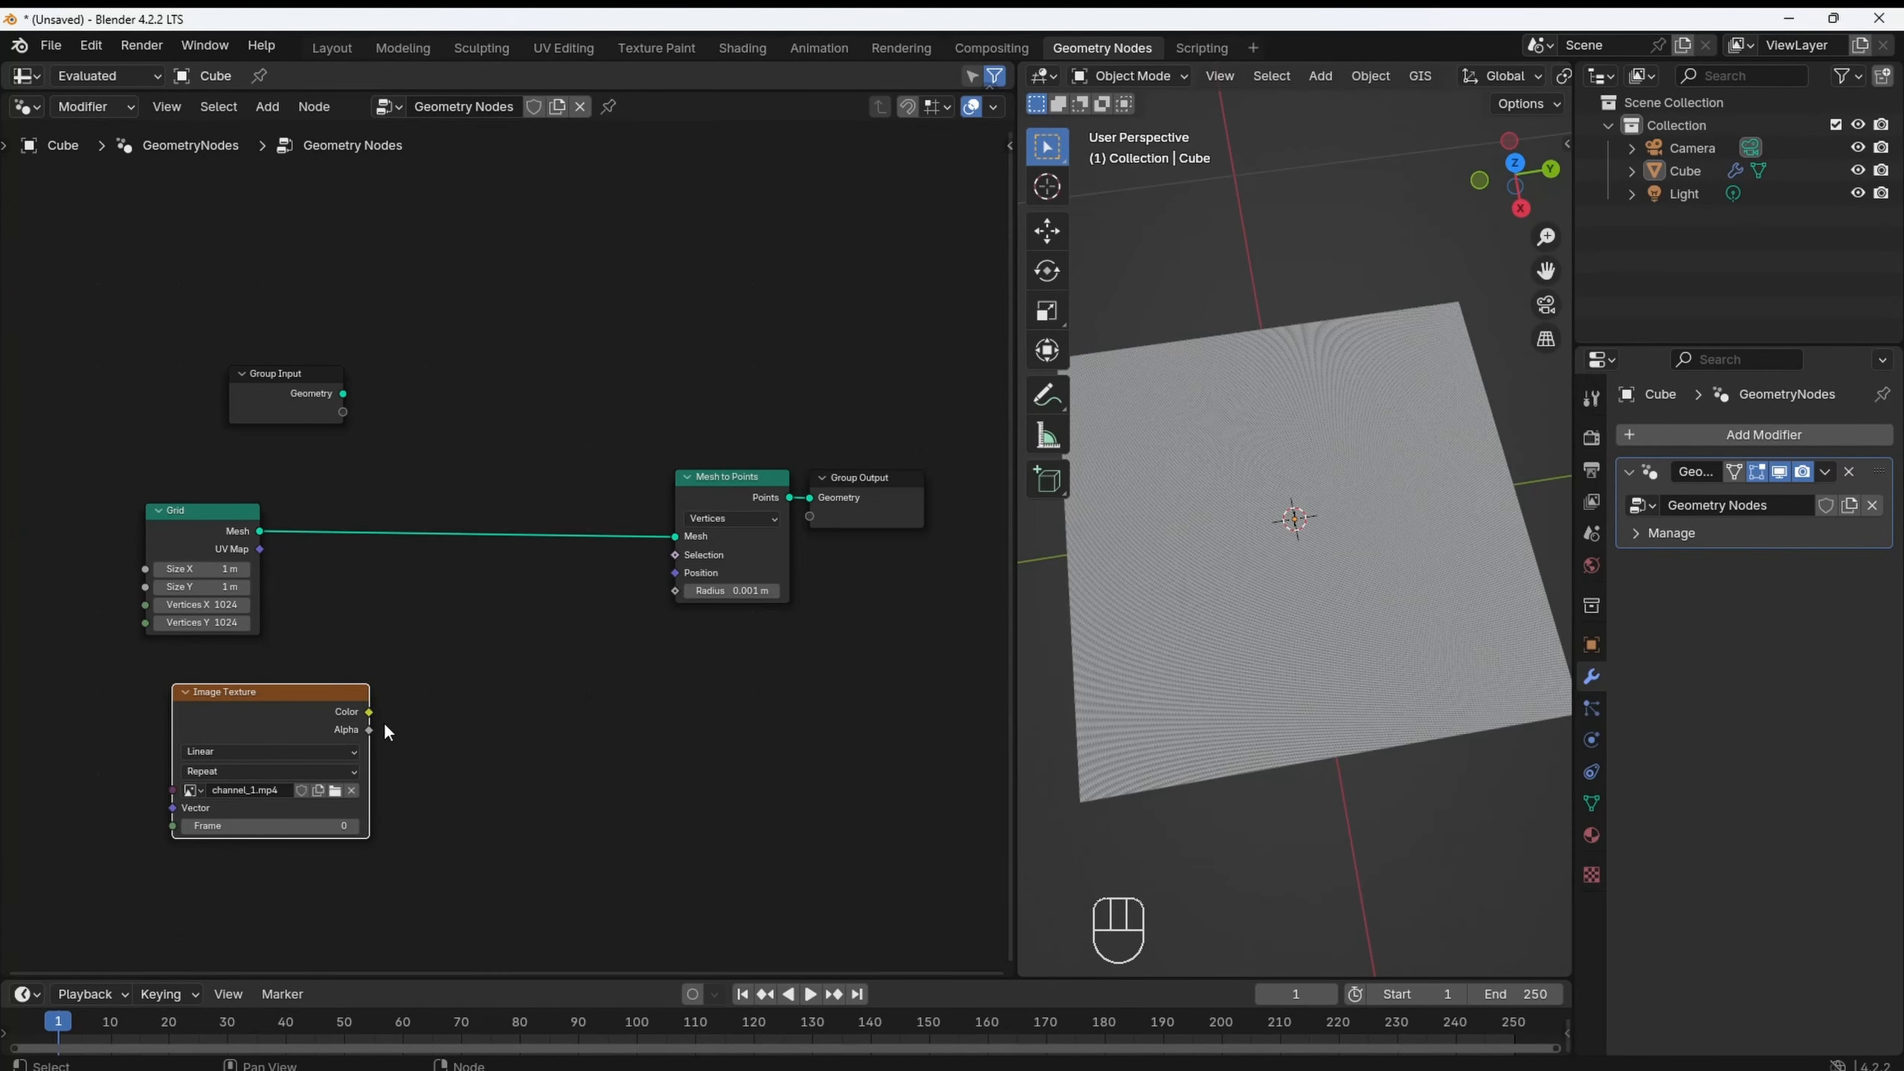
click(267, 106)
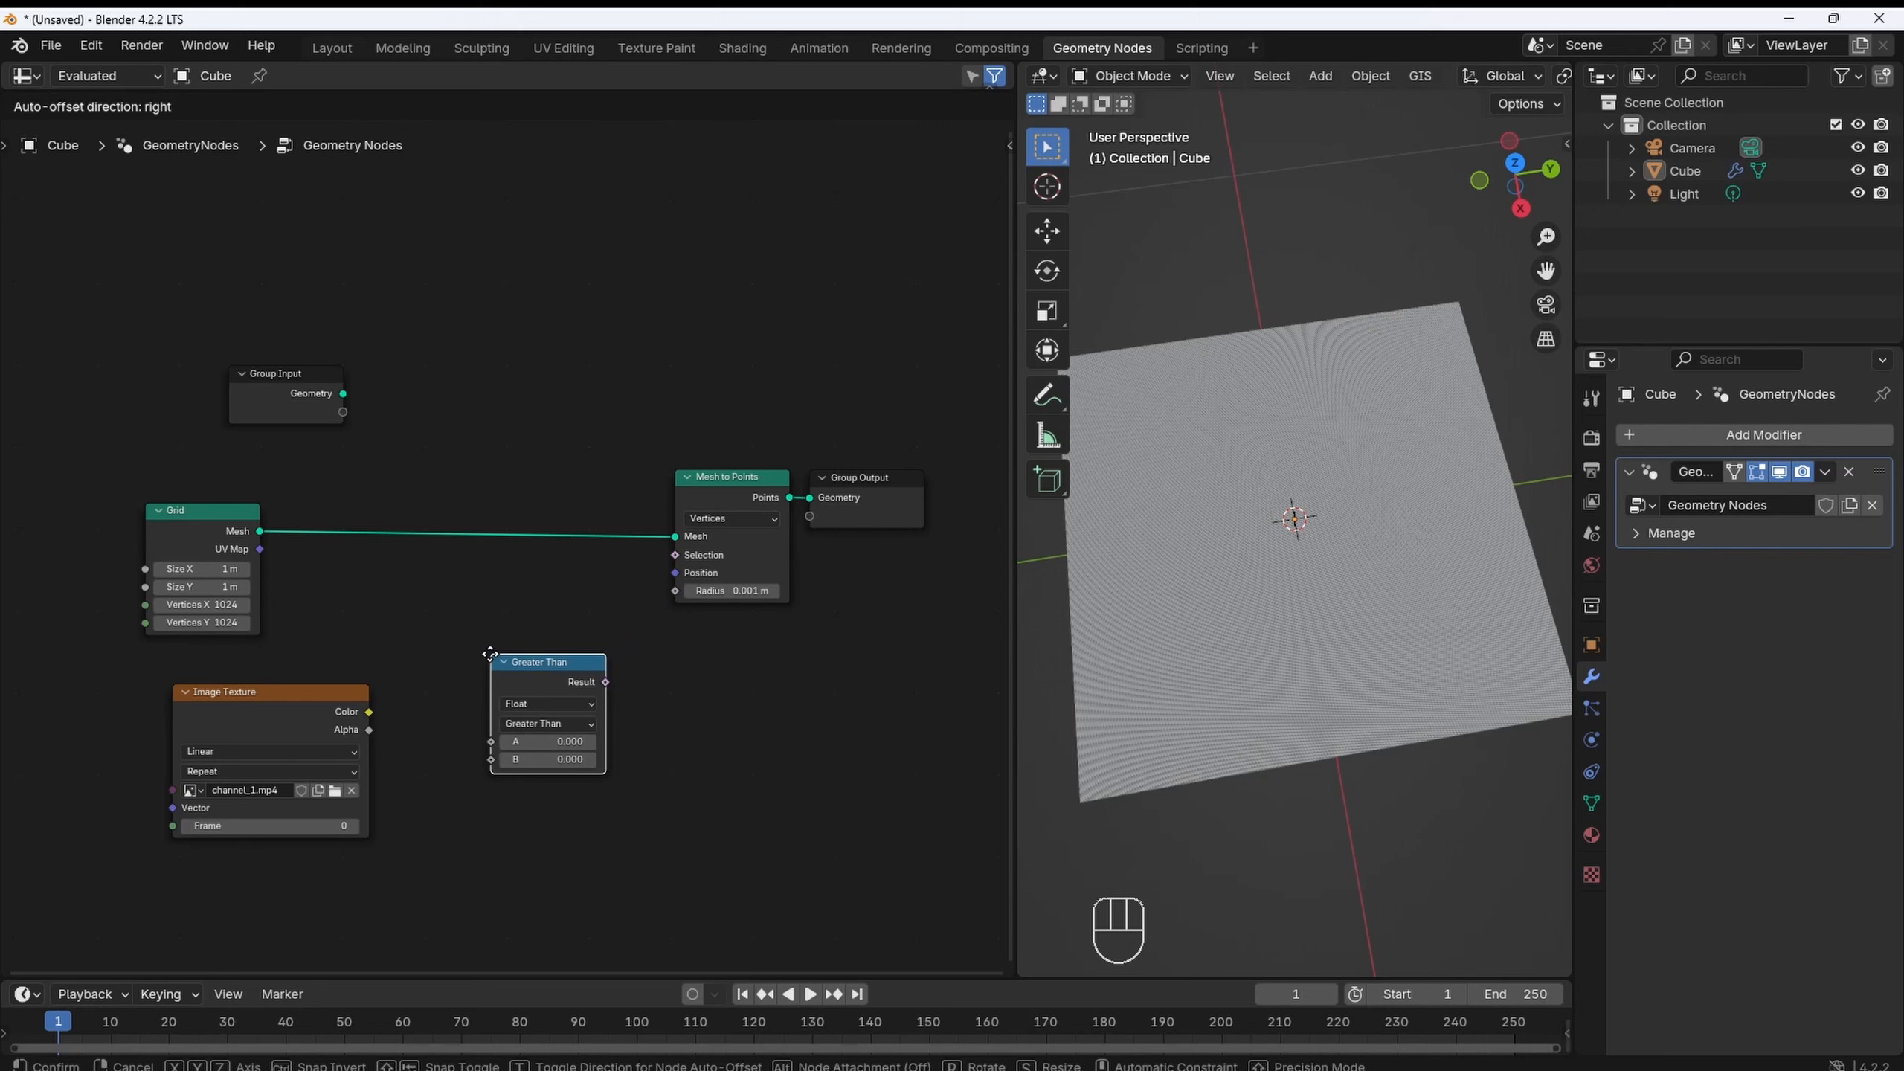
key(shift+a)
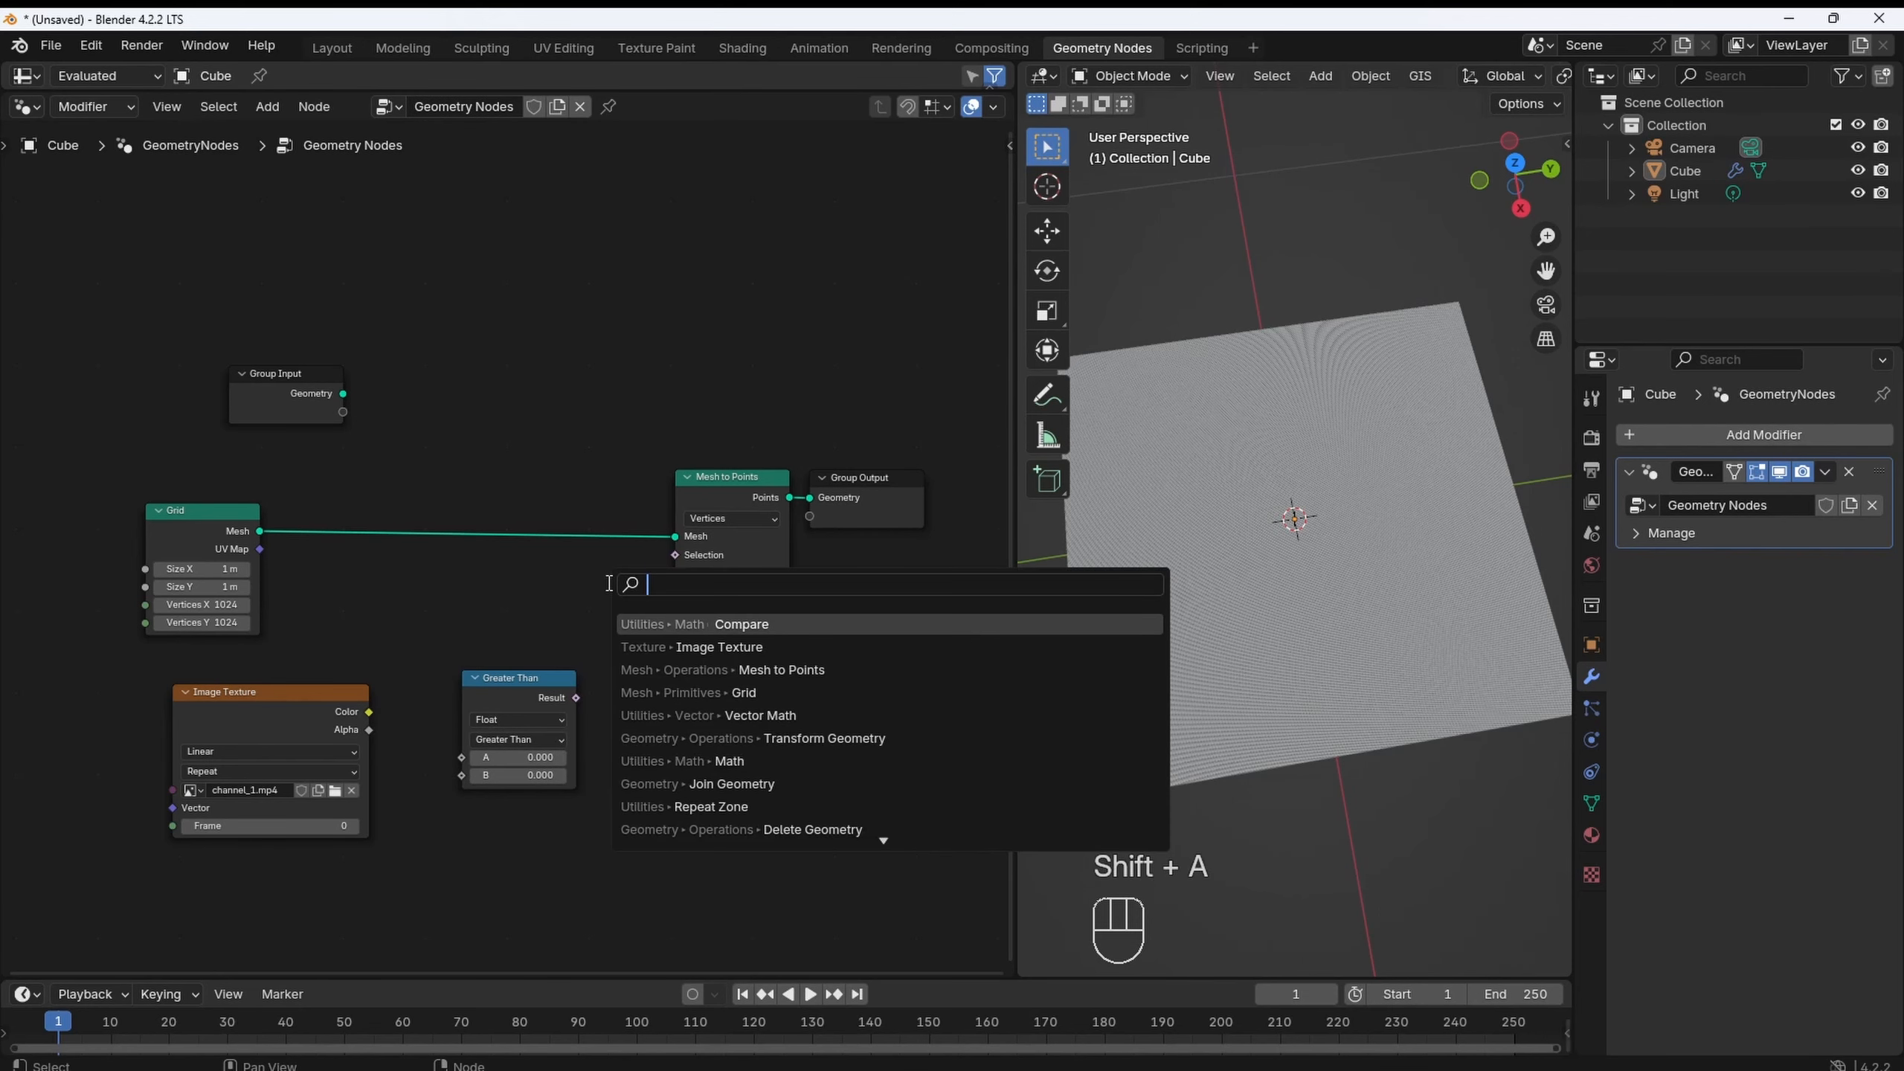
click(811, 830)
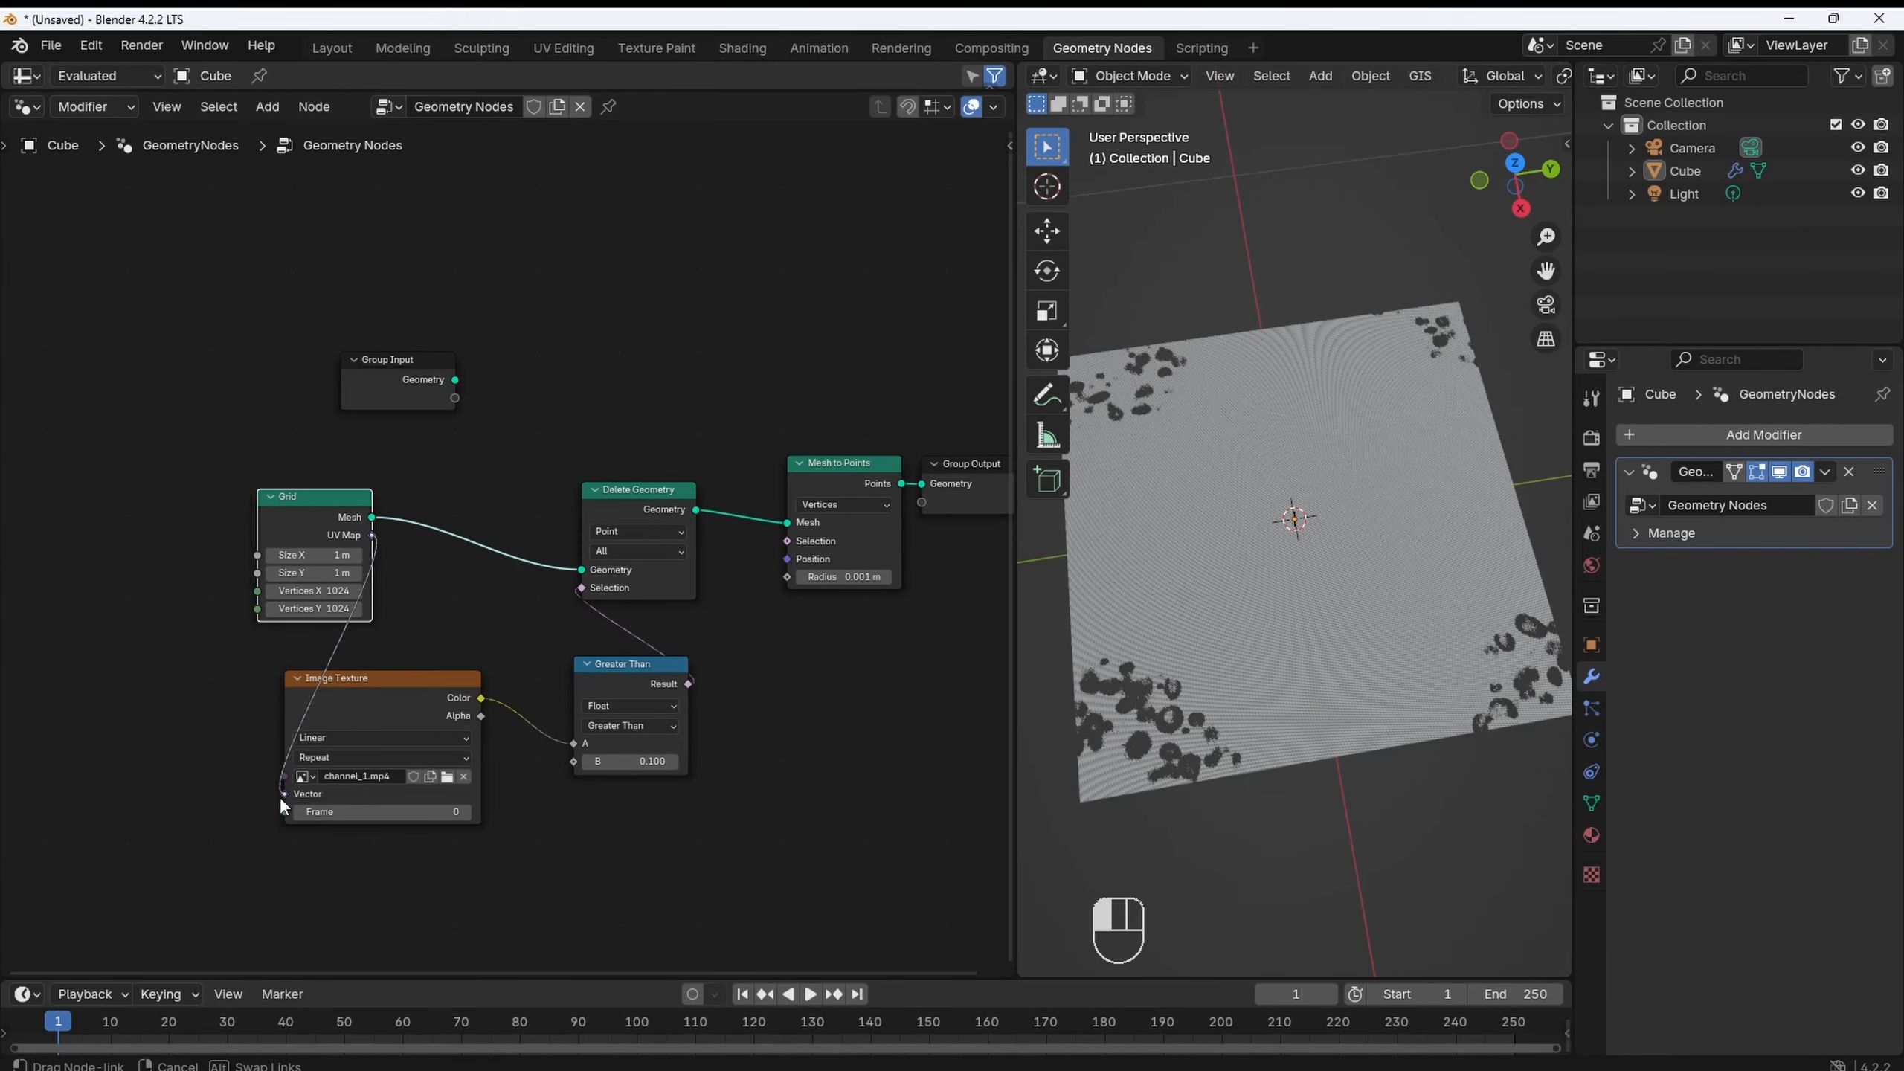
click(629, 725)
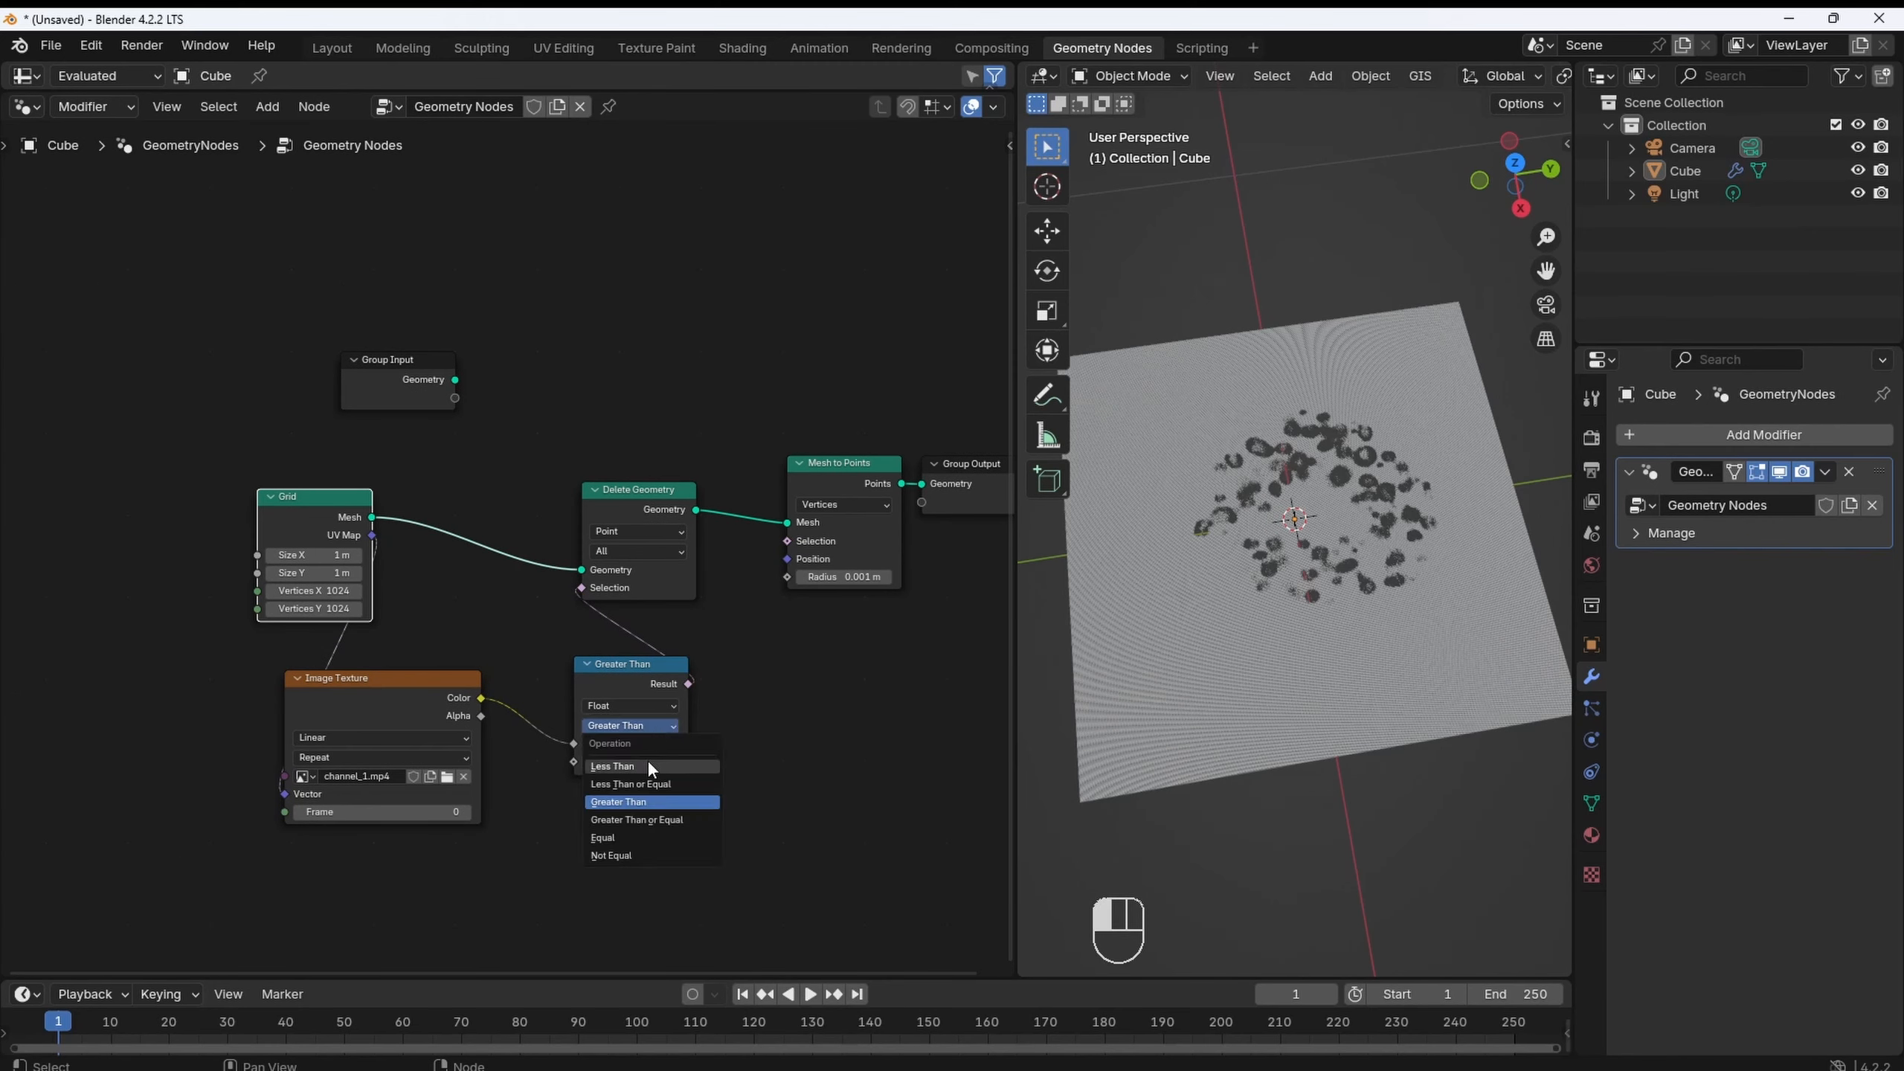
click(613, 766)
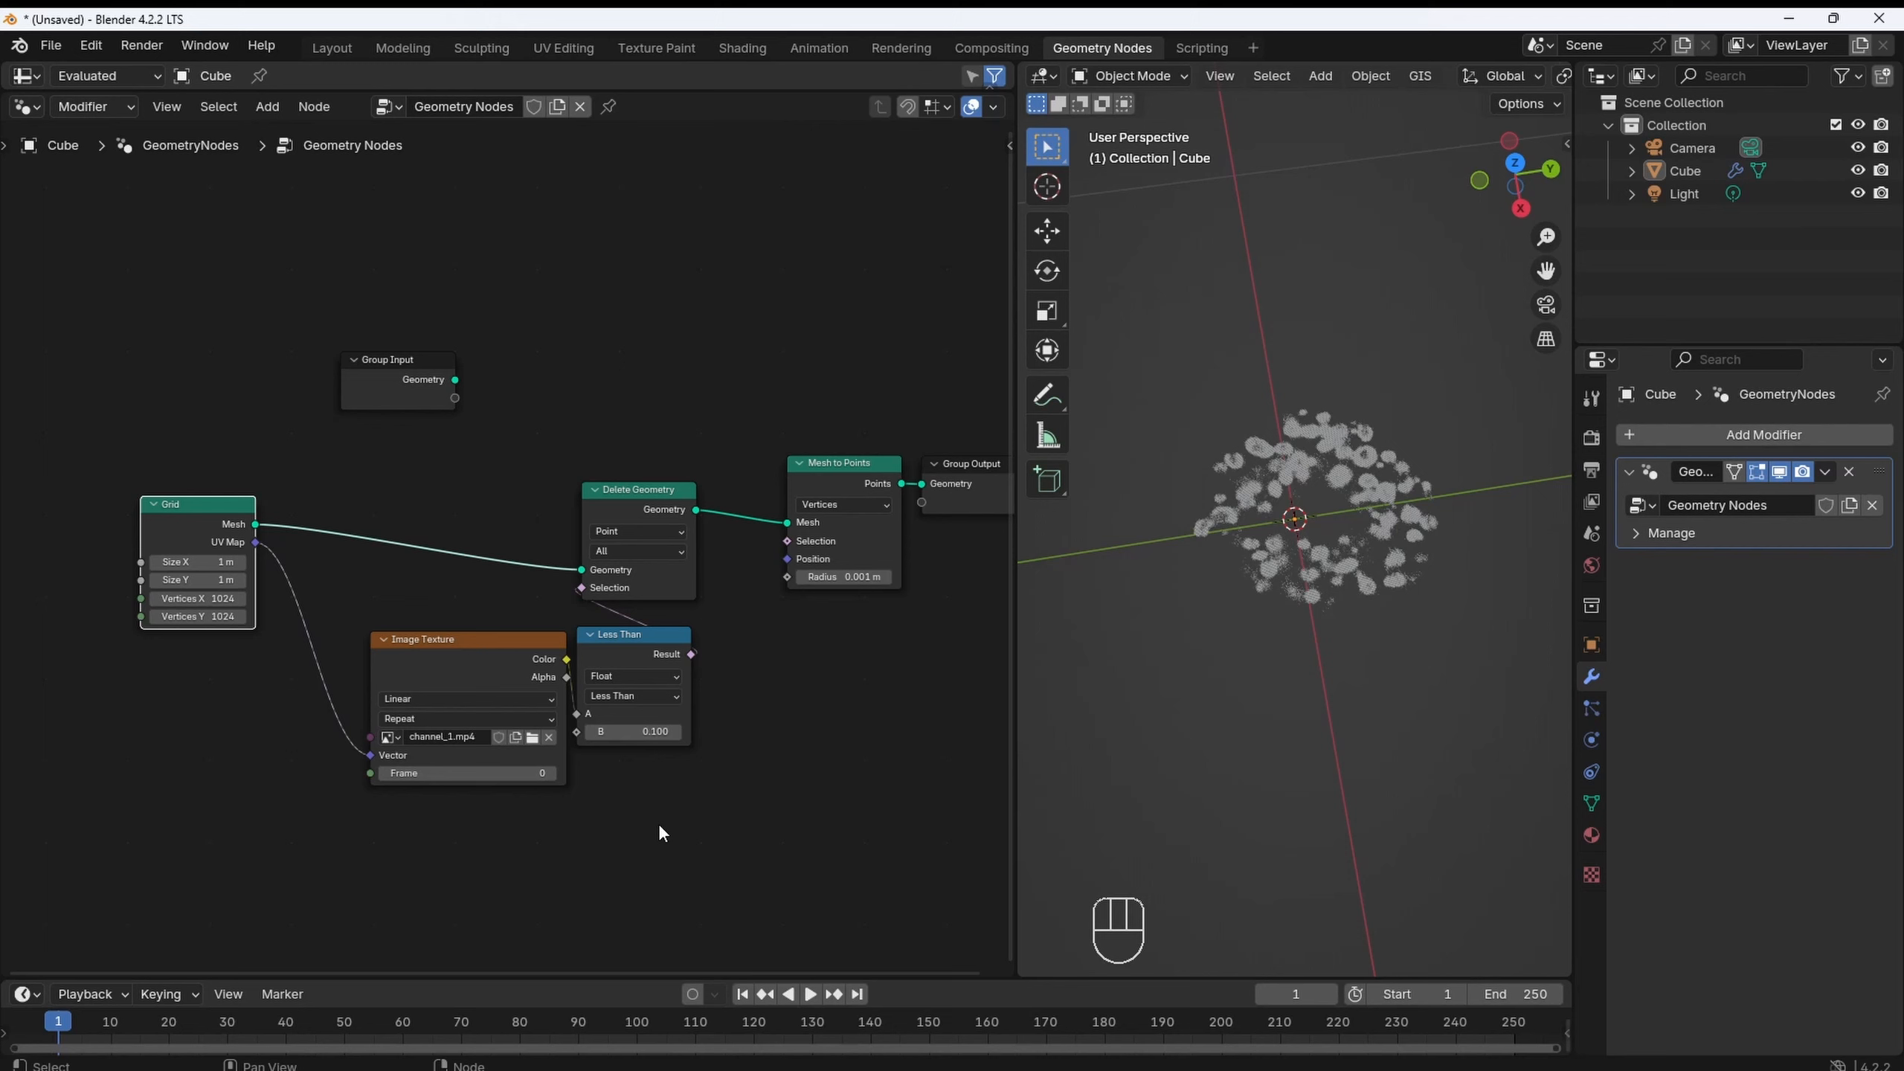
Wrap the nodes in a 161-iteration Repeat Zone with Join Geometry and a Math Add advancing Frame.
key(shift+a)
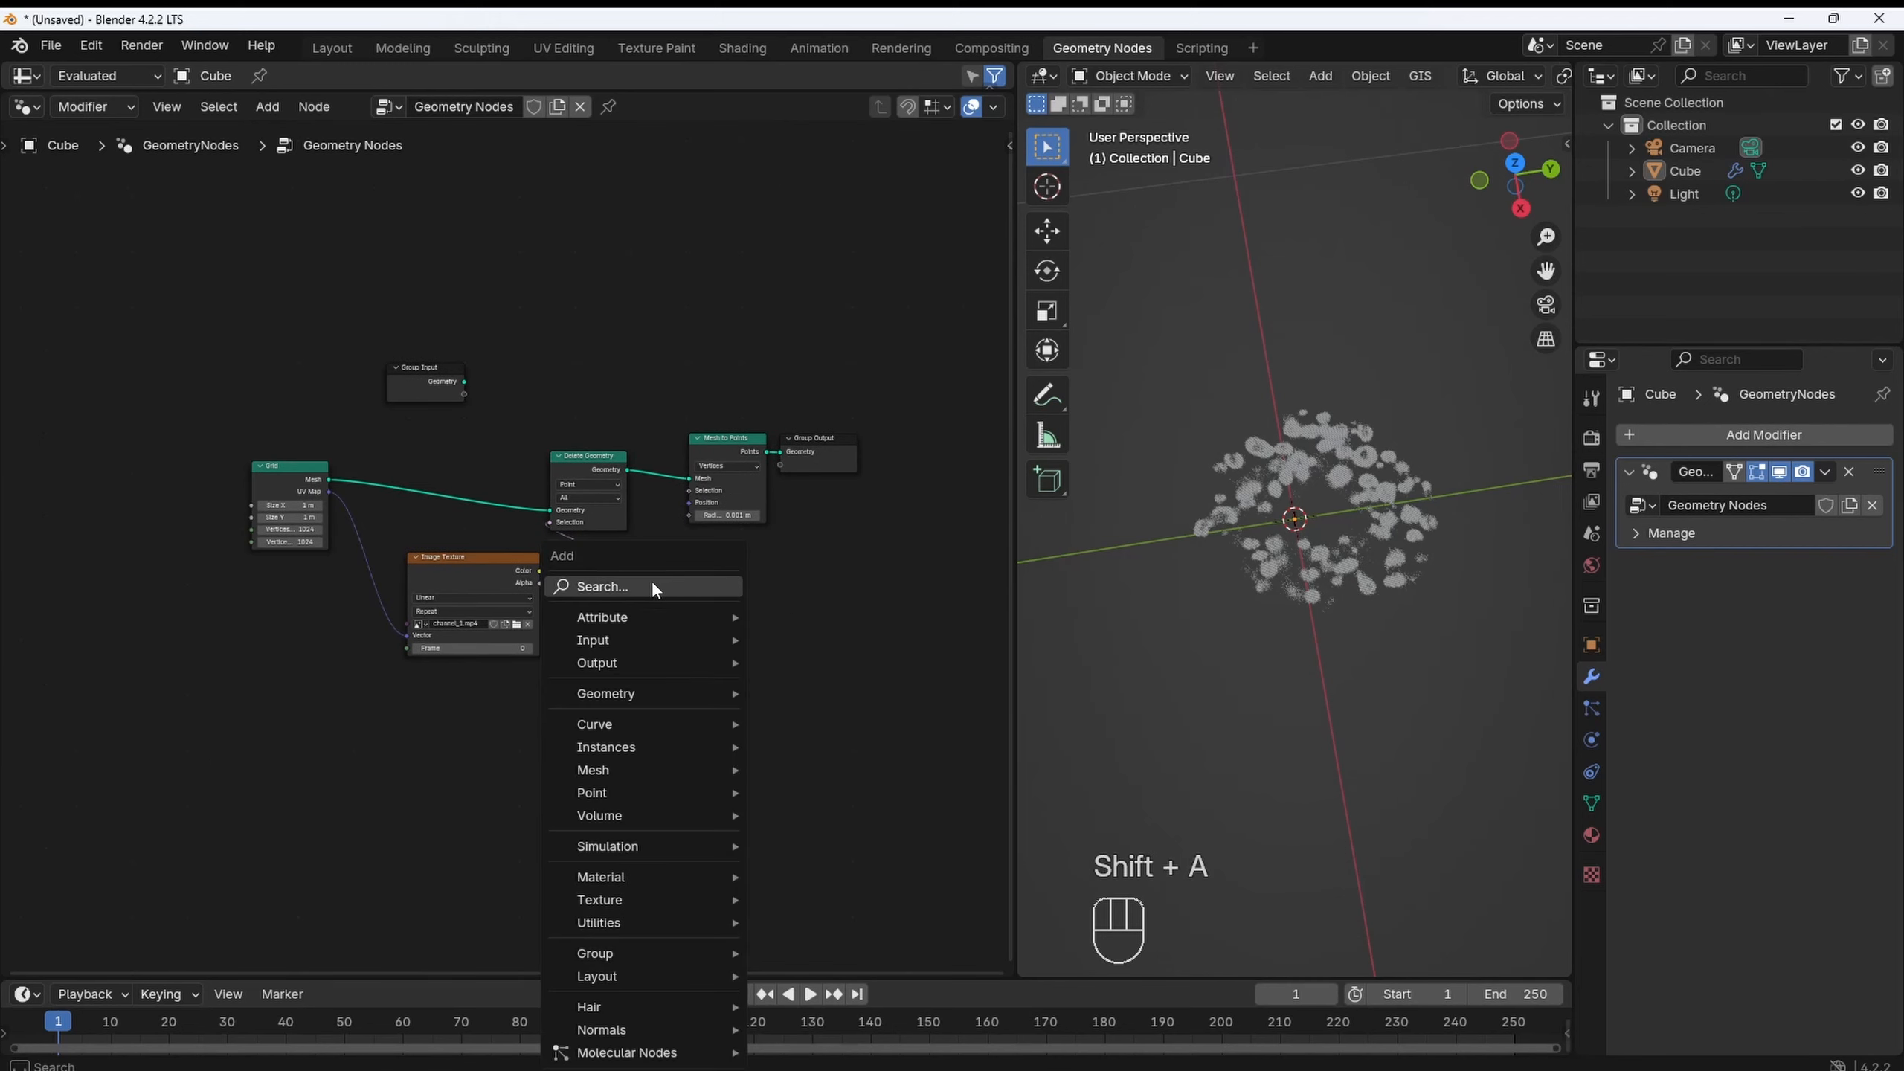
text(repea)
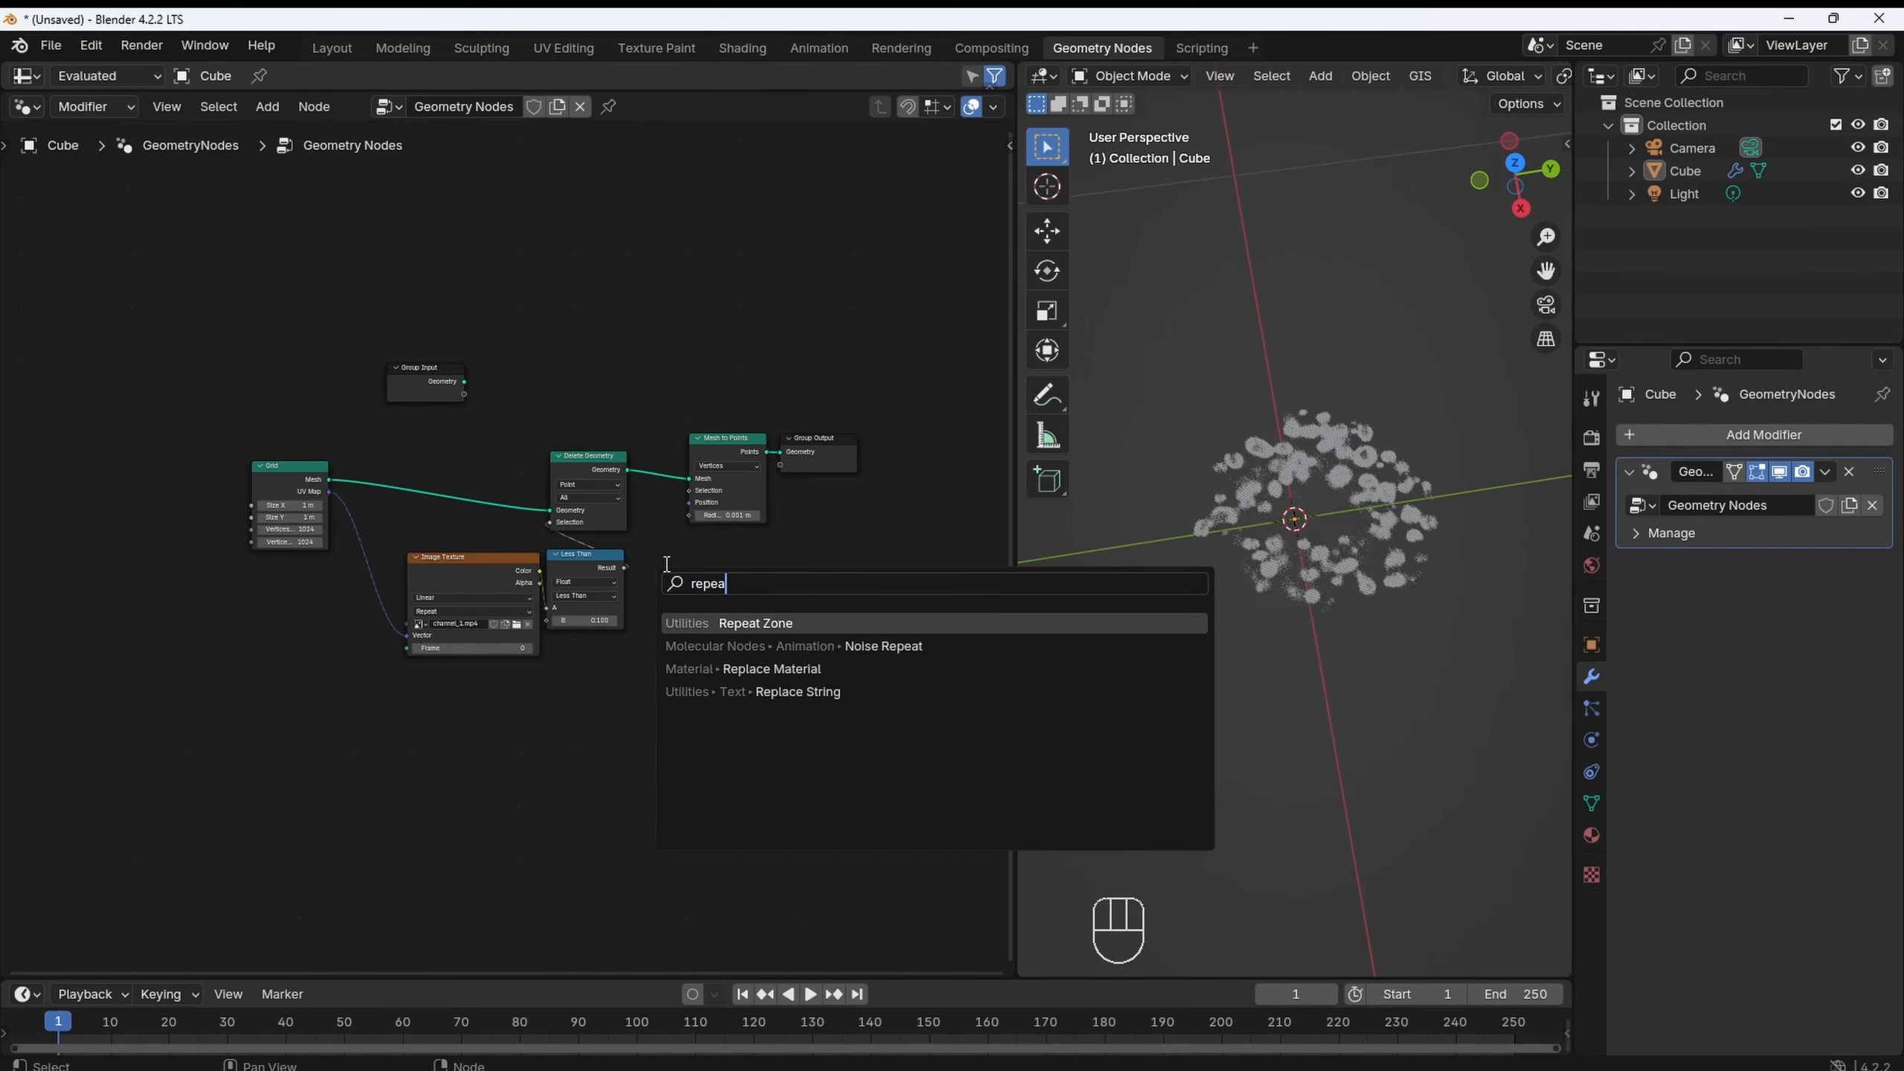
click(754, 623)
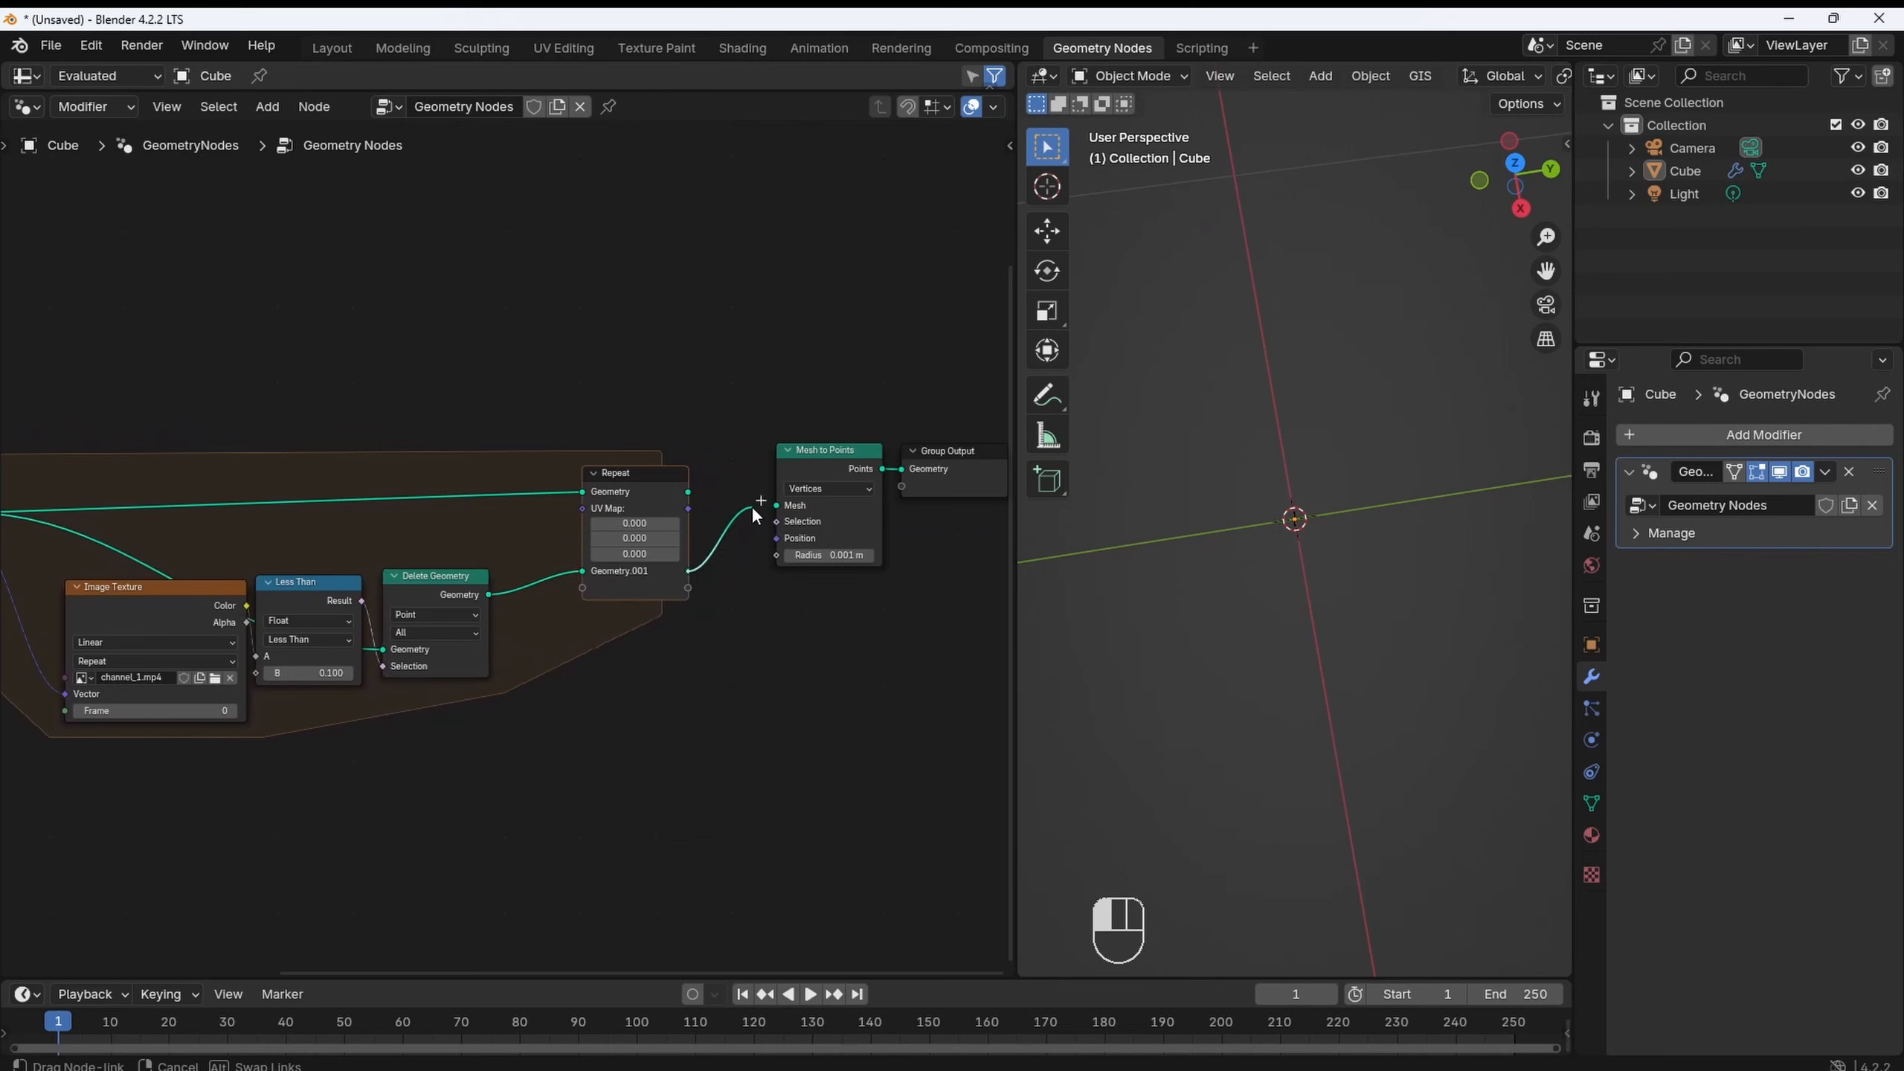
click(789, 505)
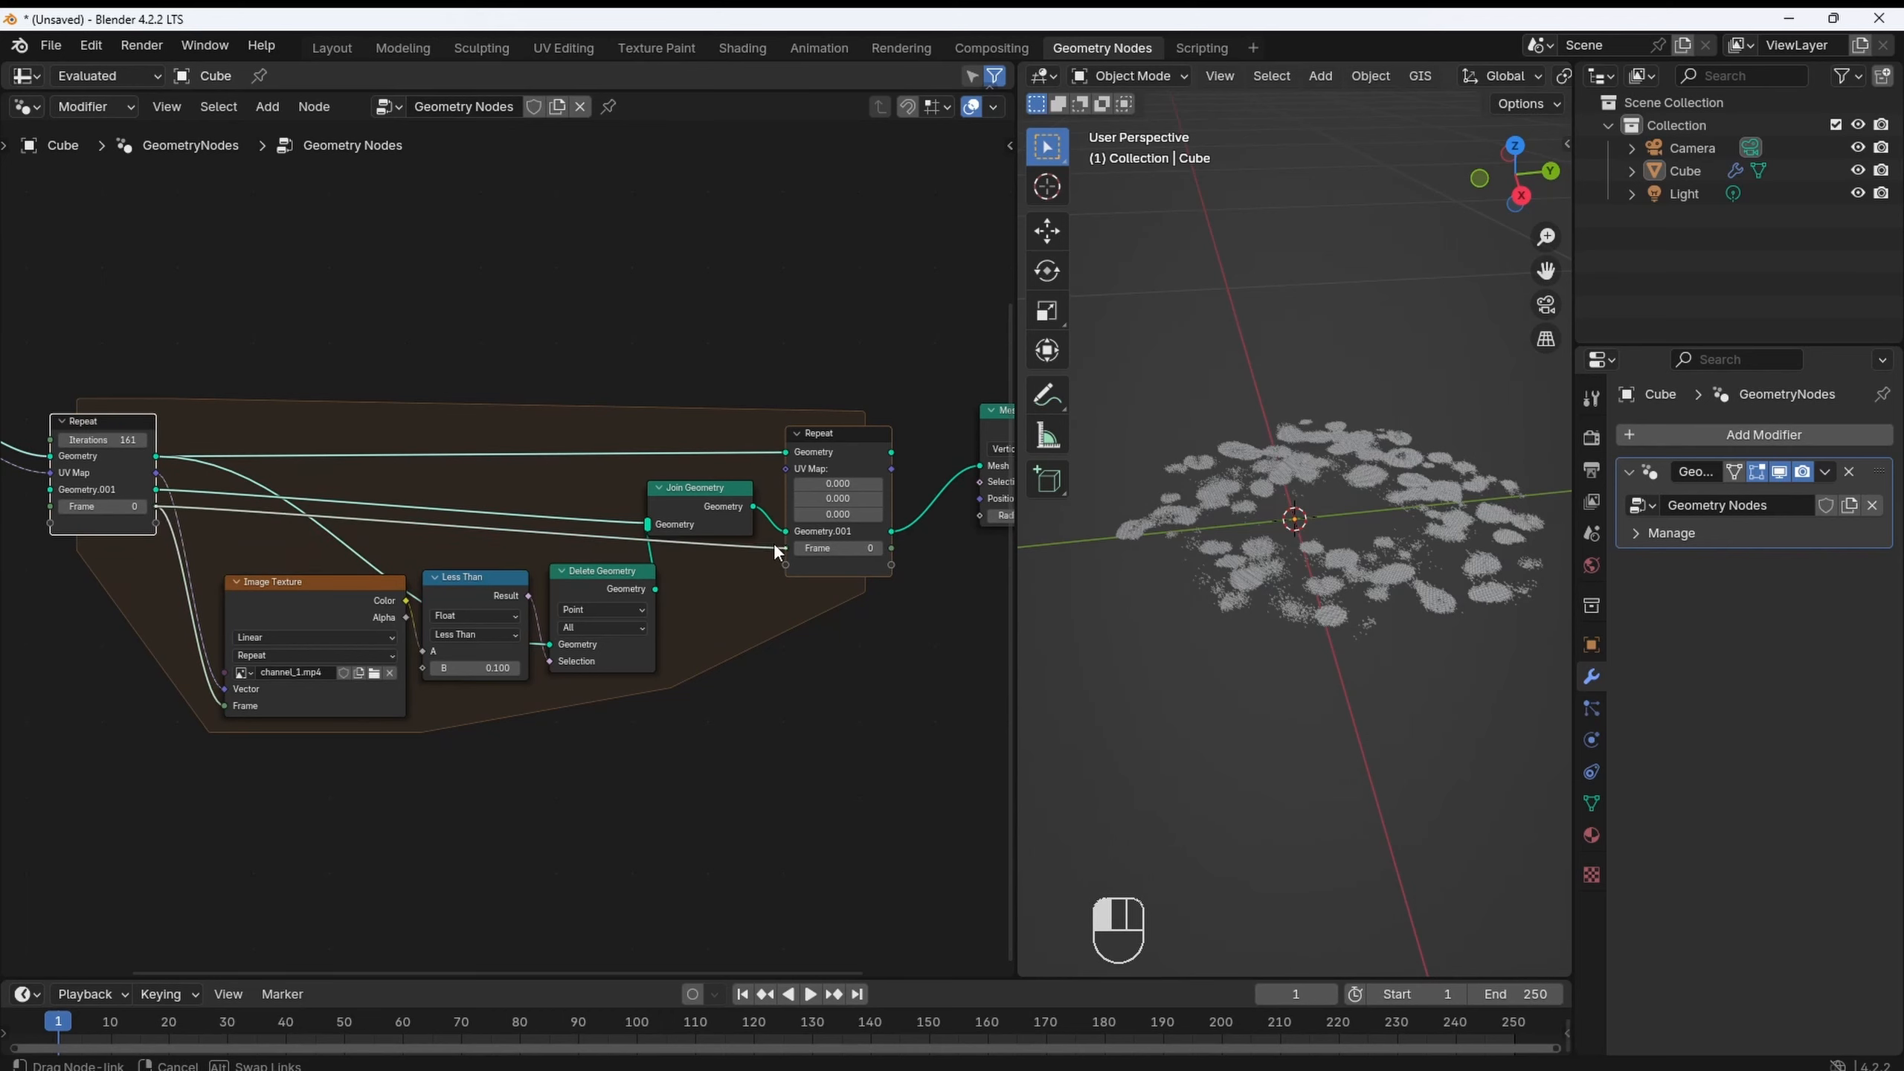
text(math)
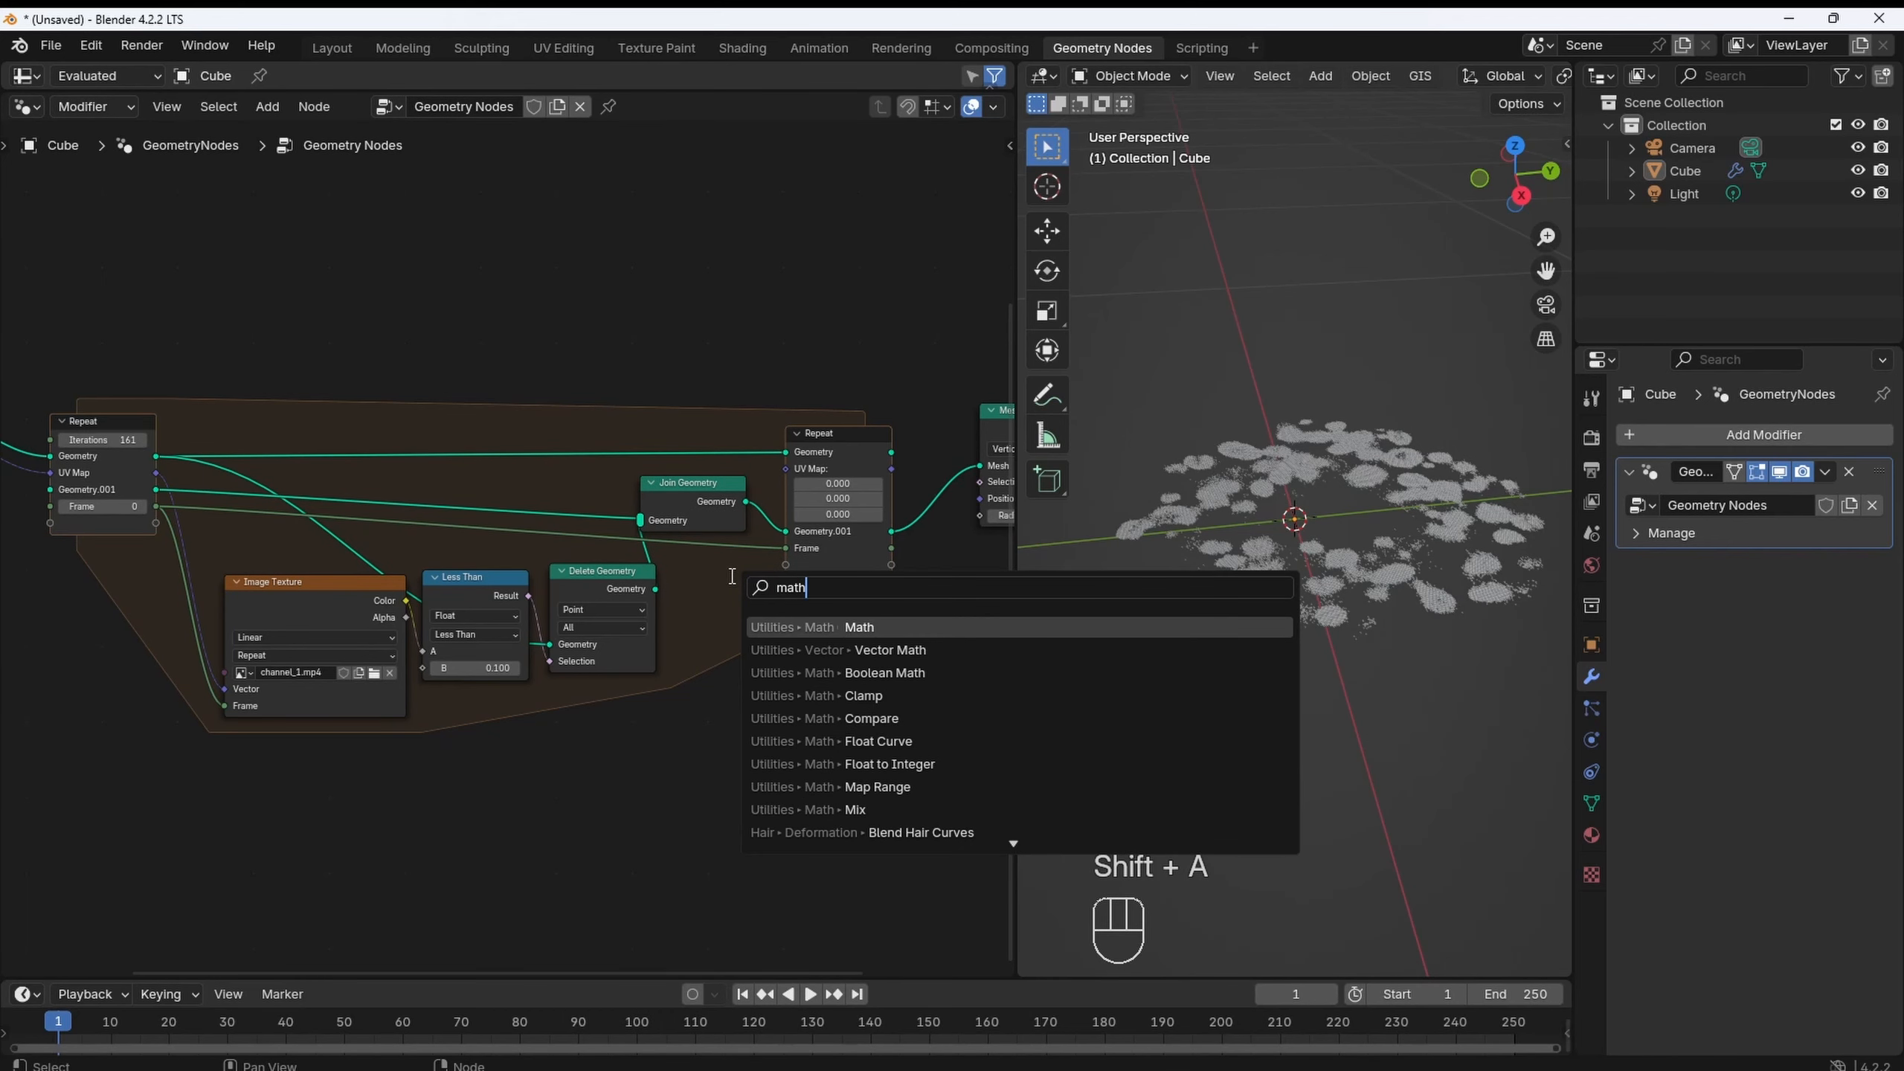
click(858, 626)
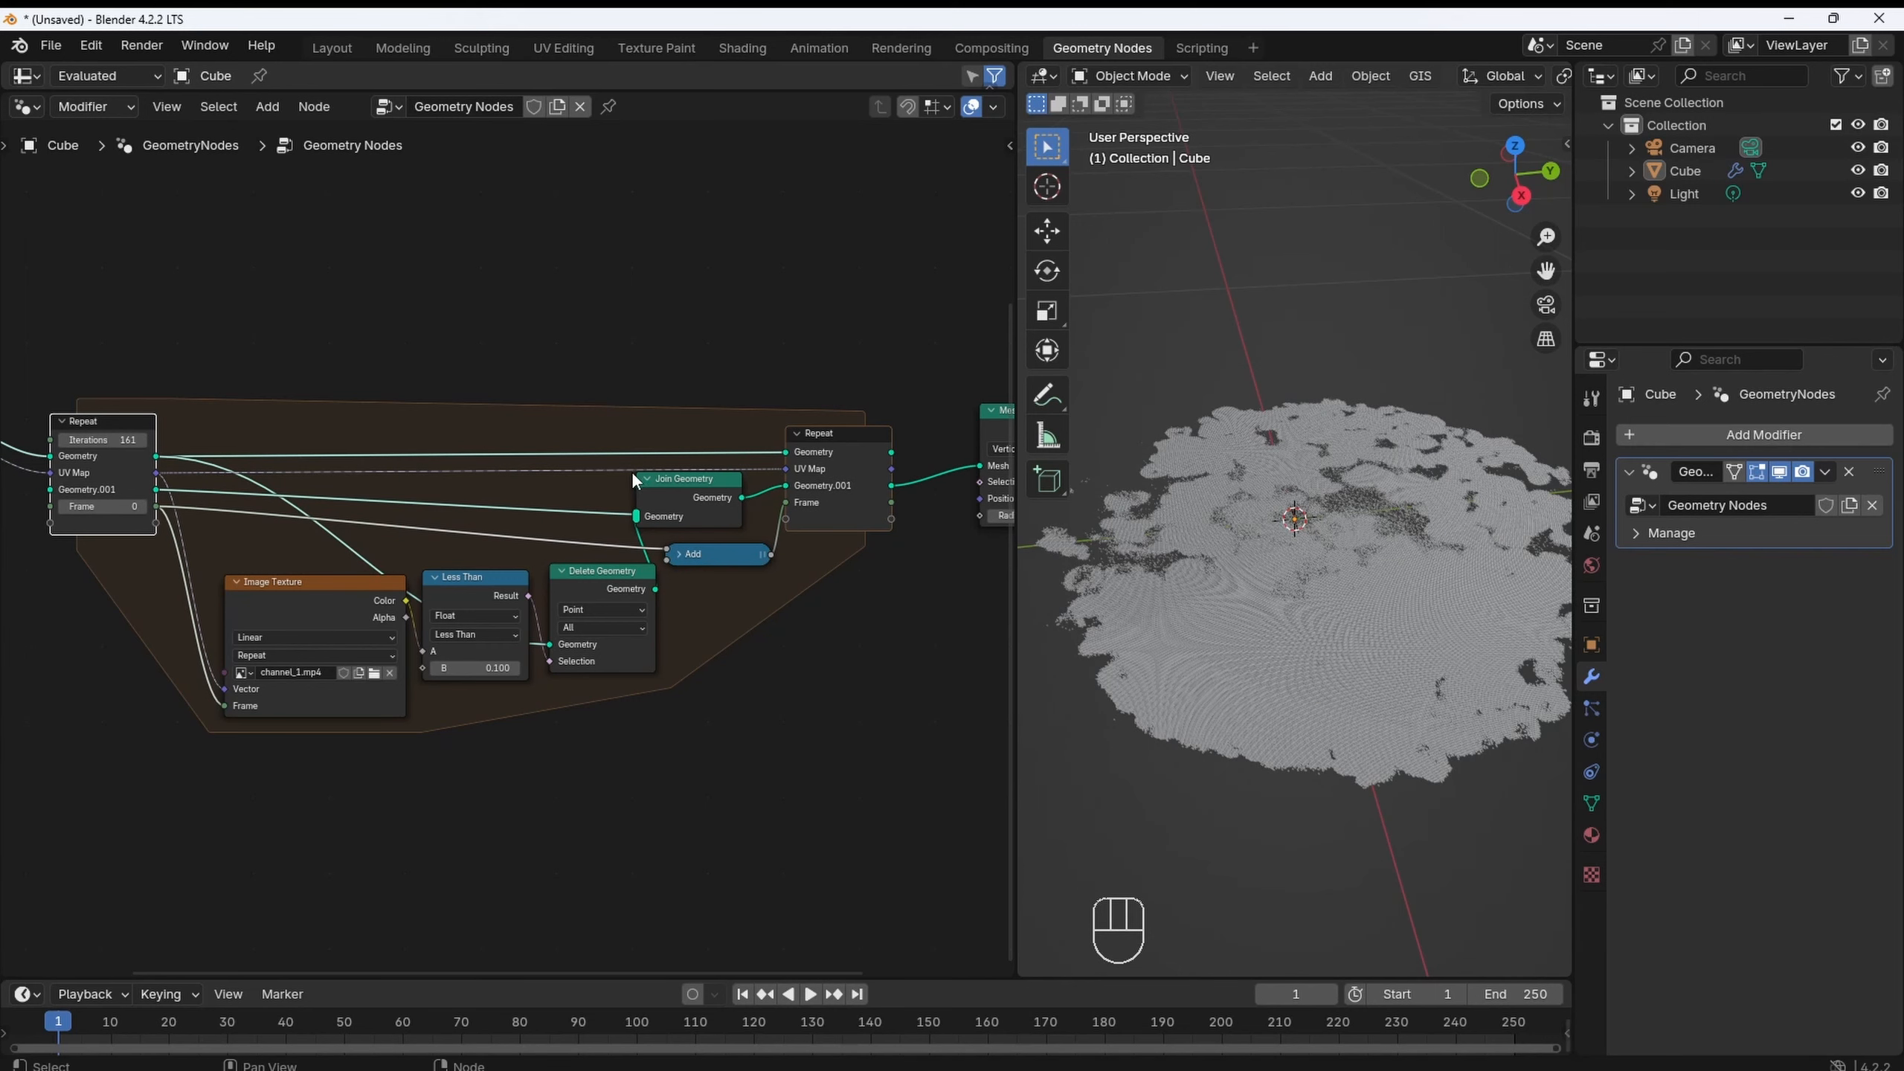
mouse_move(601, 447)
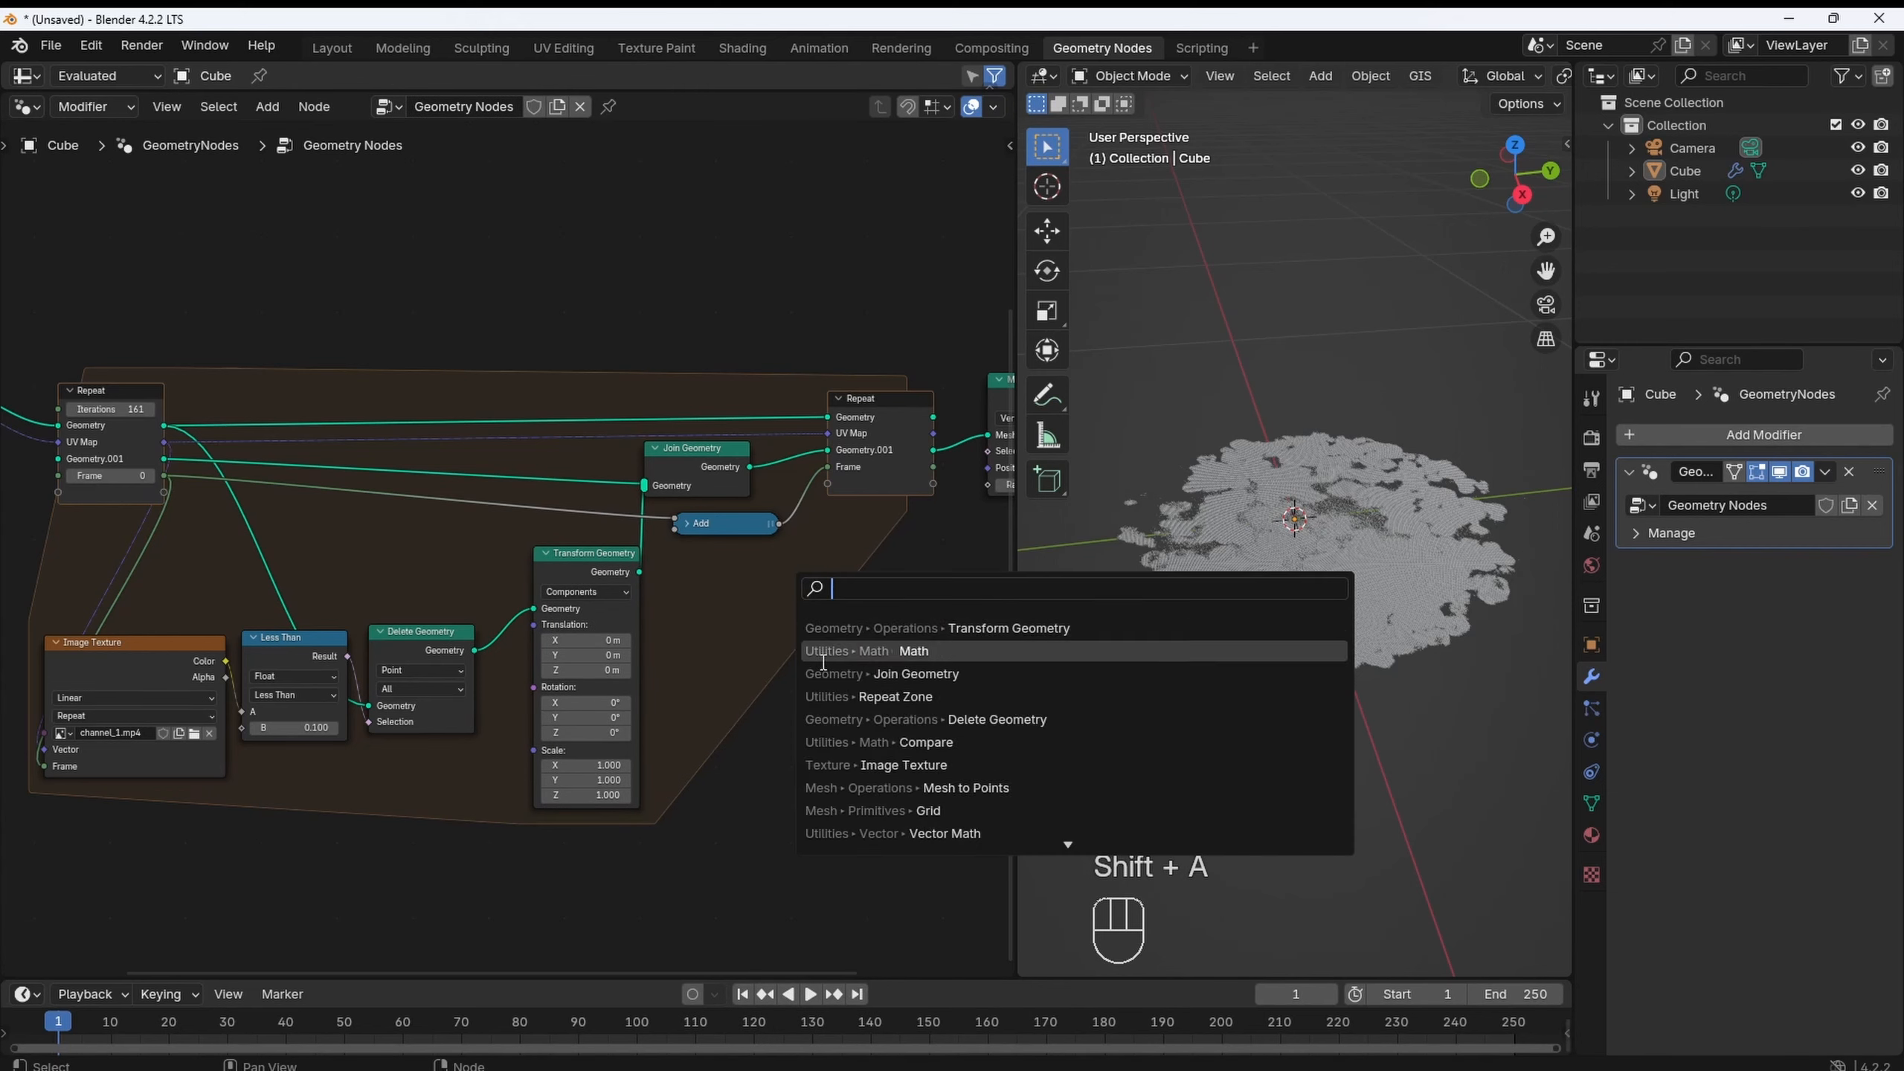
Add a Vector Math node set to Scale (0, 0, 0.003) for the Transform Geometry translation.
click(945, 833)
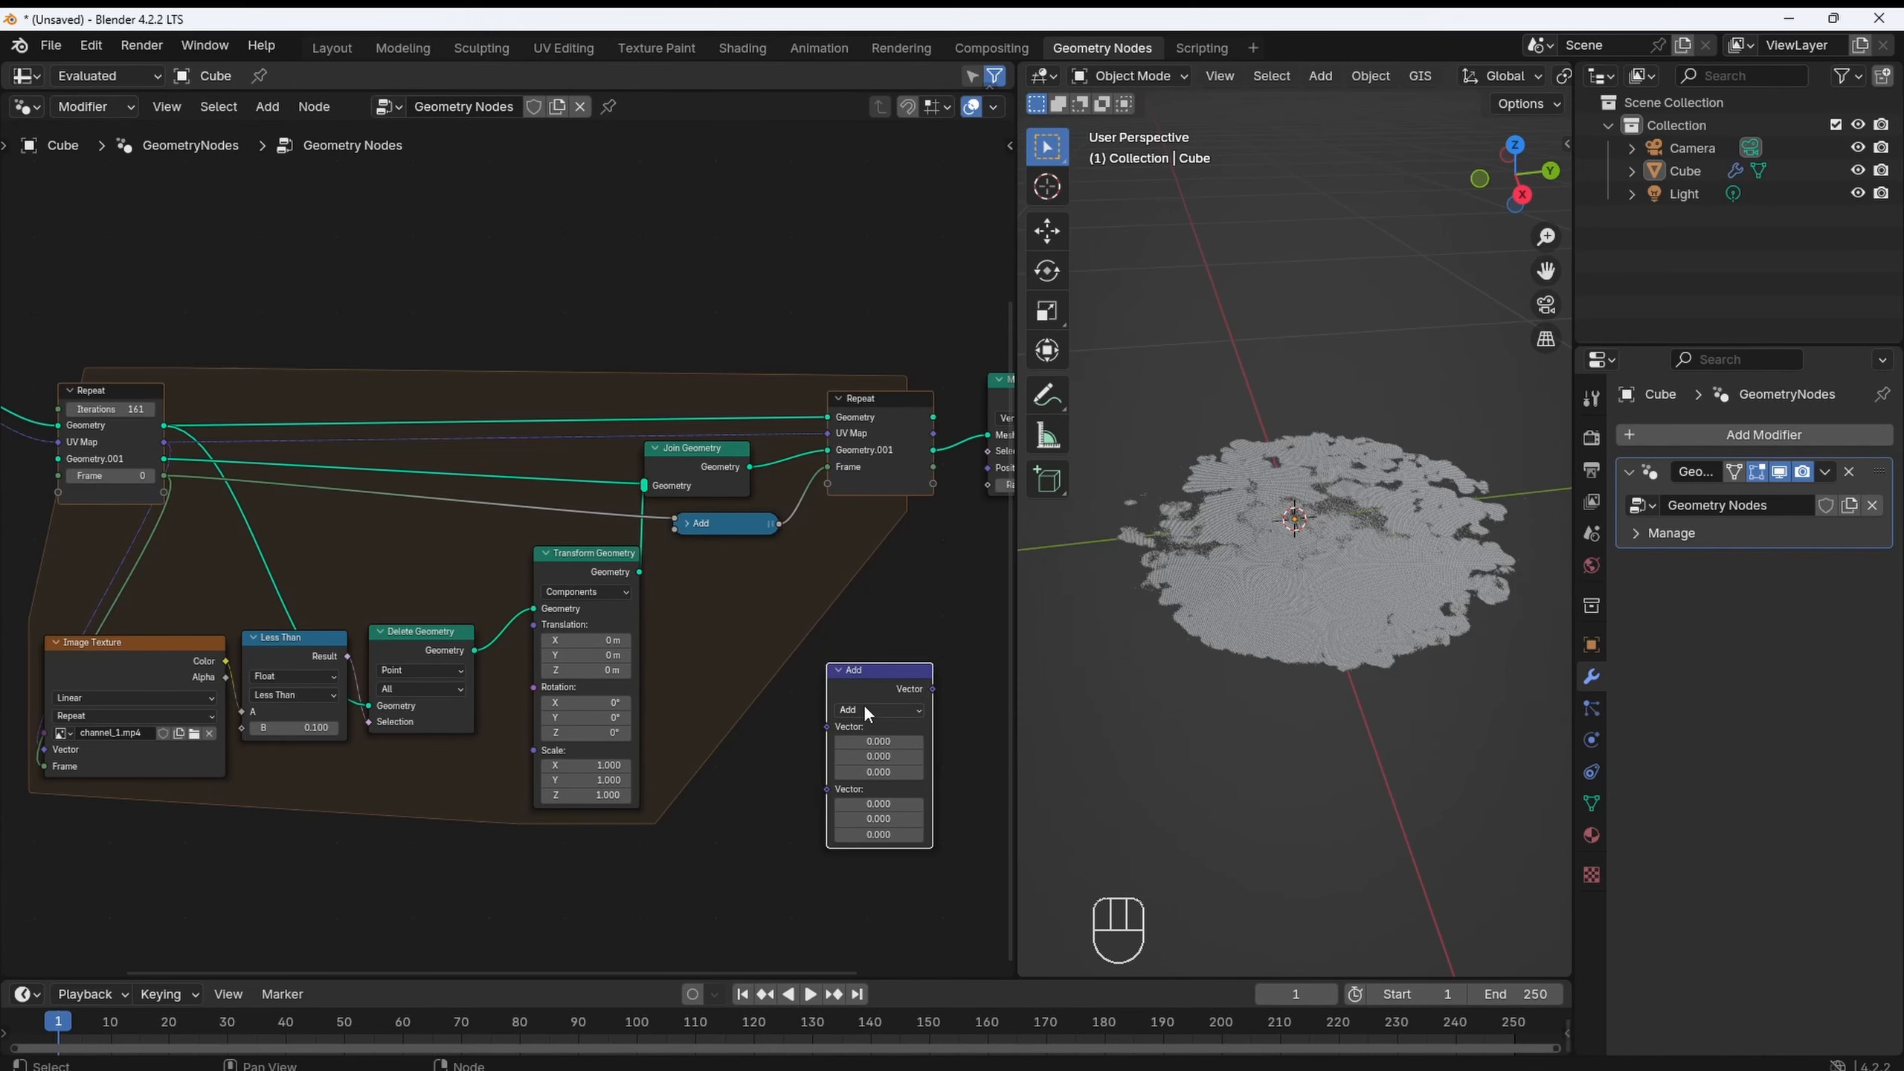
click(877, 711)
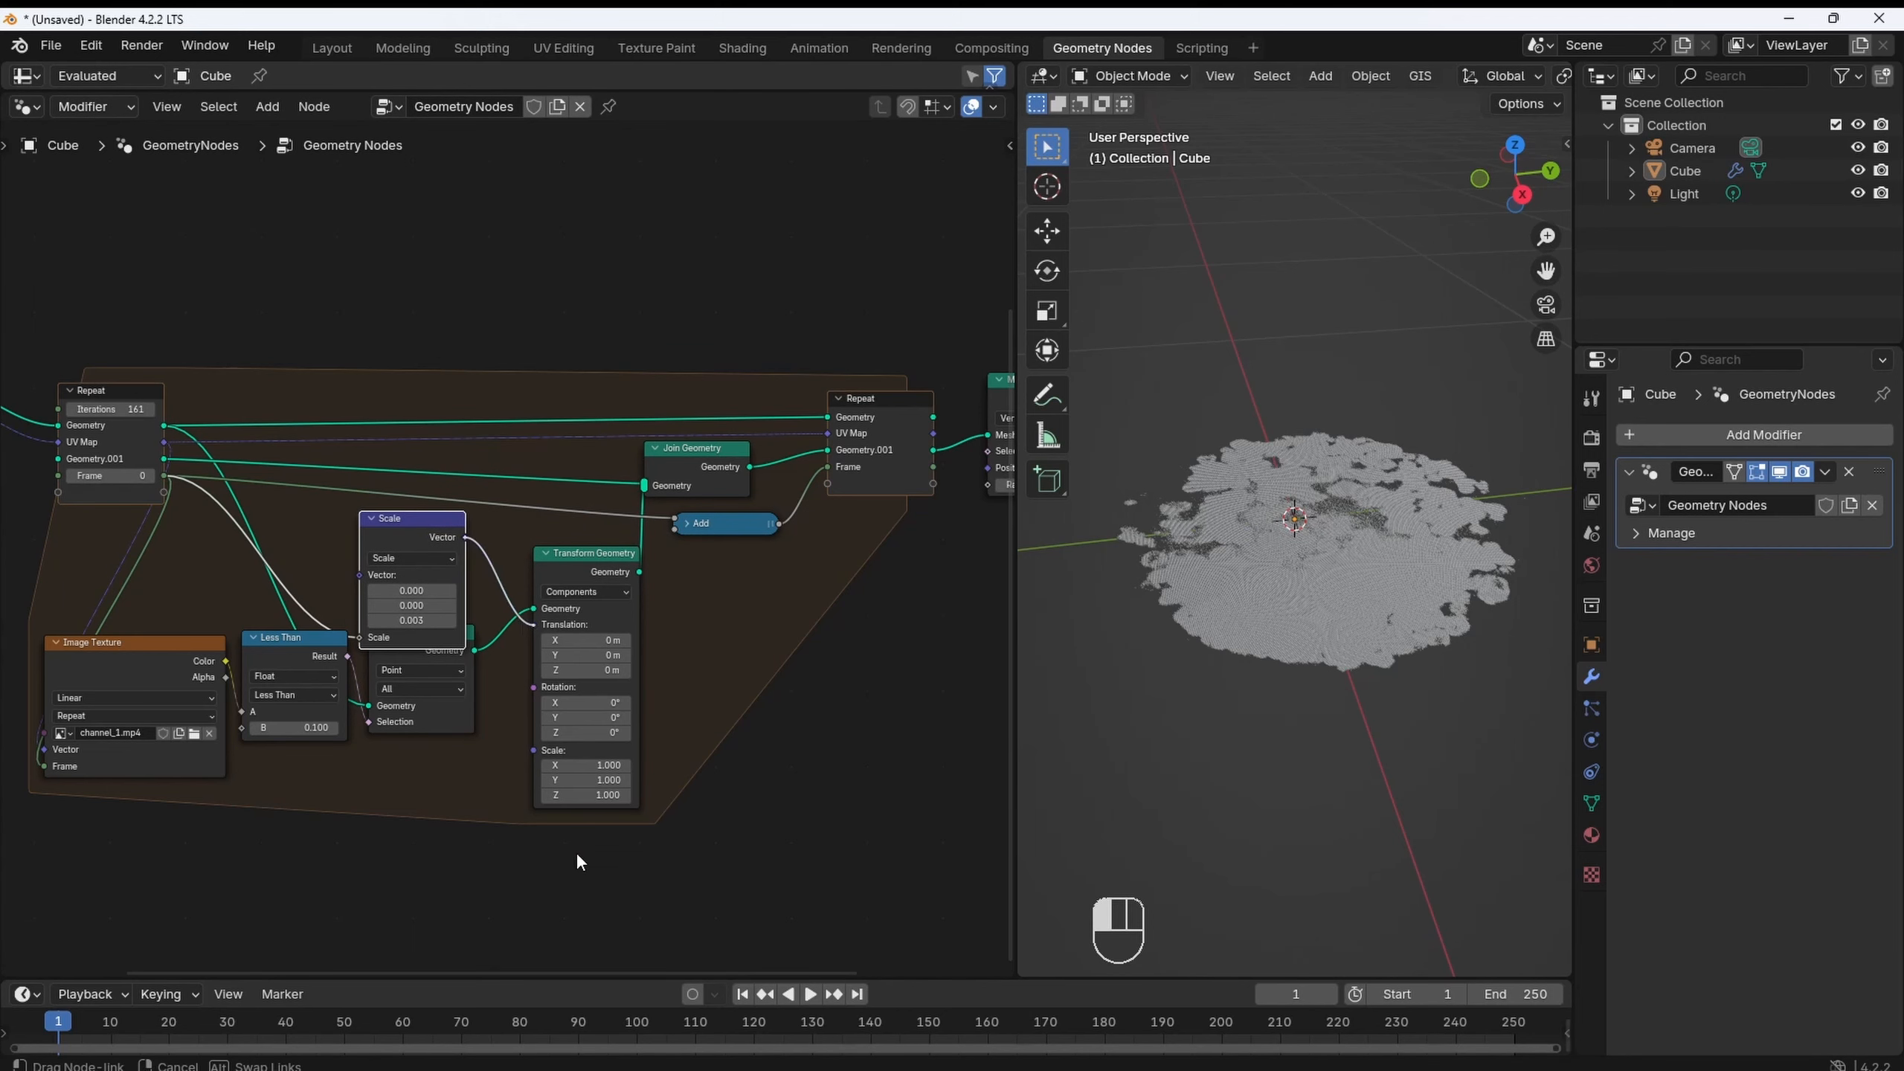
mouse_move(511, 859)
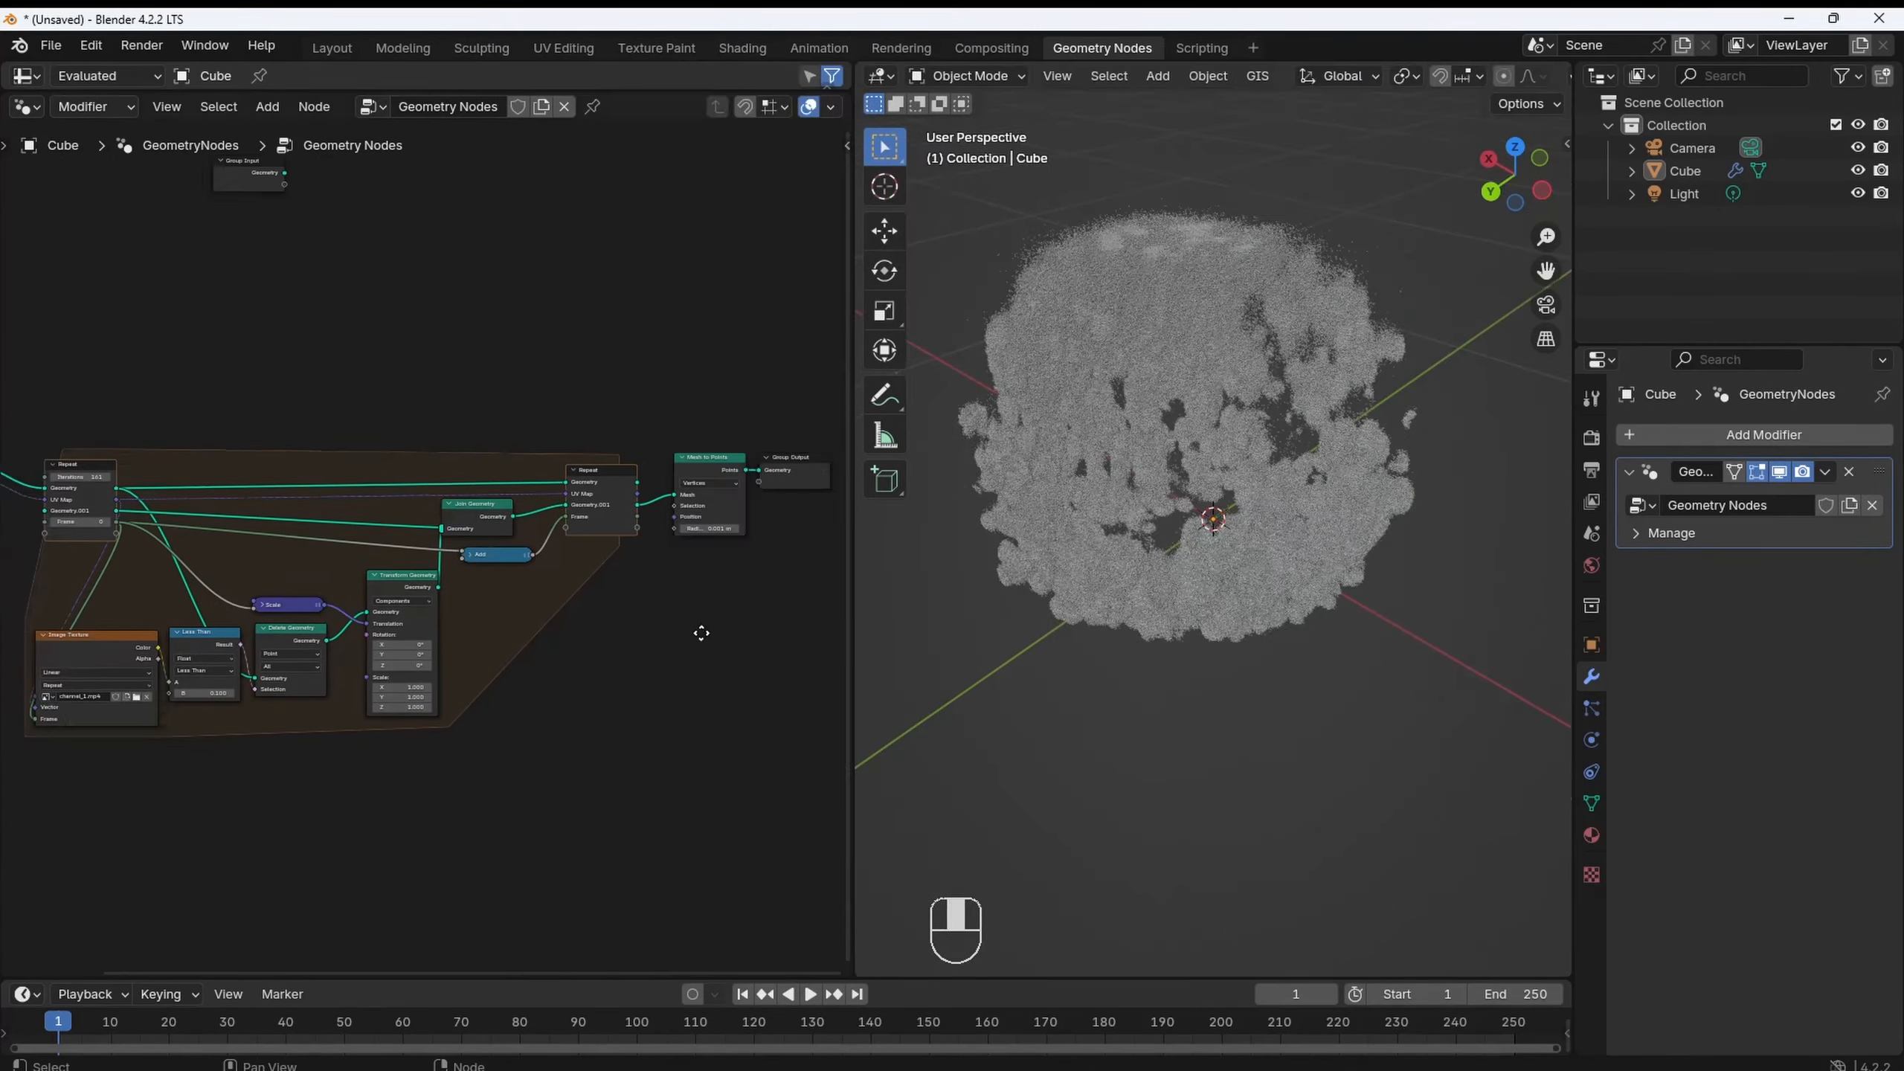
Save the file and switch the render engine to Cycles with GPU Compute.
key(ctrl+s)
text(points to)
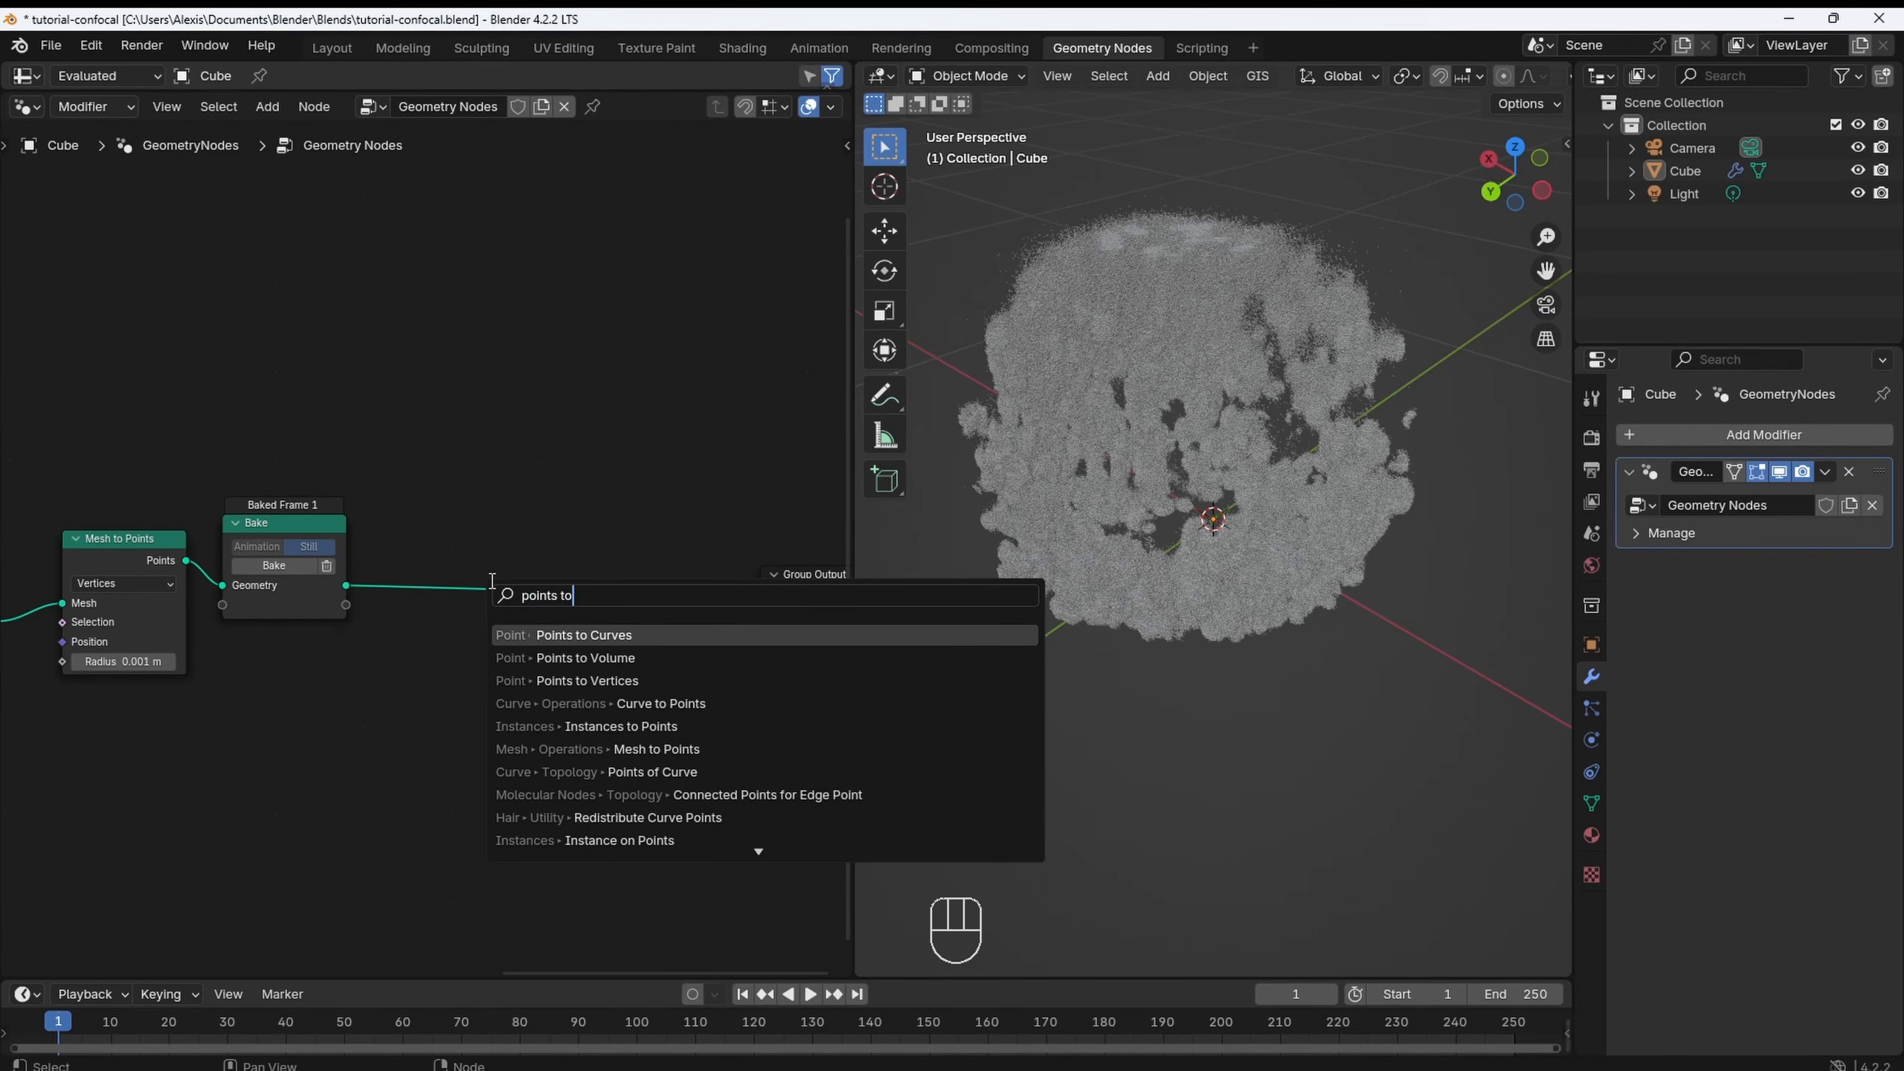
click(584, 657)
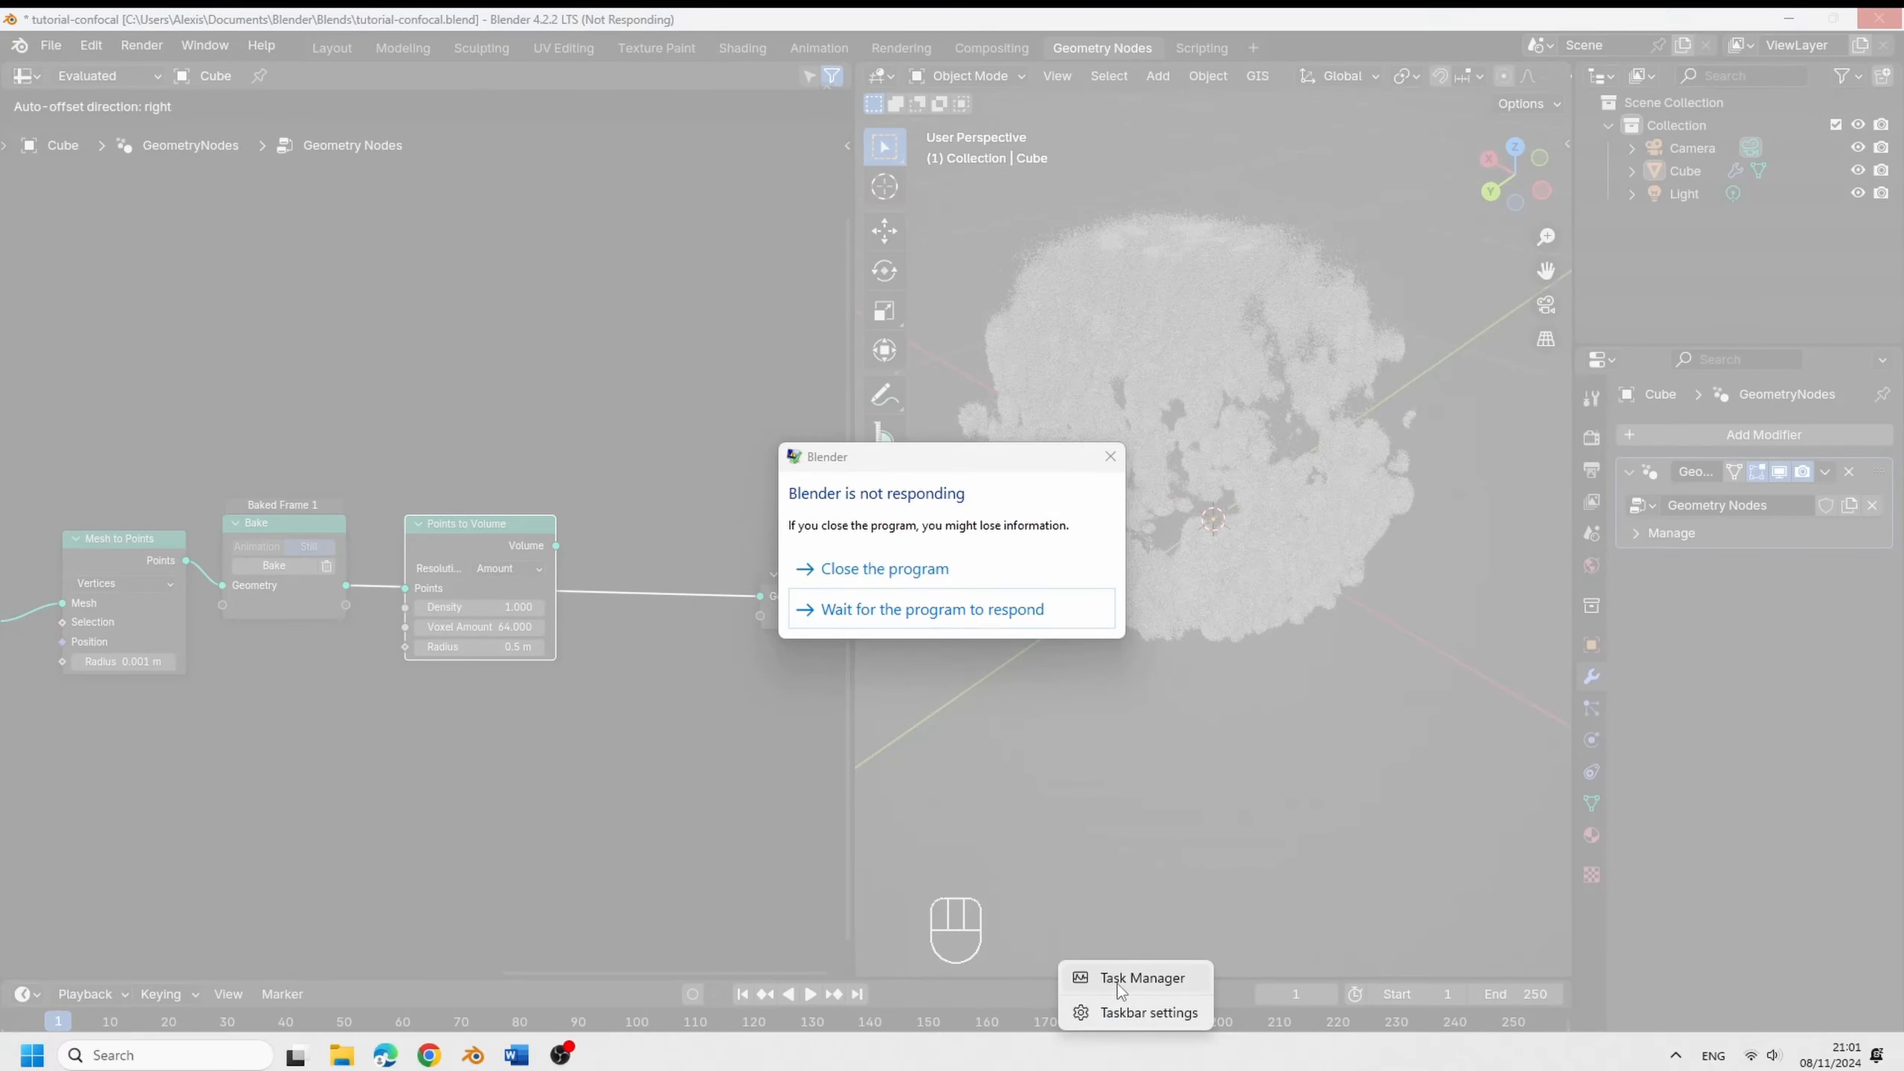
click(932, 608)
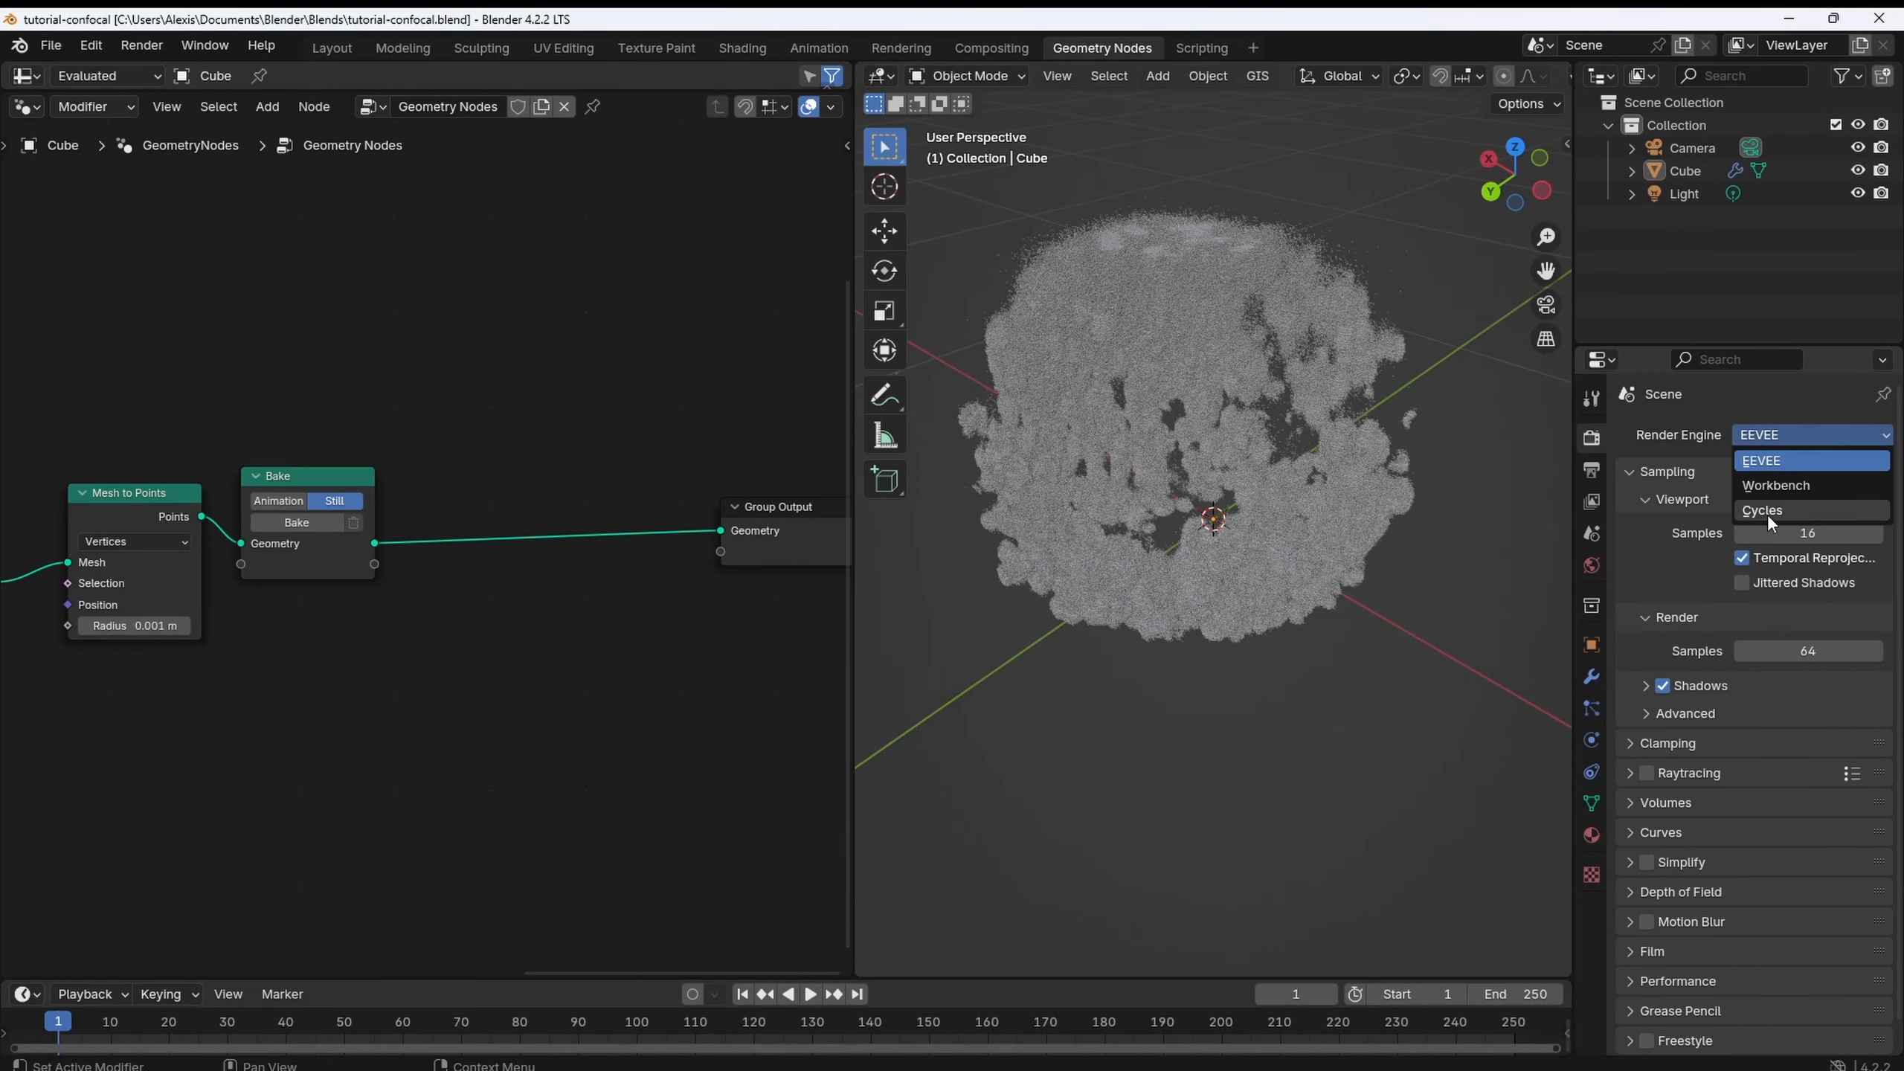
click(1762, 510)
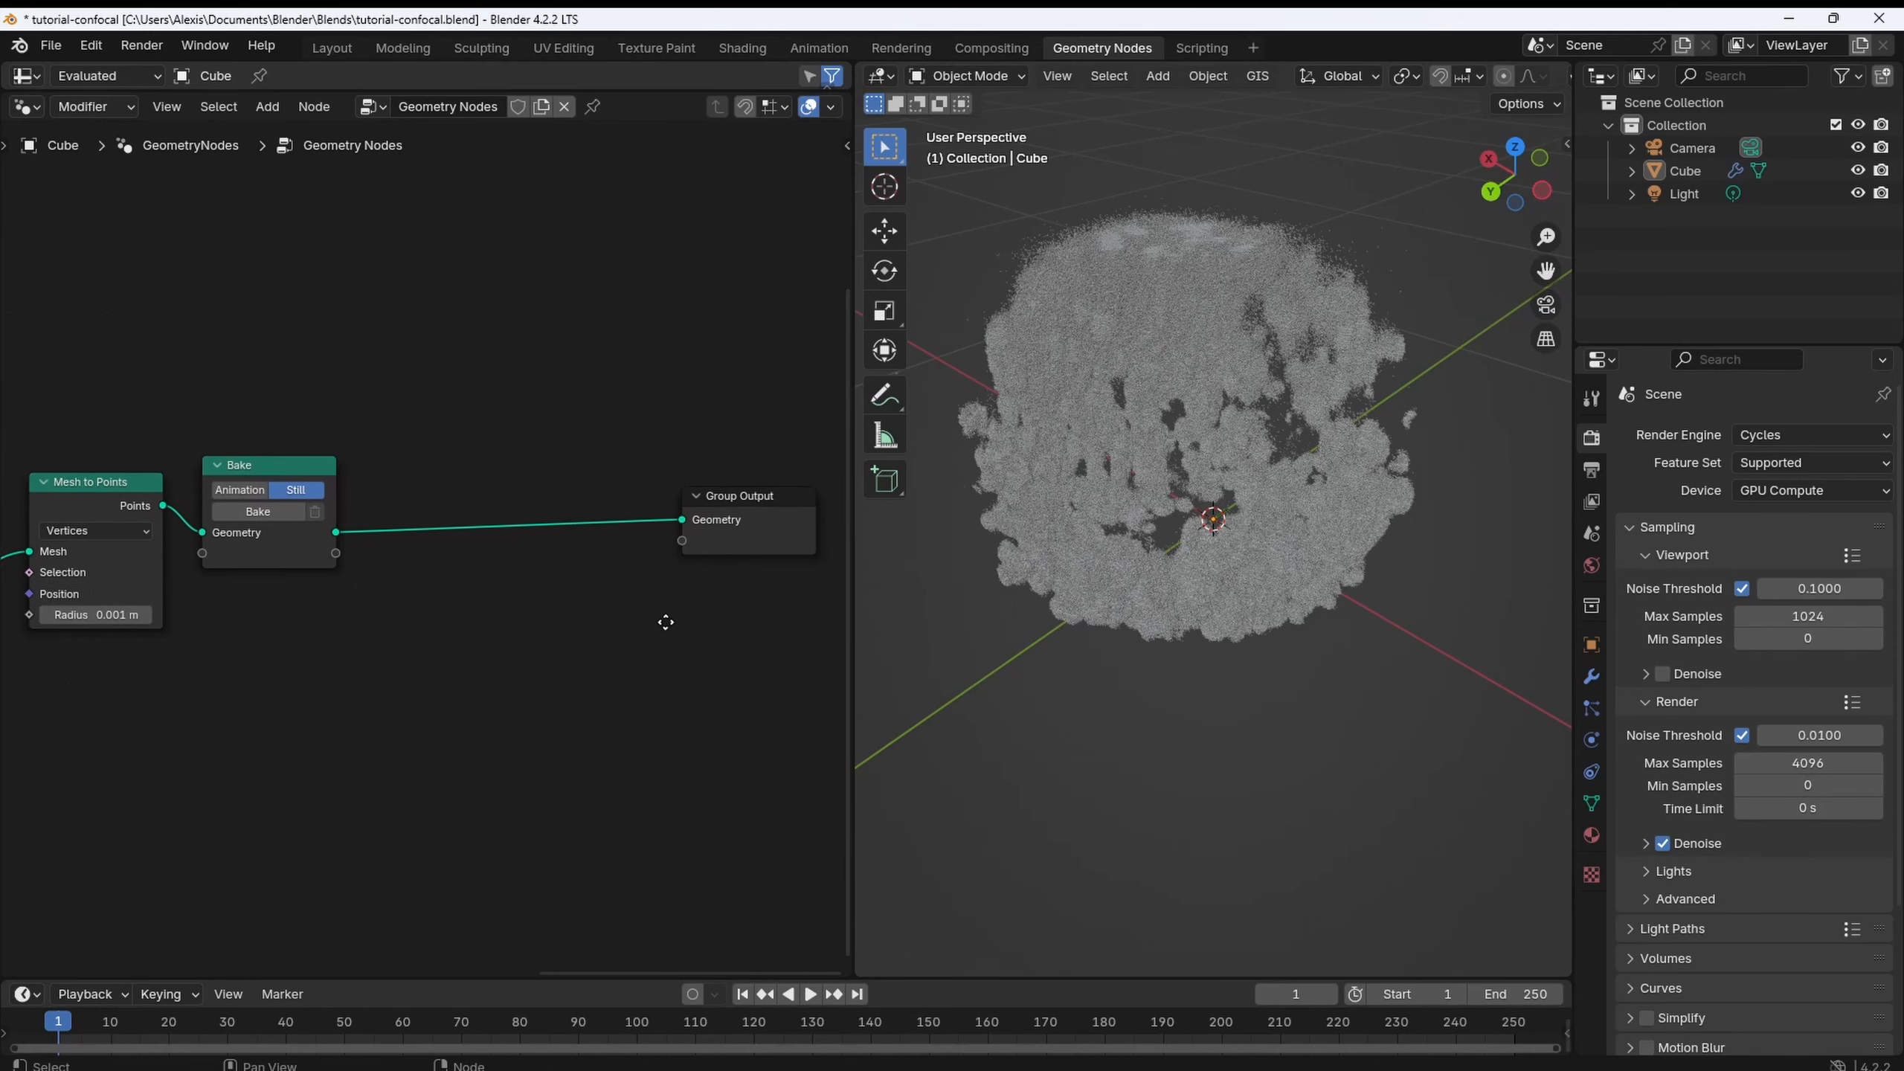
Insert a Points to Volume node with 0.001 m voxel size and radius before Group Output.
key(shift+a)
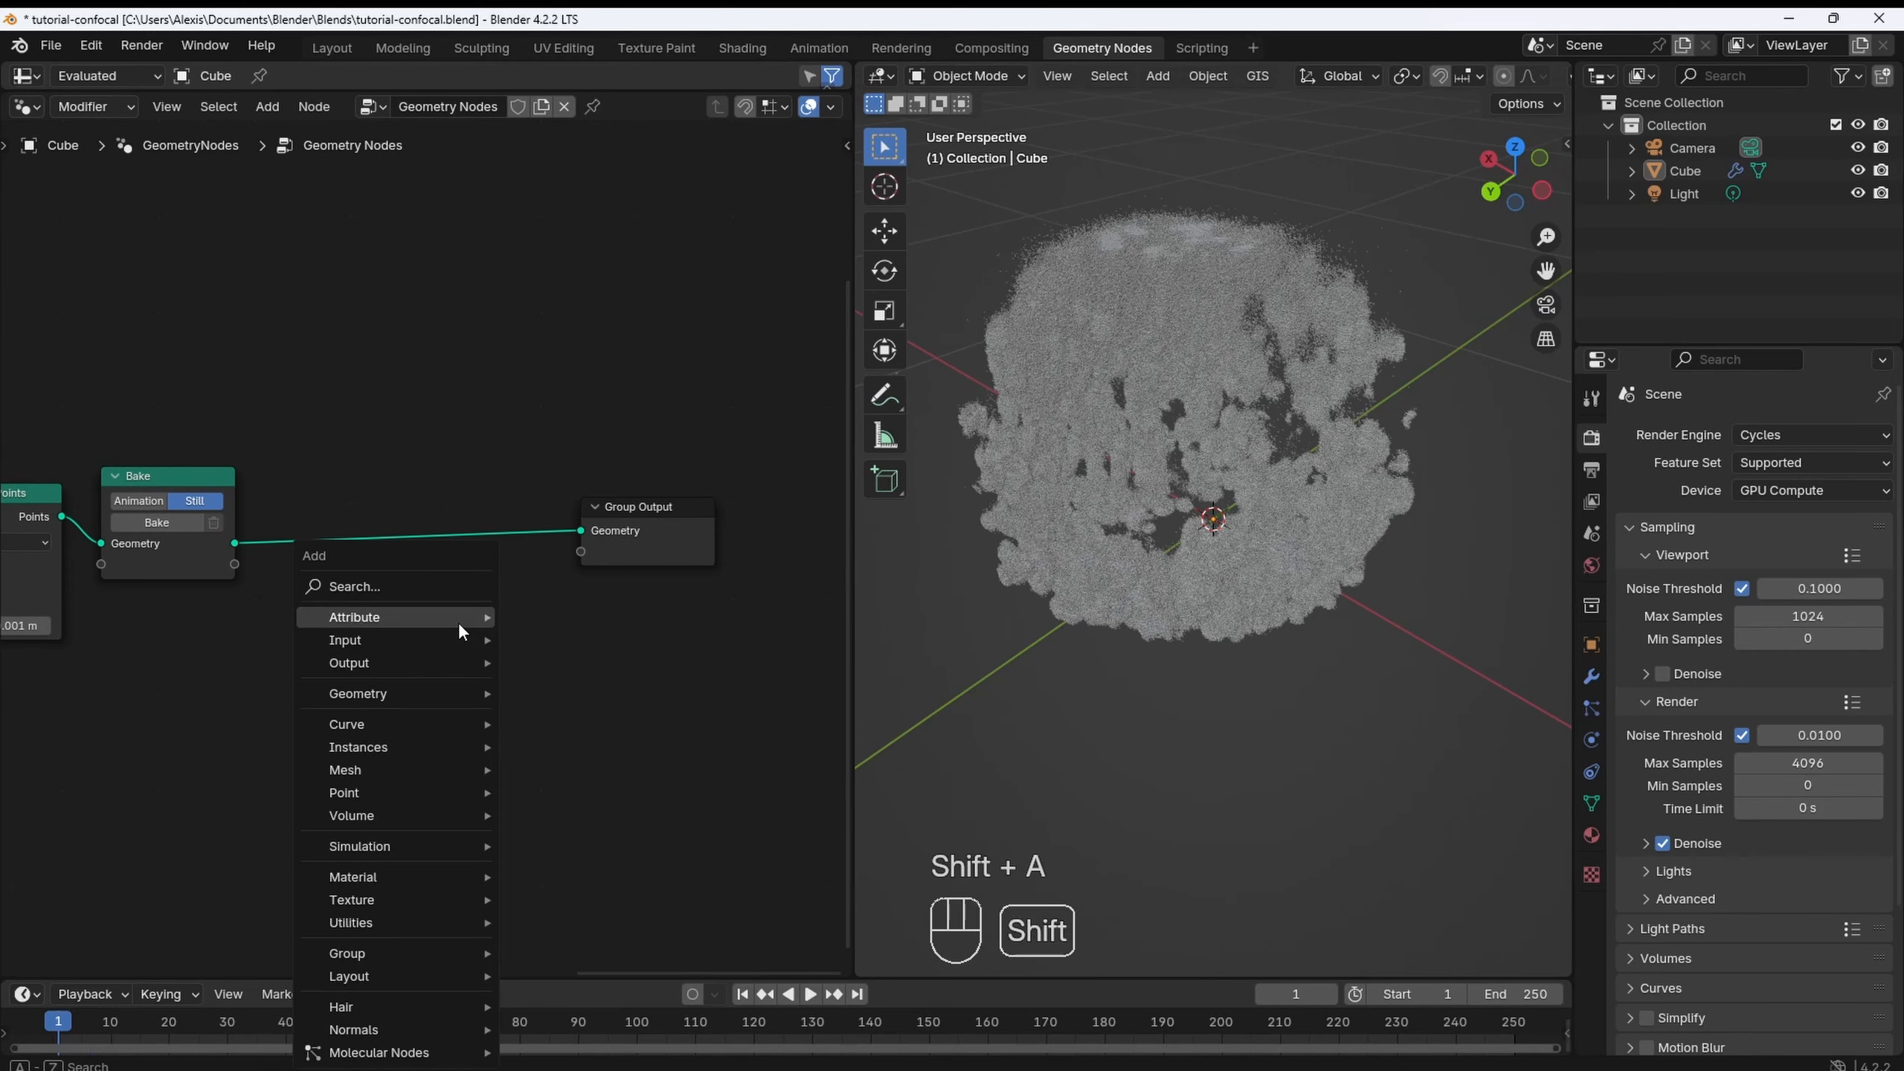
click(351, 815)
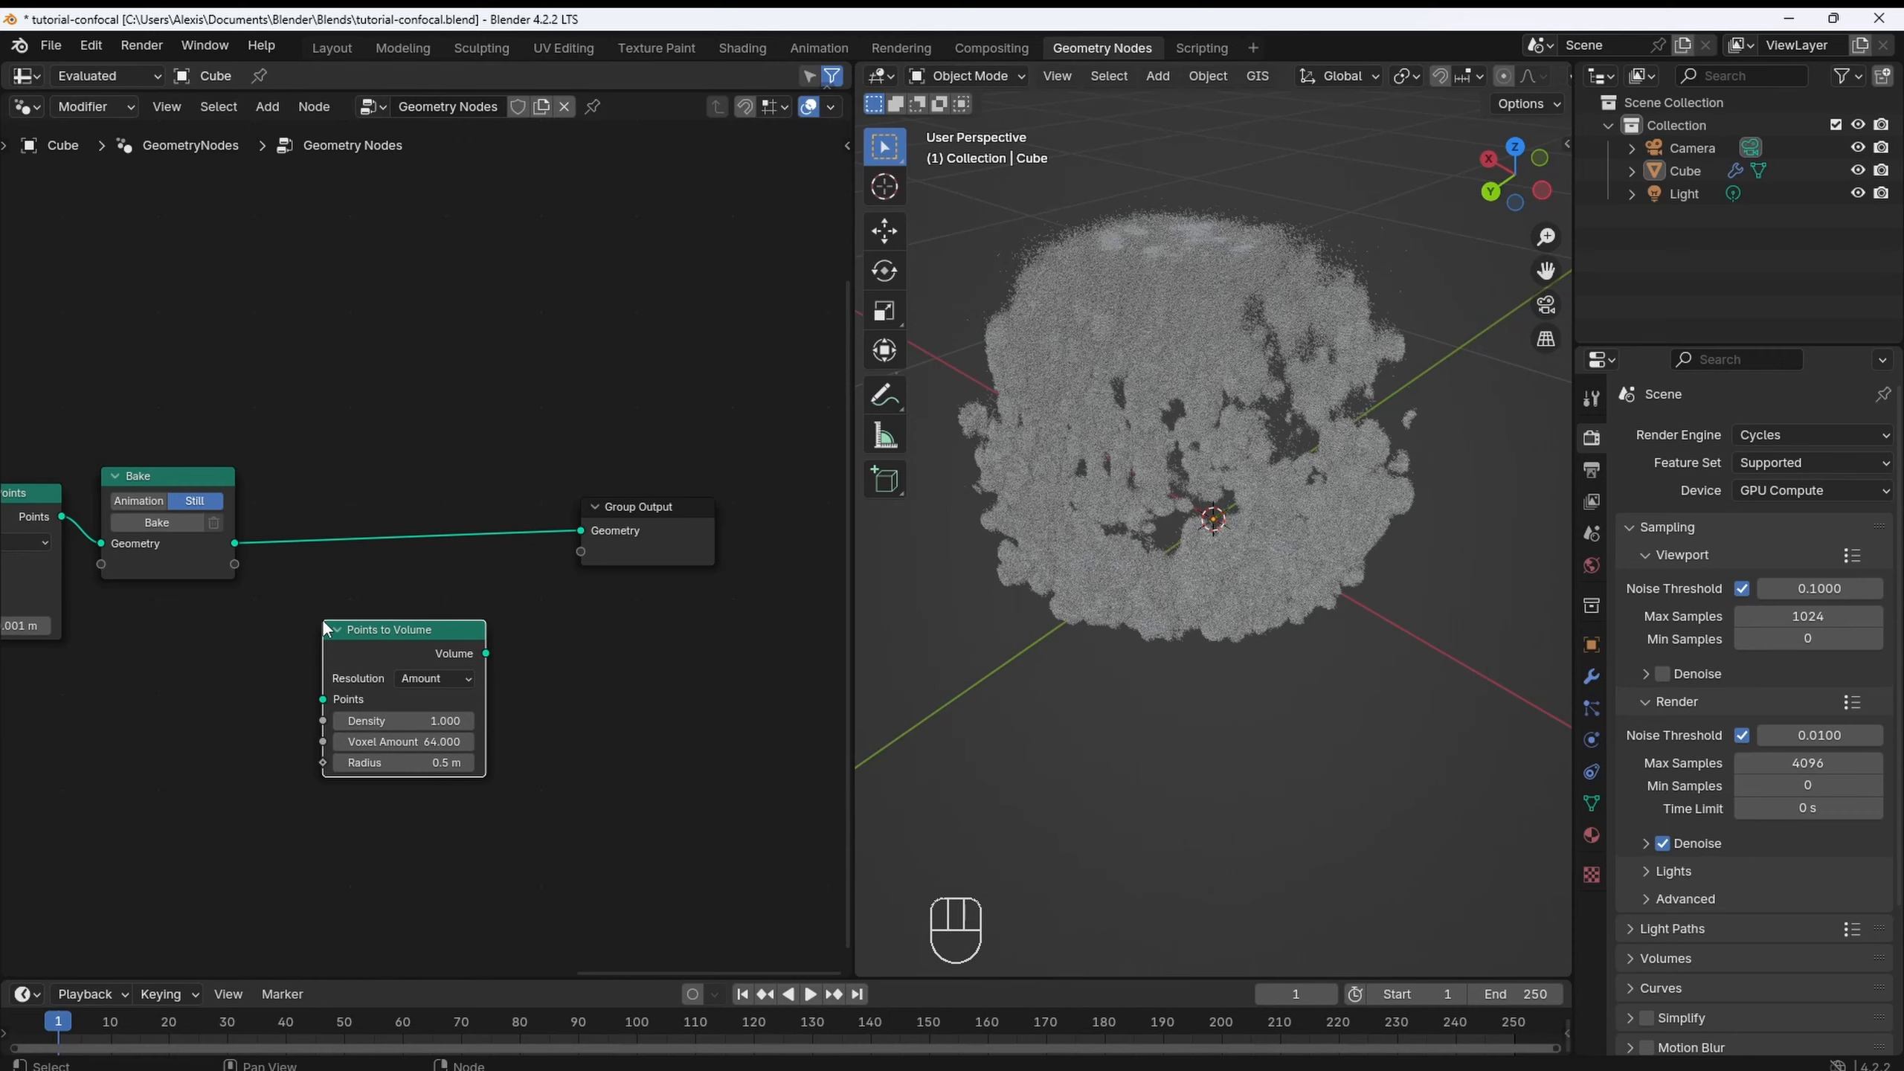
click(433, 678)
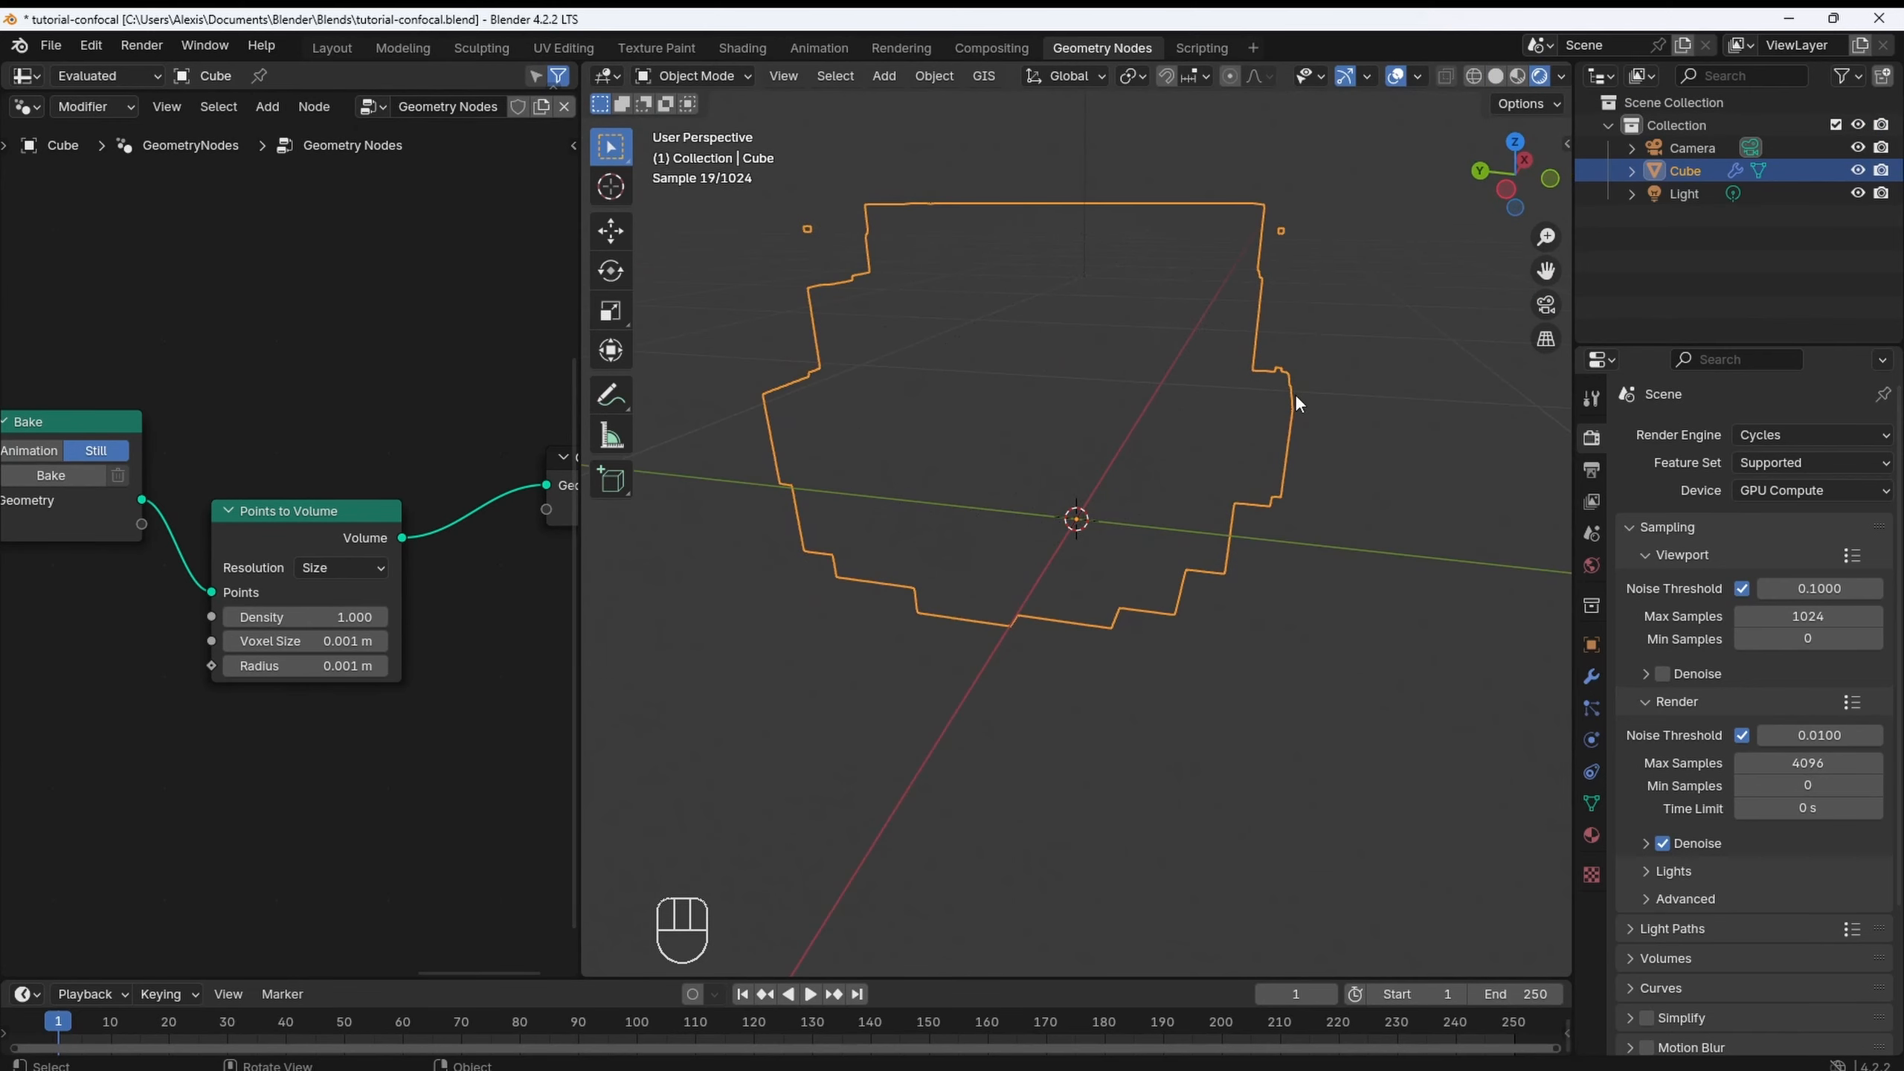
key(shift+a)
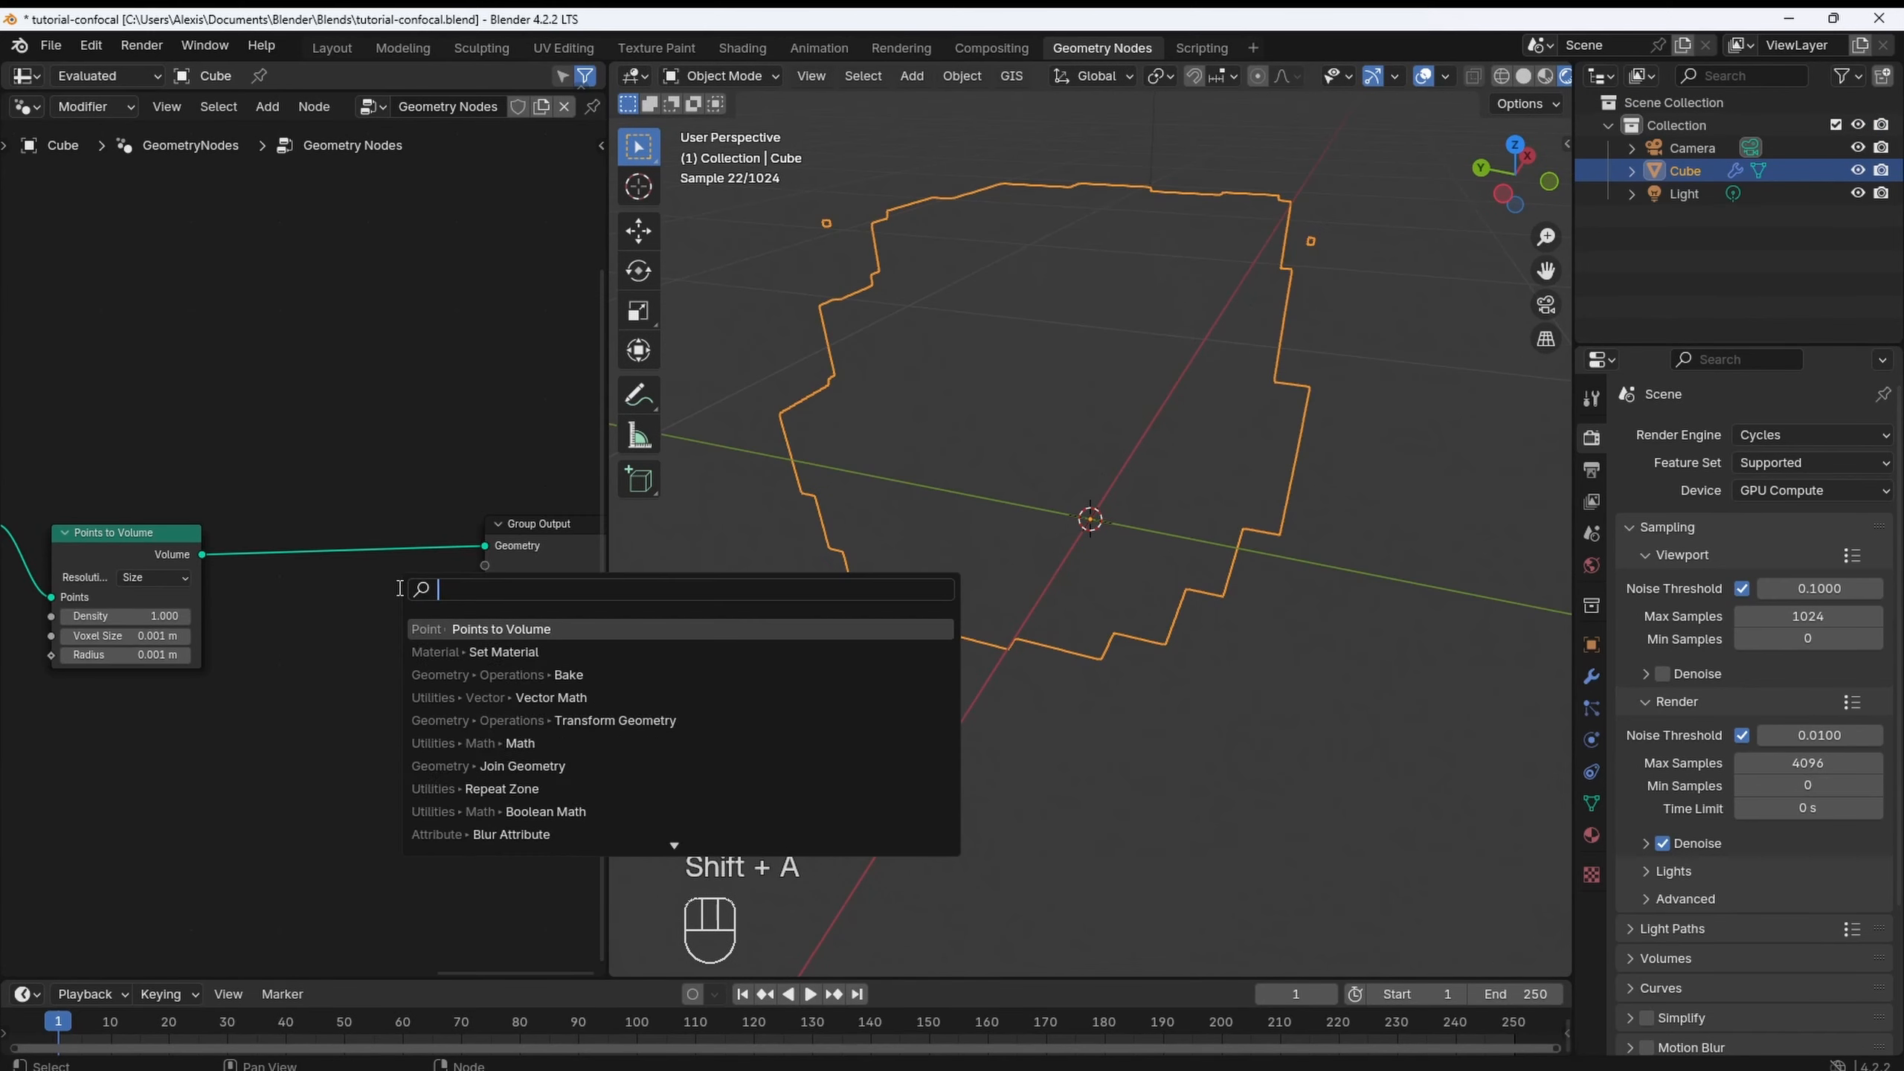
click(503, 652)
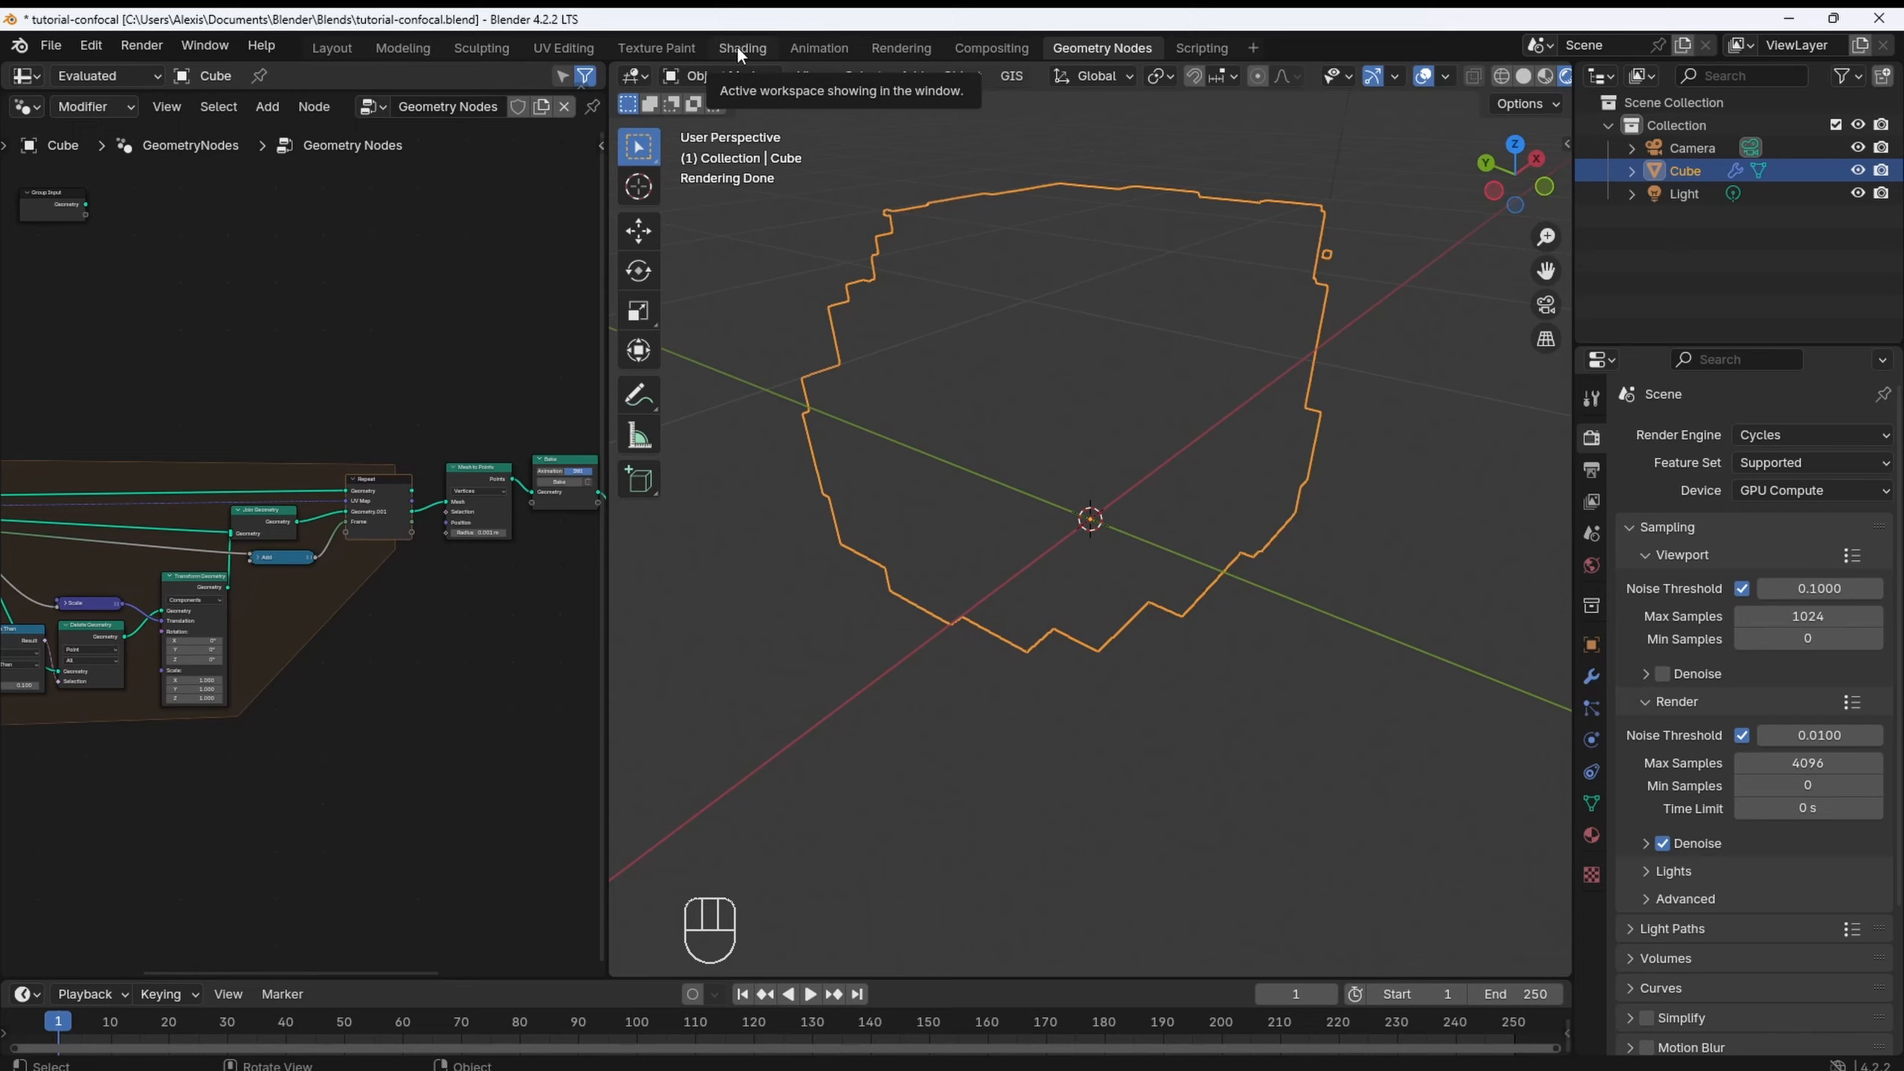
Use a Principled Volume shader with emission strength from Volume Info Density through Math Multiply.
click(742, 48)
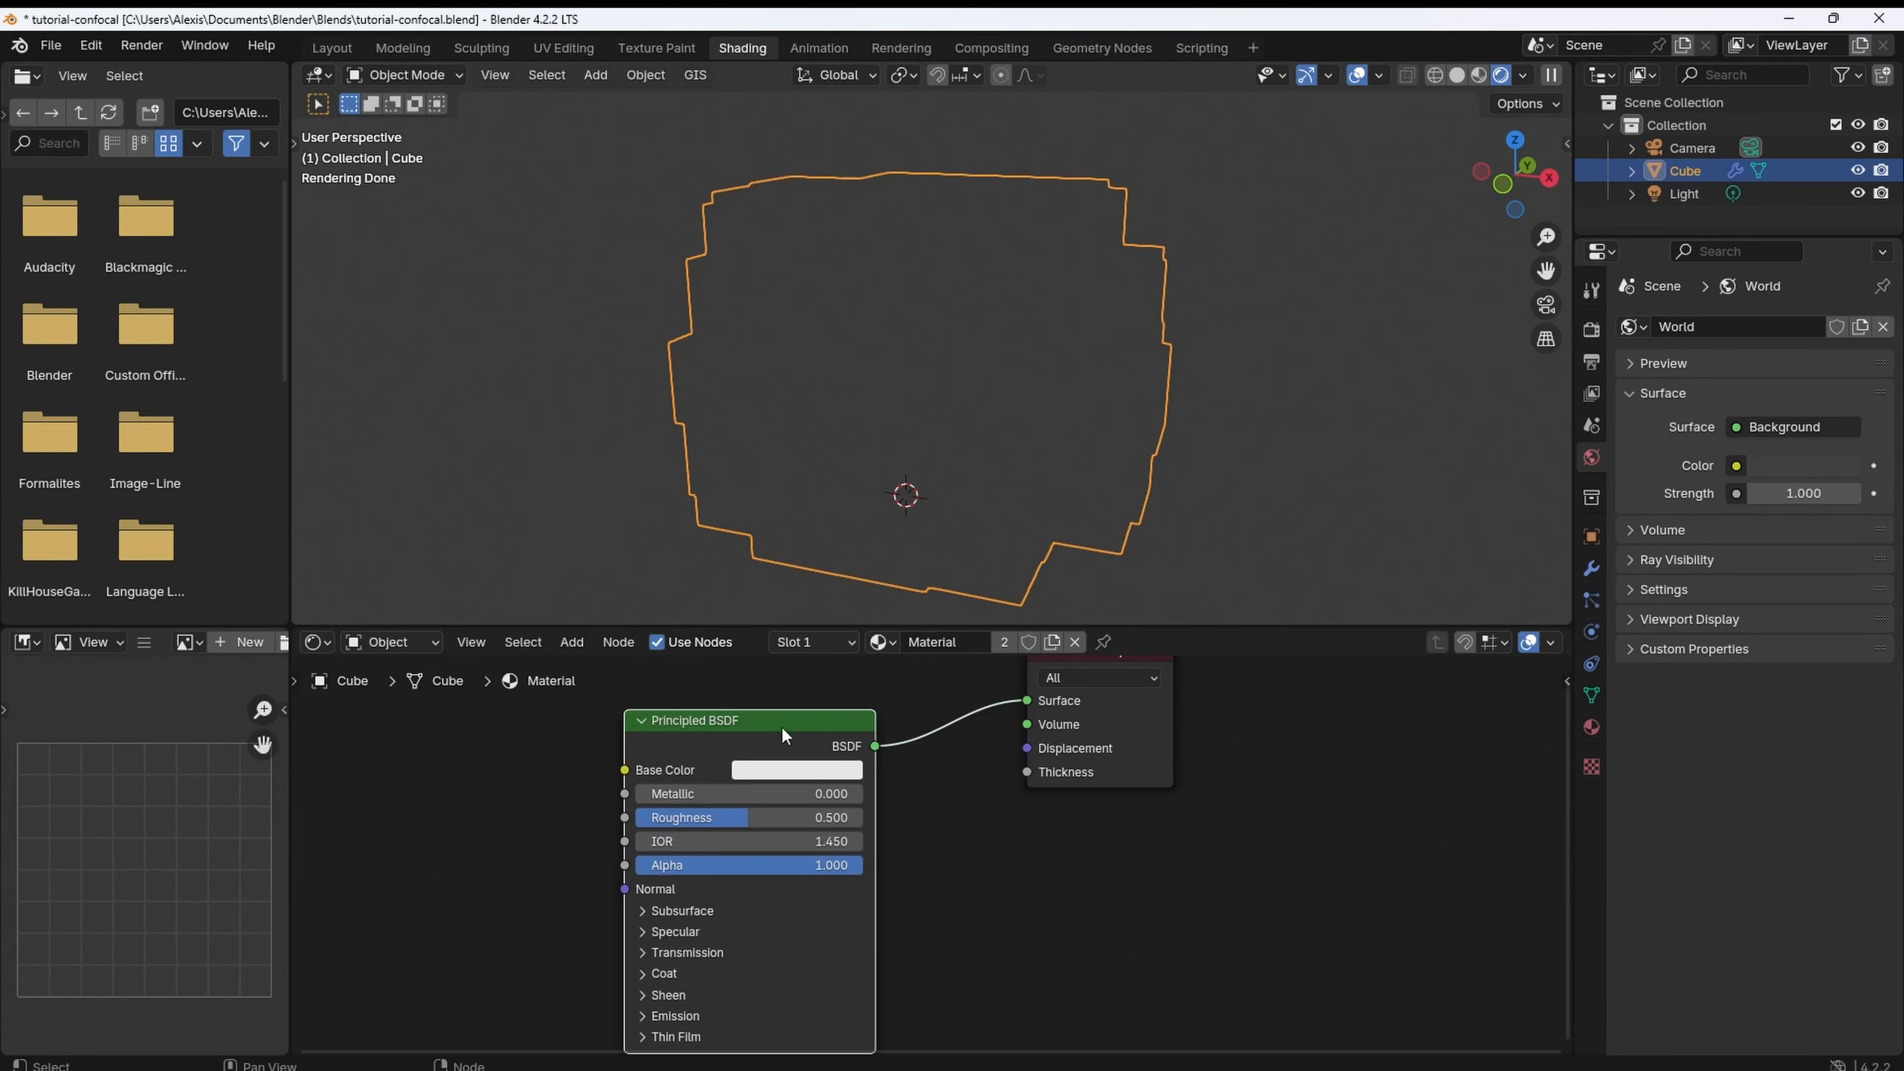
text(voll)
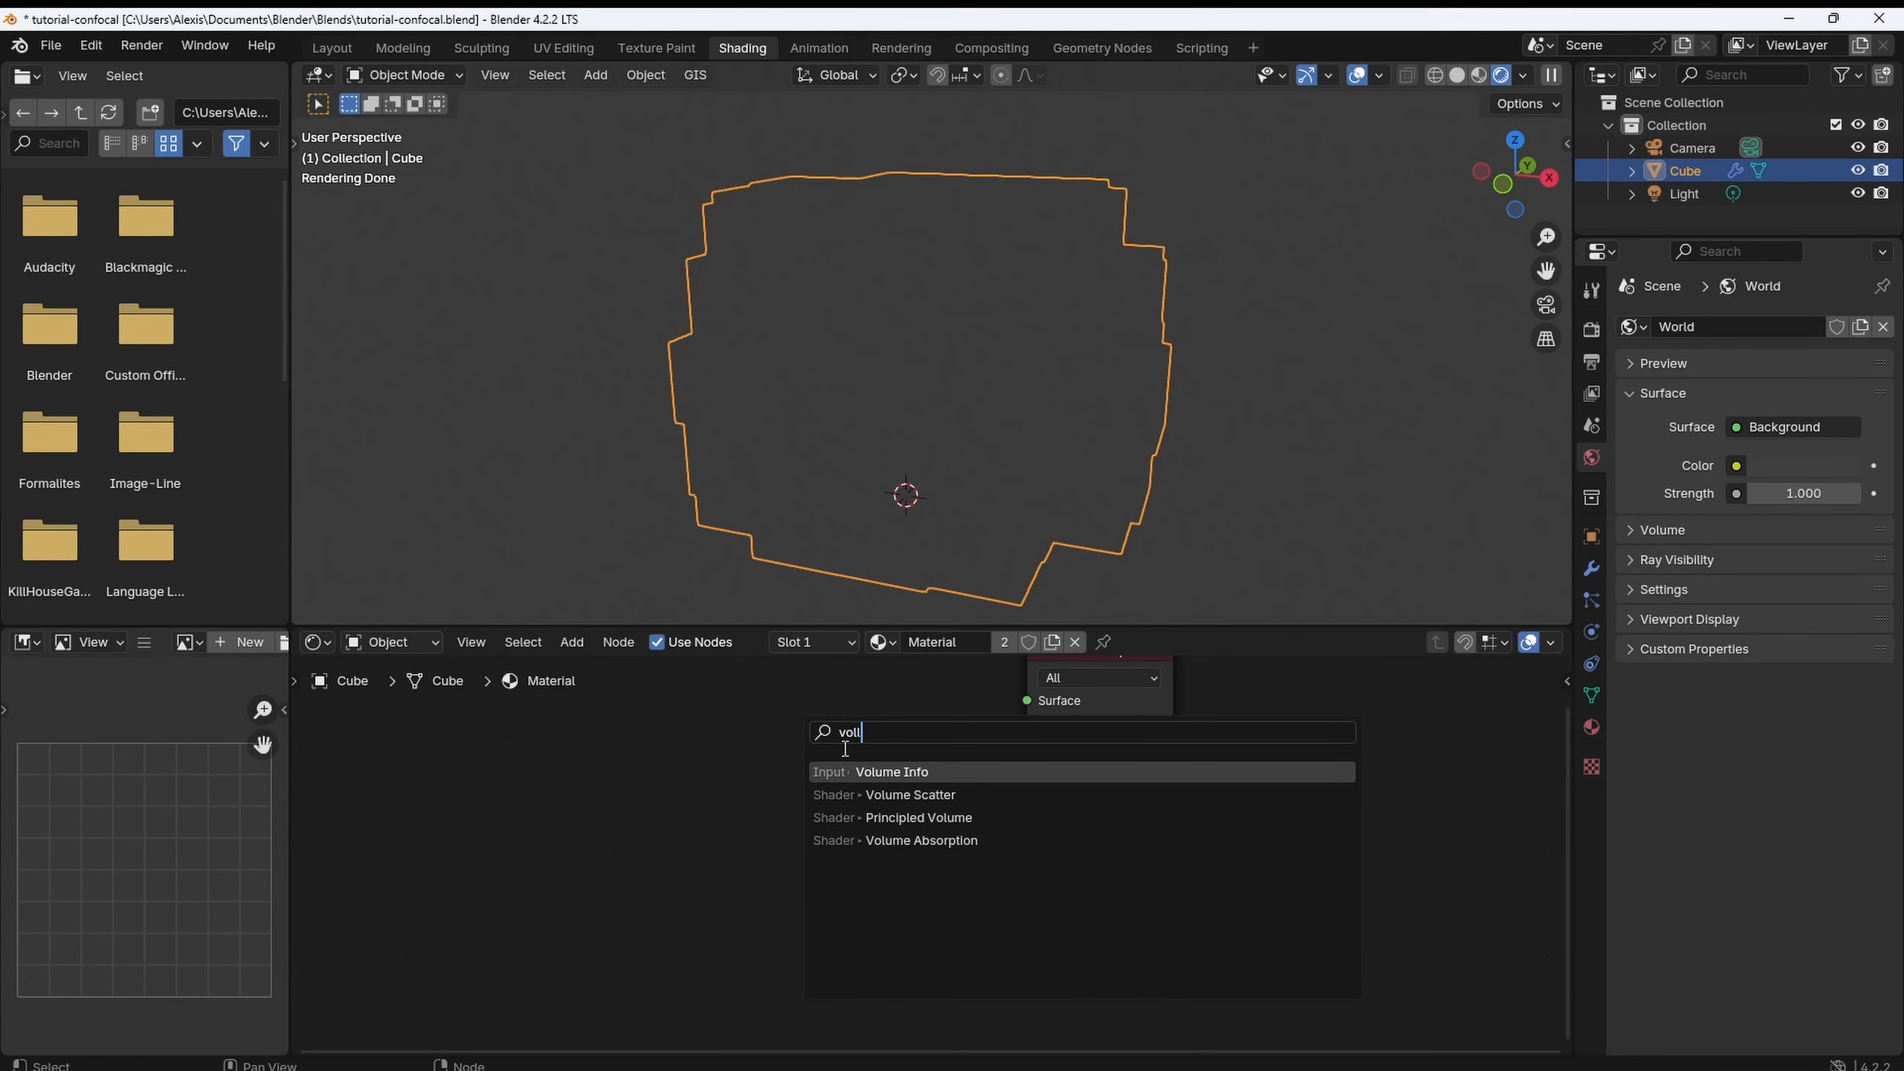
click(919, 817)
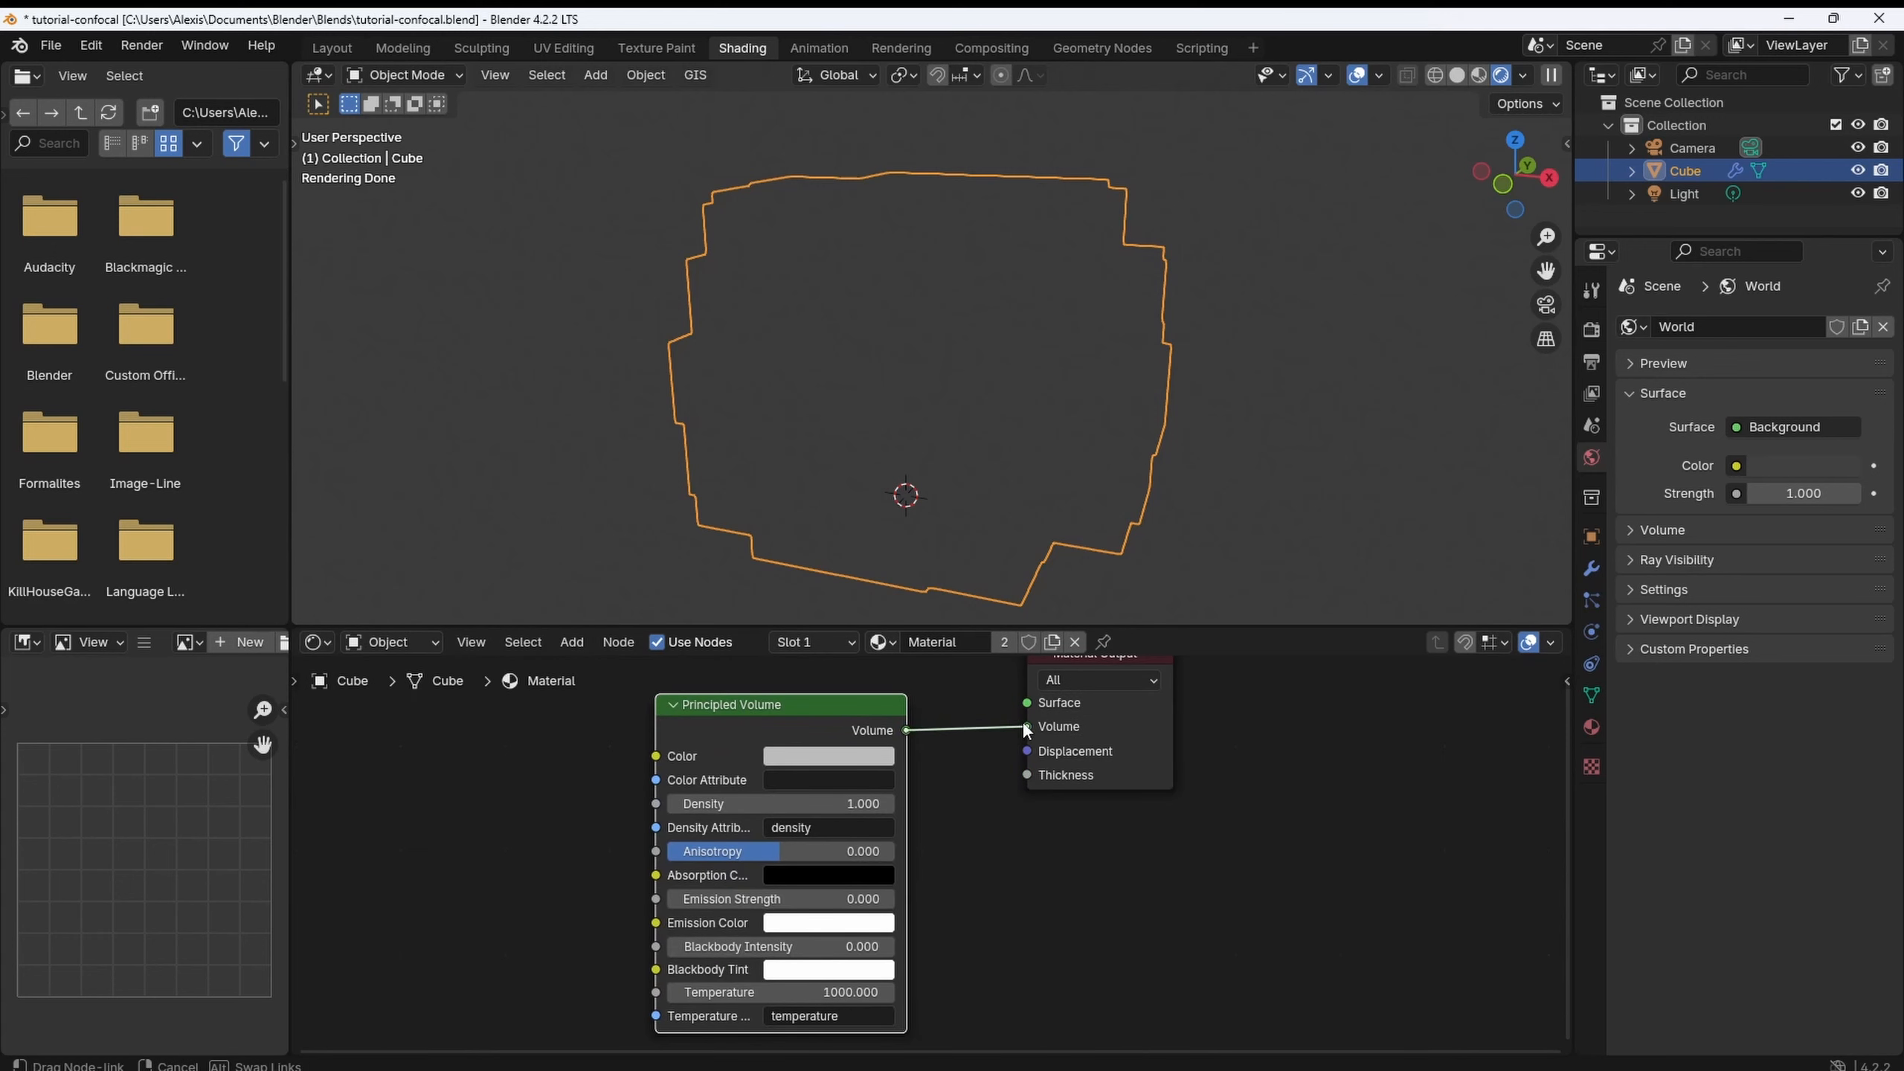
click(1027, 726)
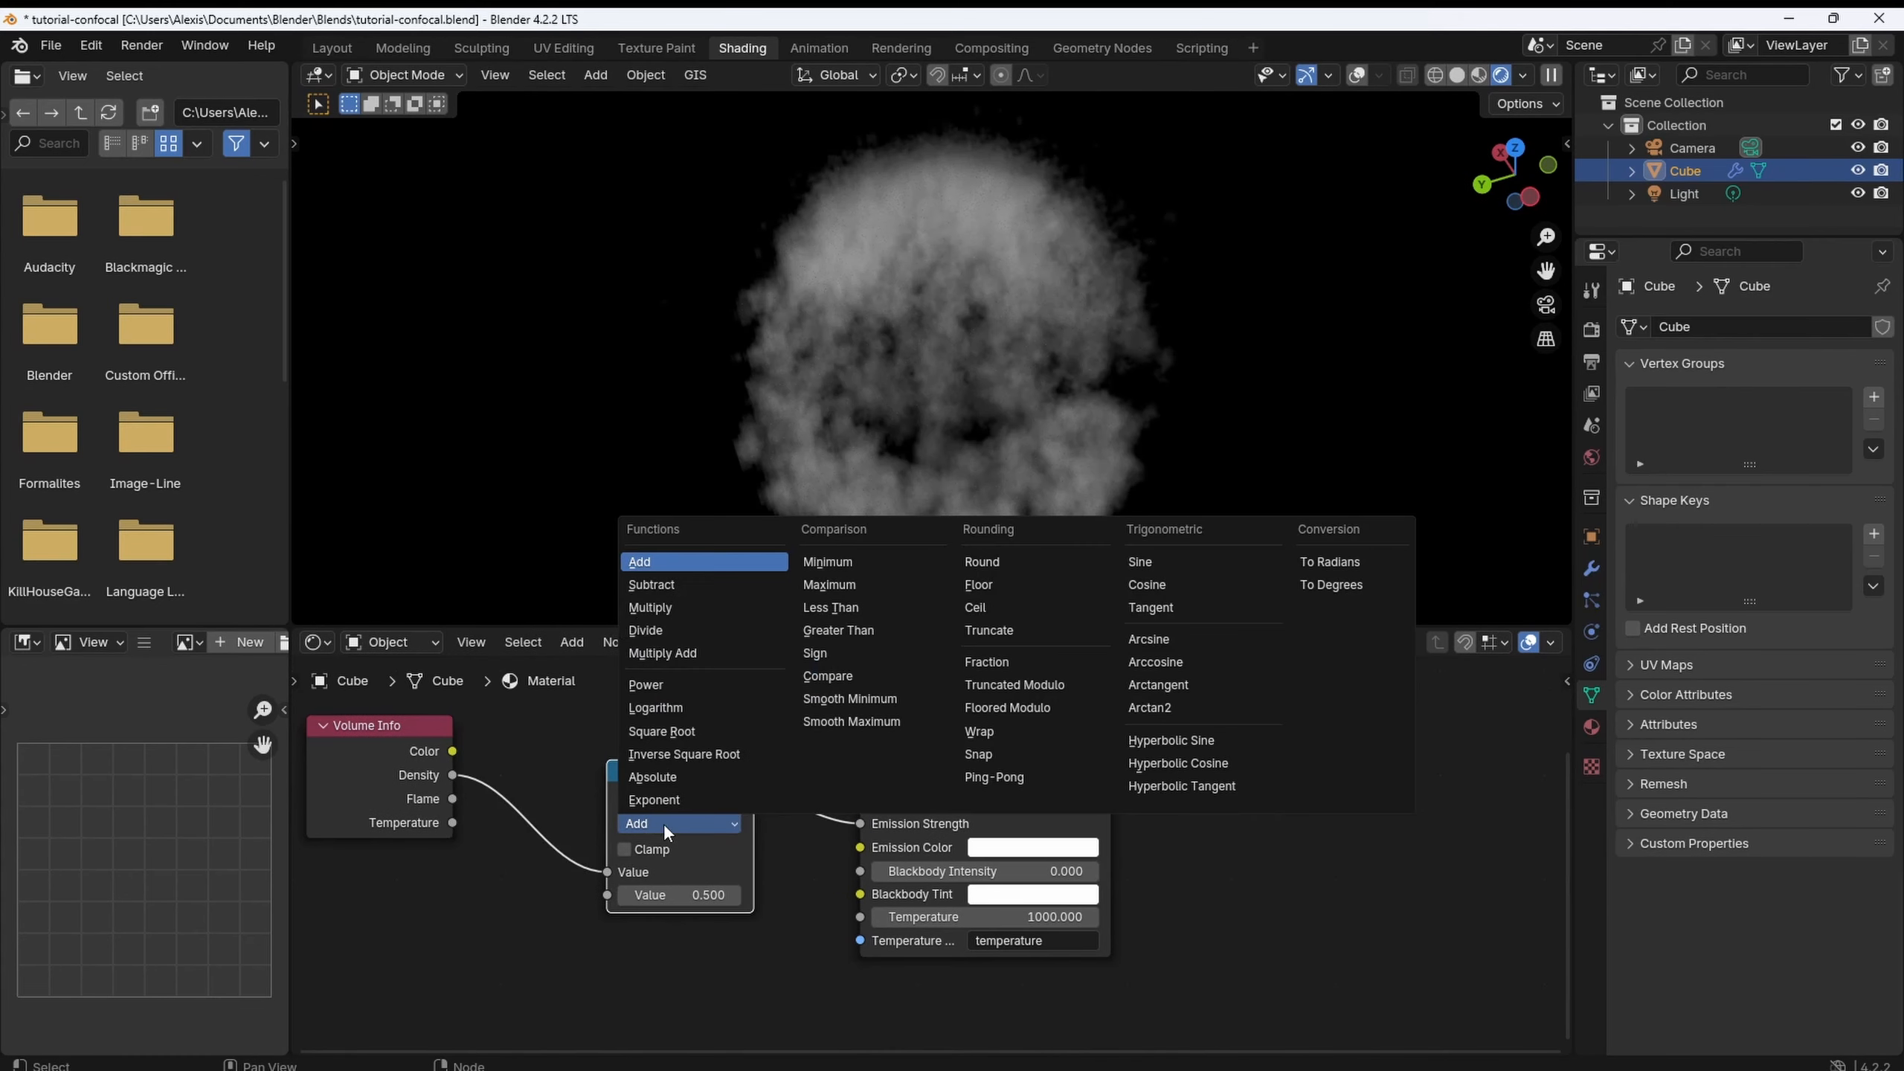
click(650, 607)
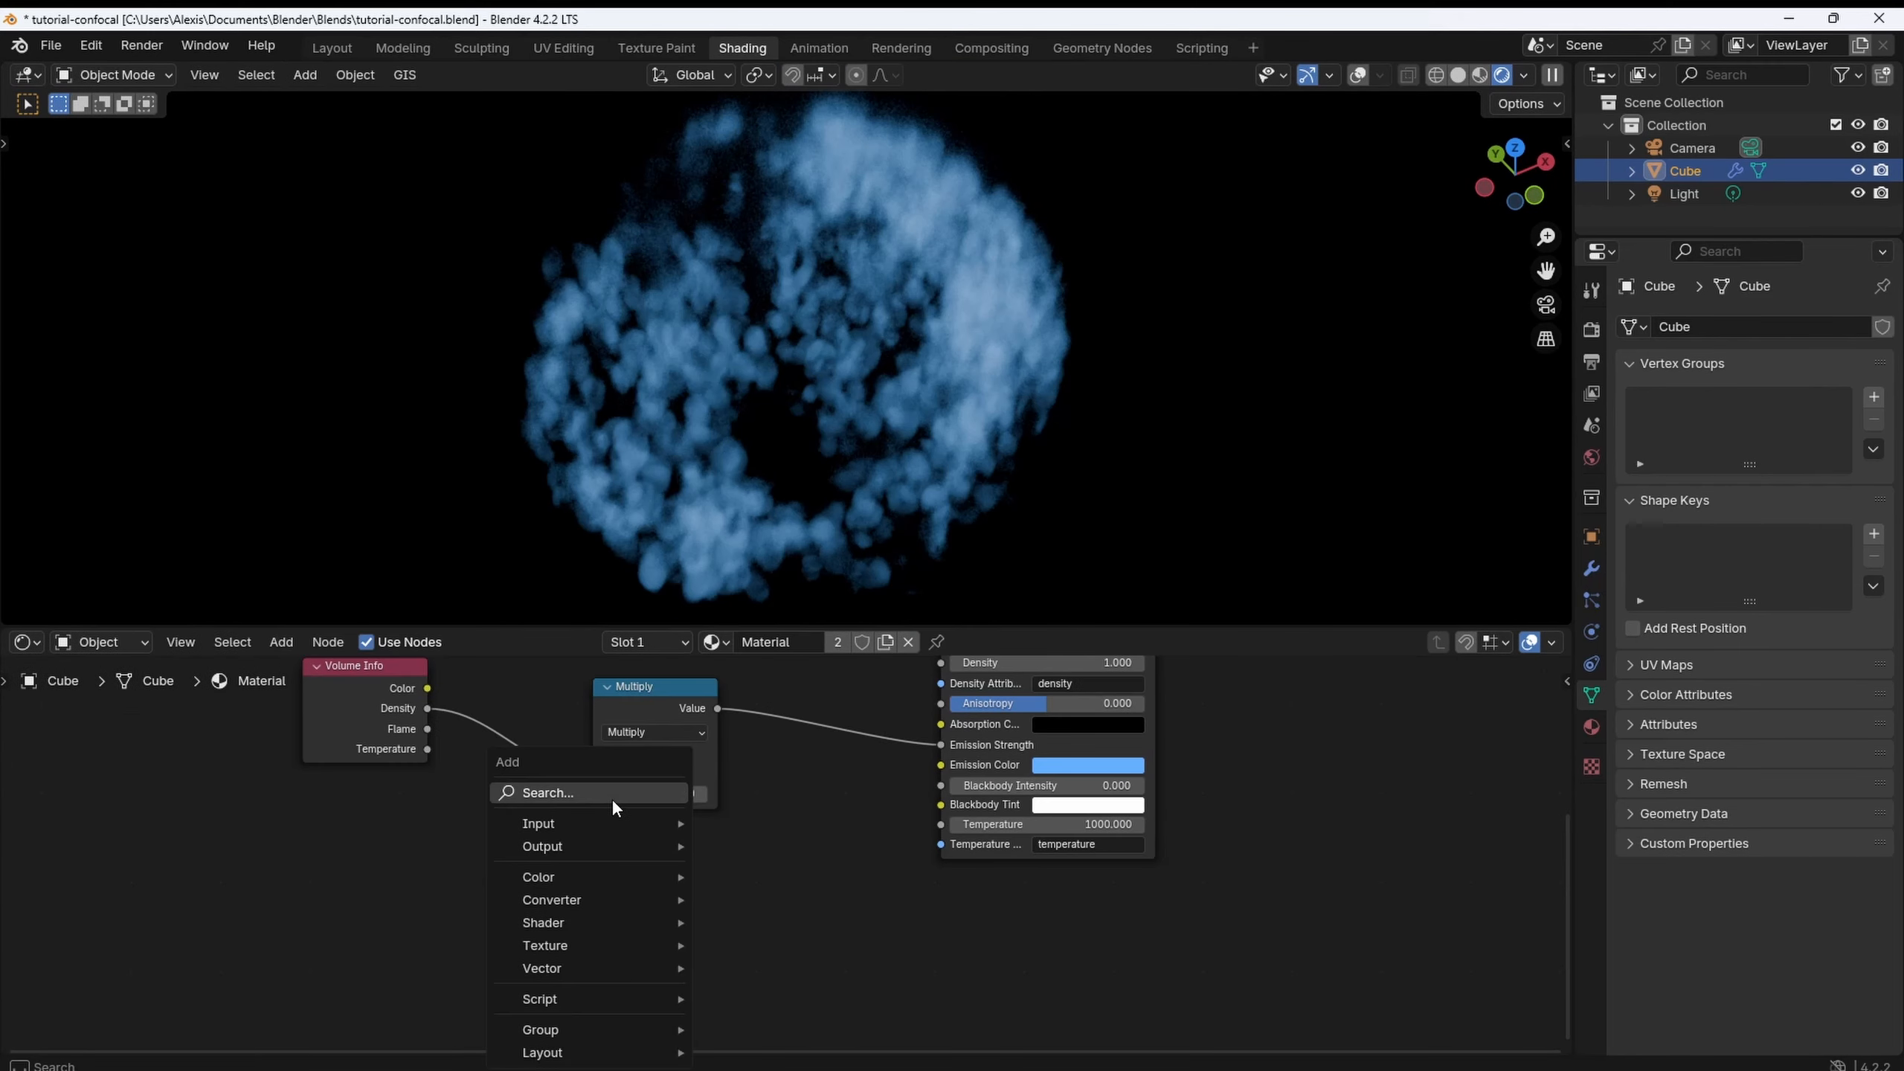
Add a Color Ramp driven by Position Z via Separate XYZ and Map Range into Emission Color.
text(colo)
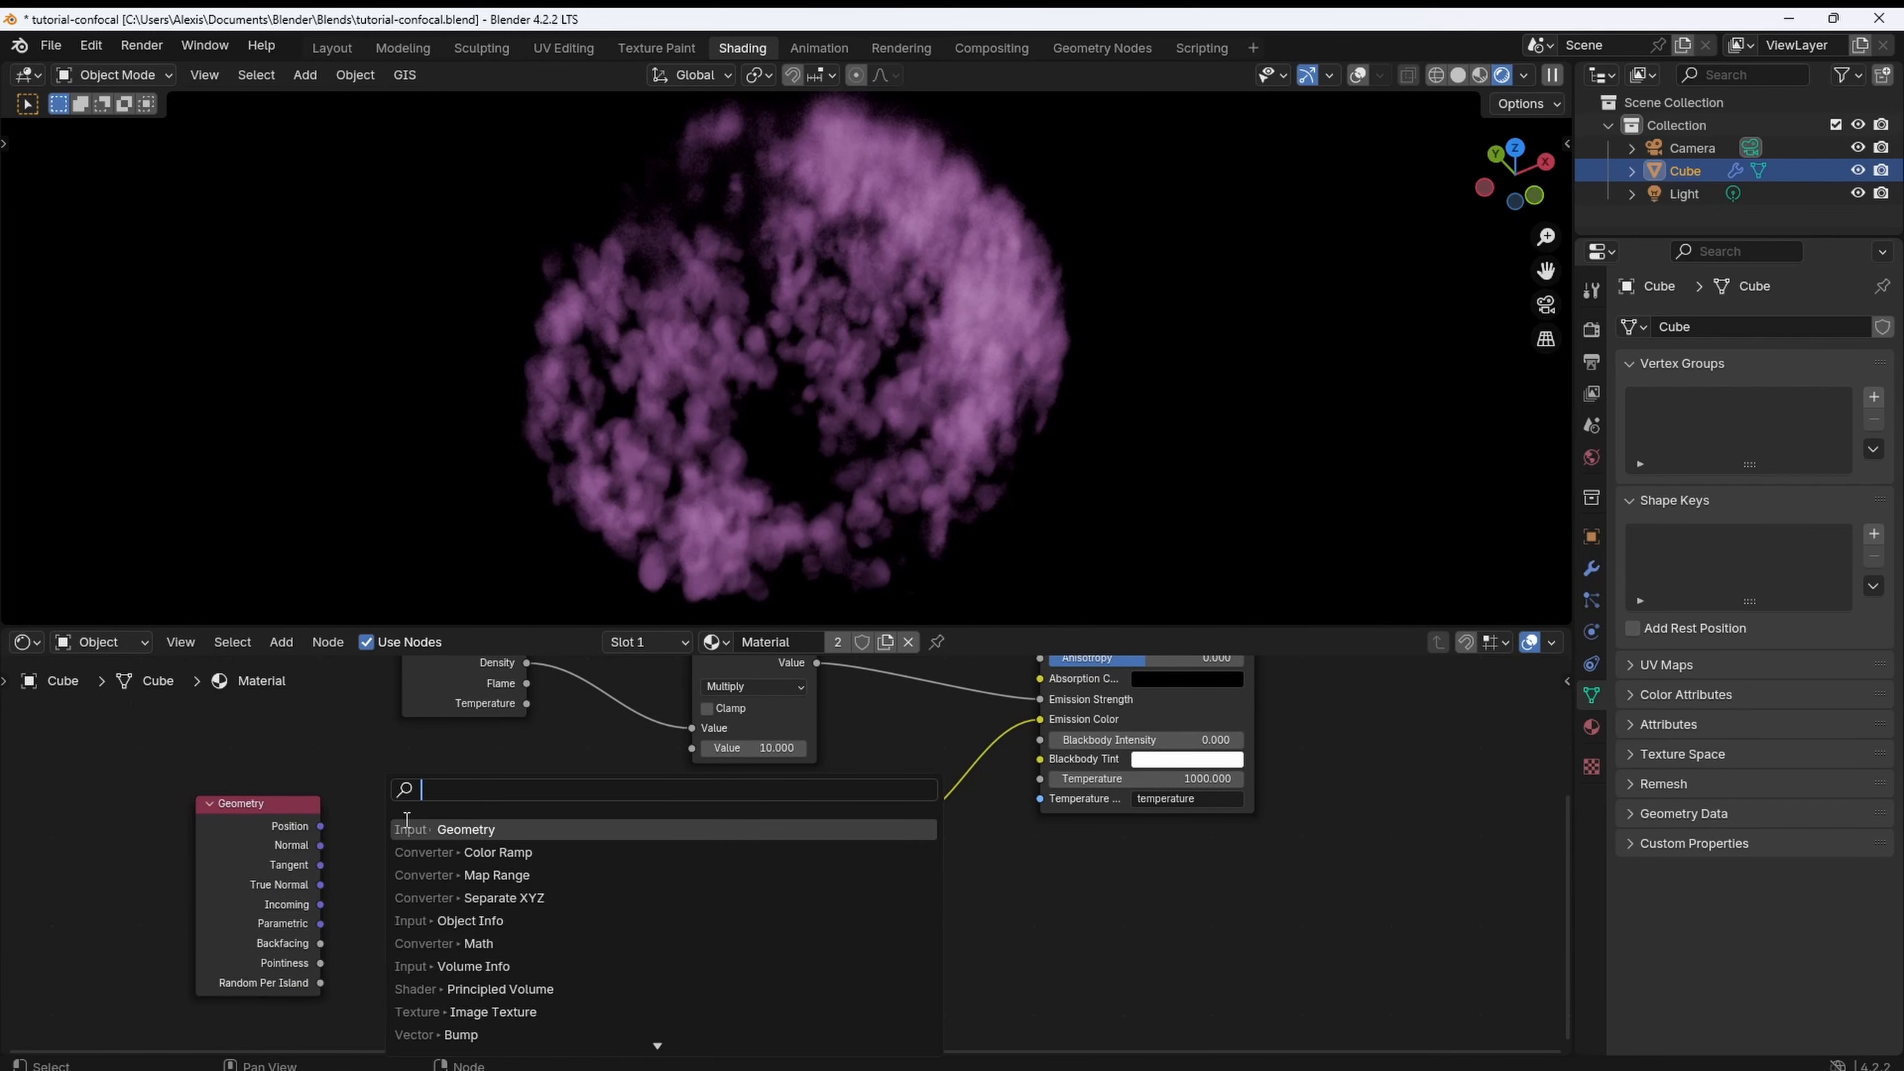
click(491, 898)
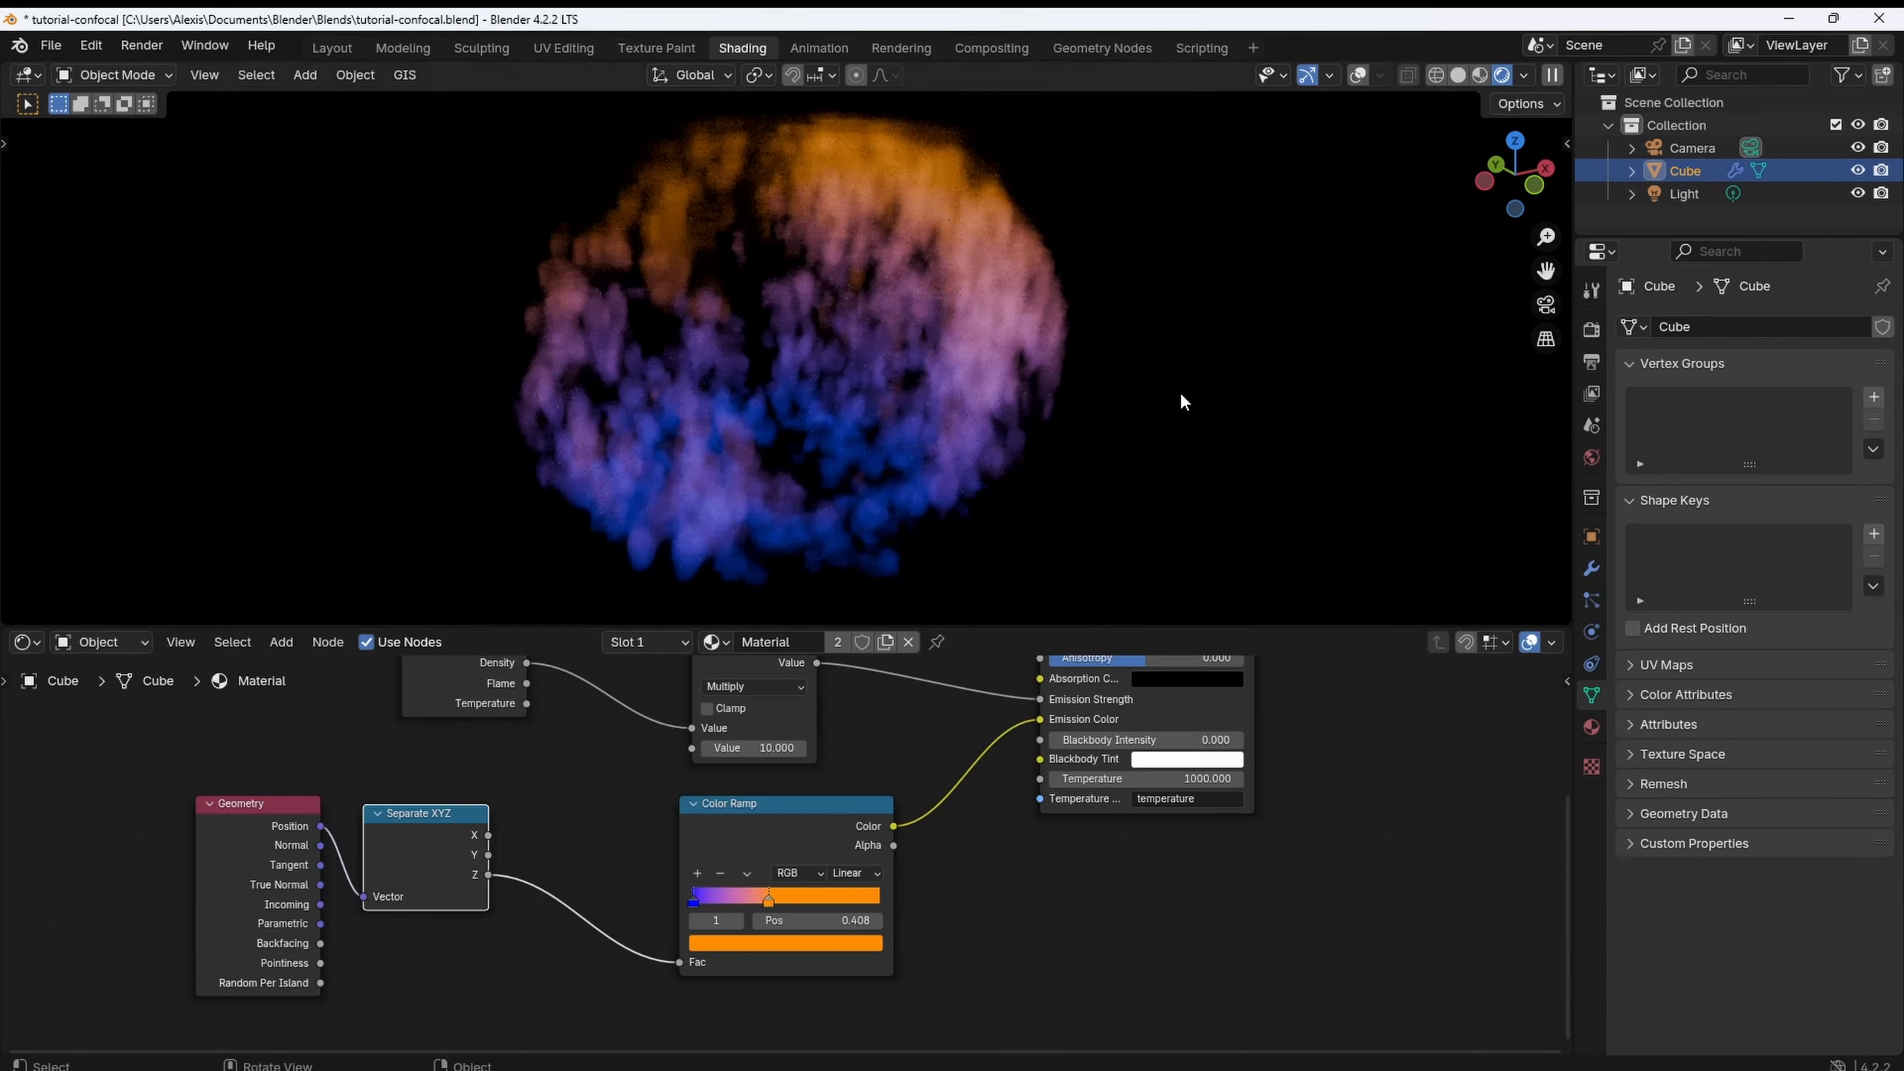
mouse_move(812, 272)
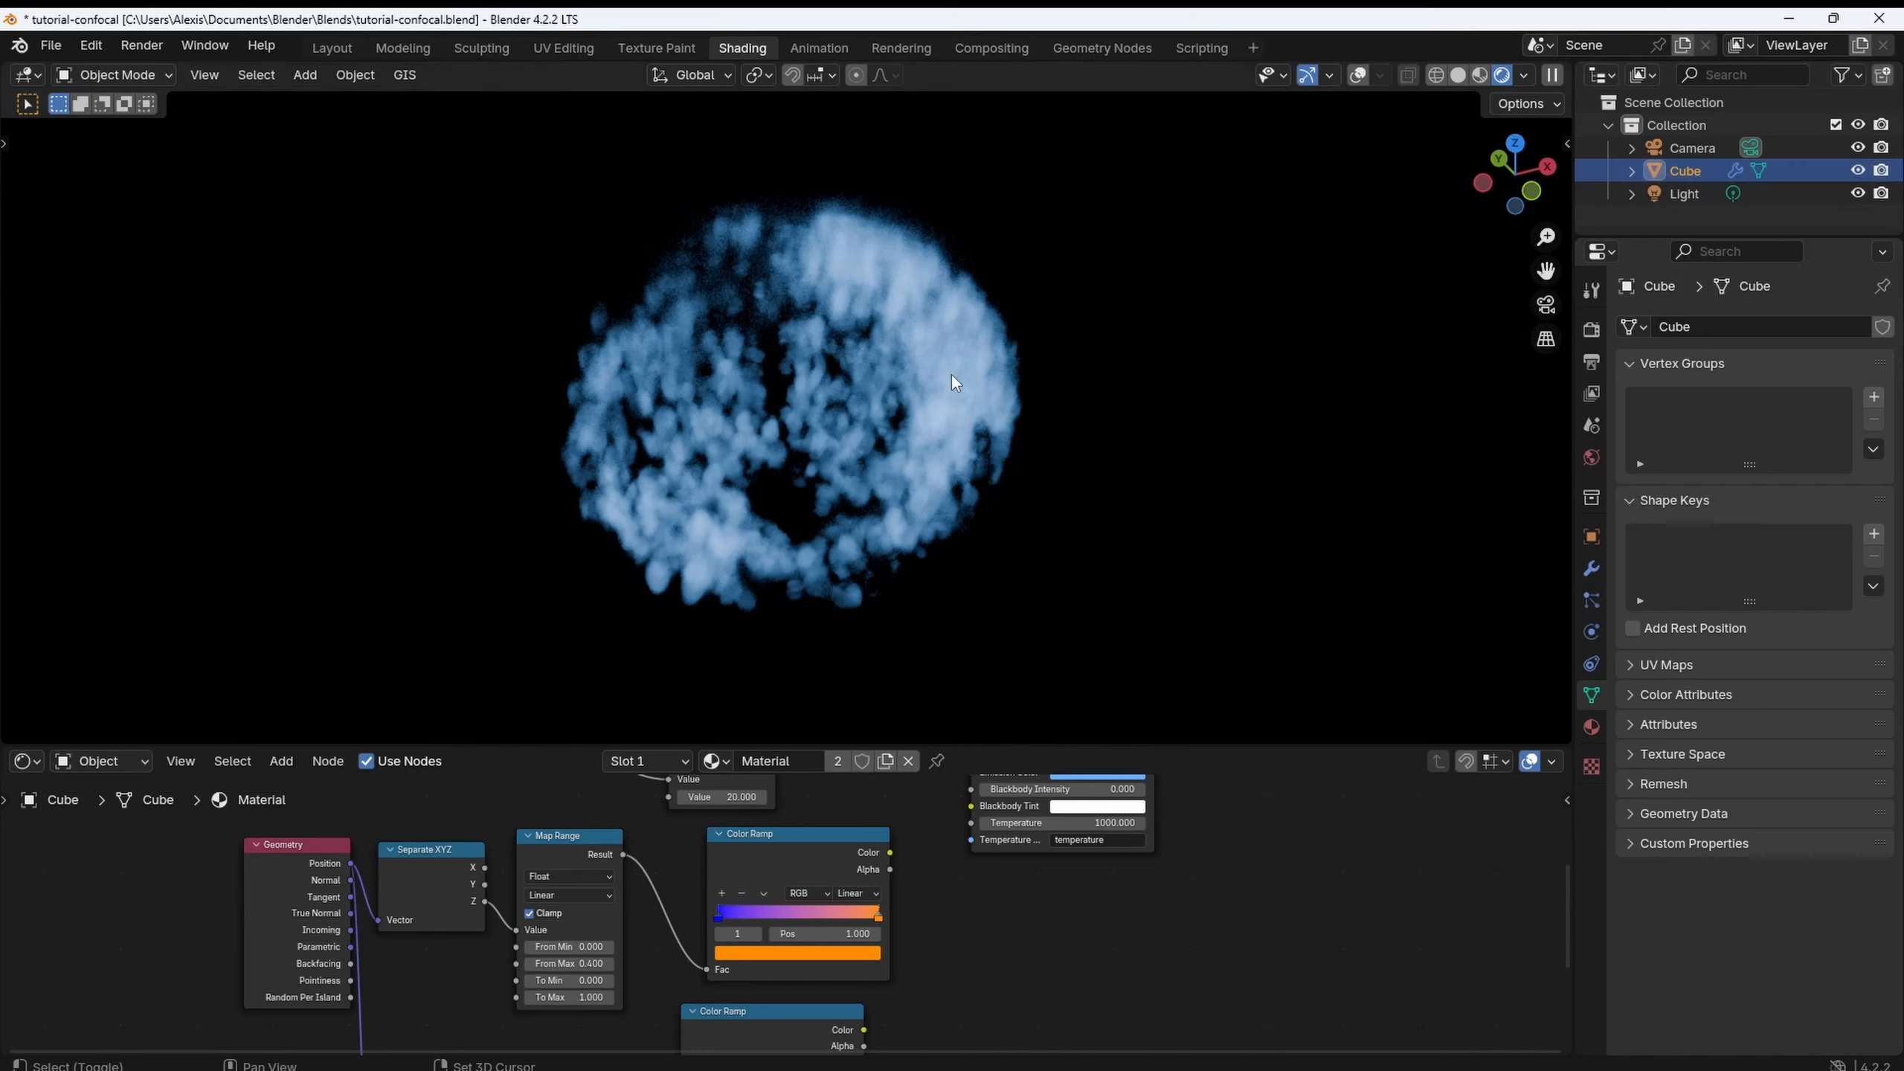
mouse_move(1356, 75)
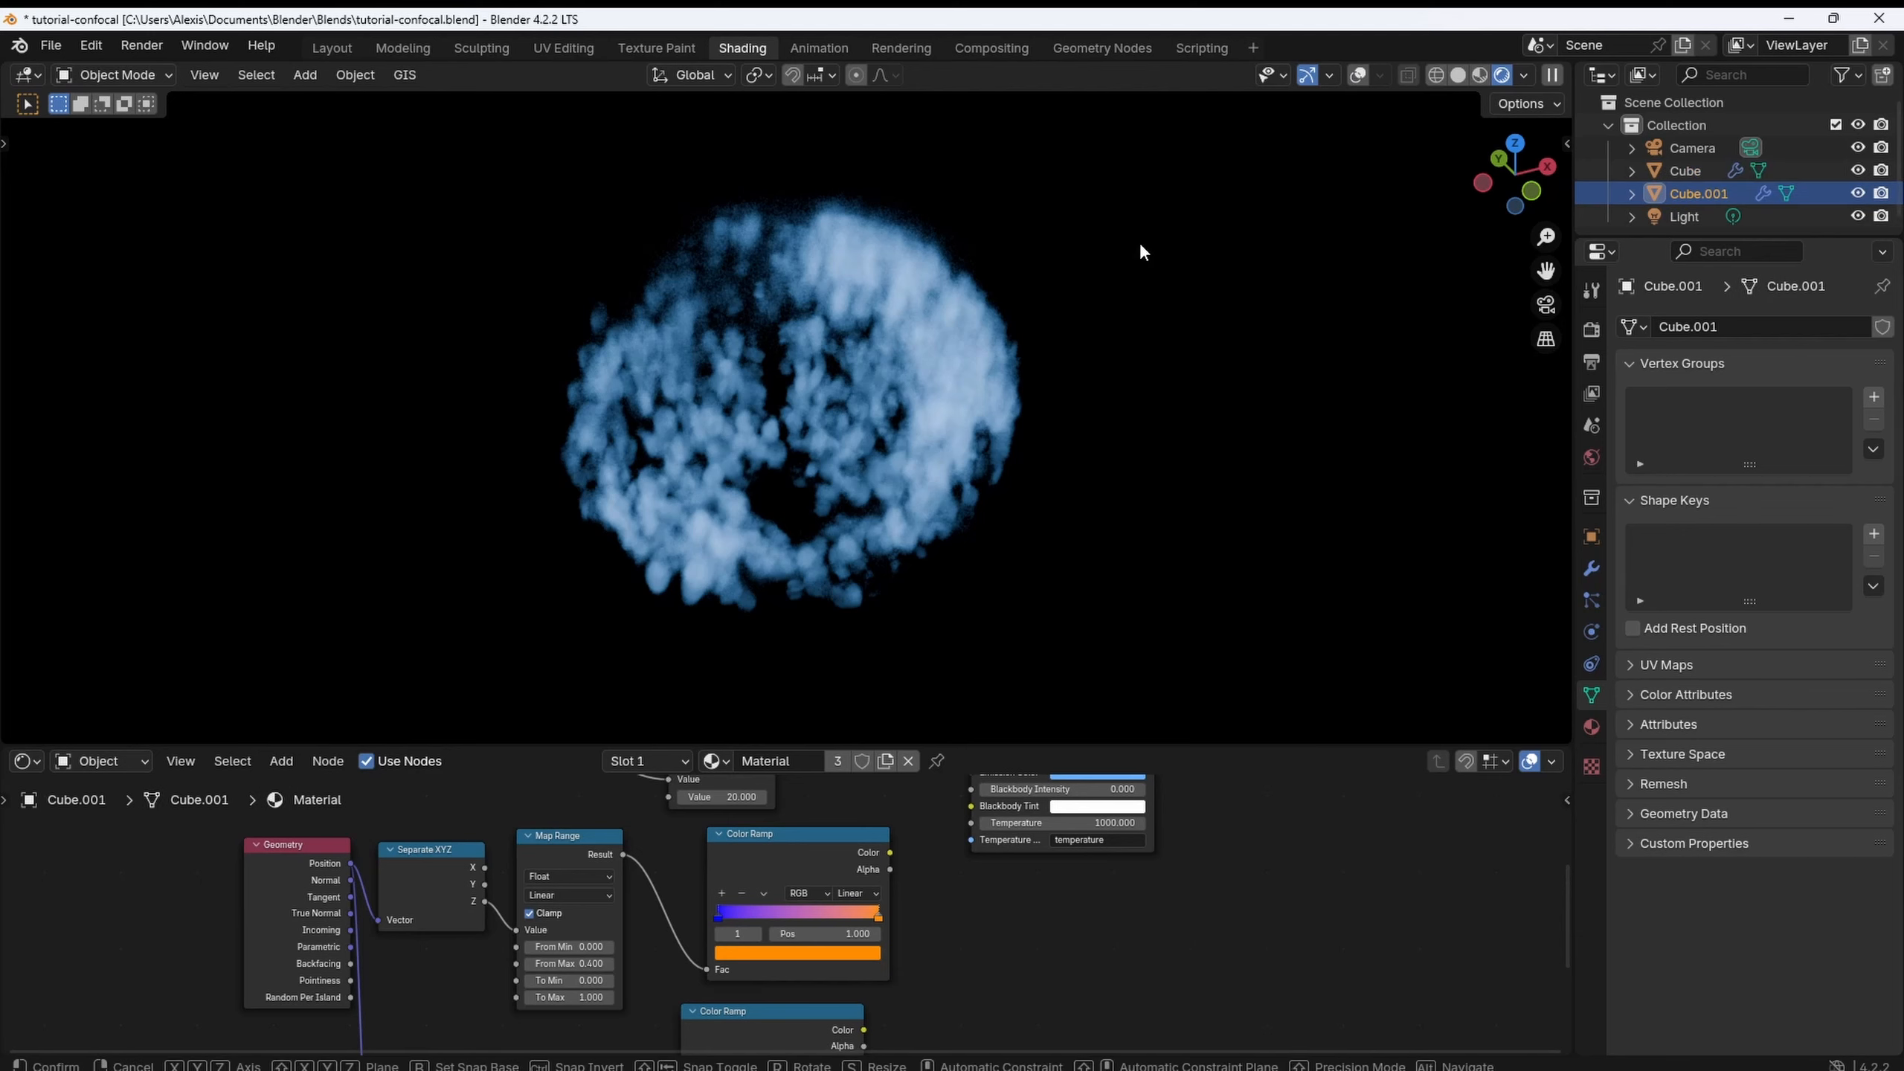
Duplicate the cube, set its Less Than threshold to 0.2, give it green emission, reselect original.
click(1100, 48)
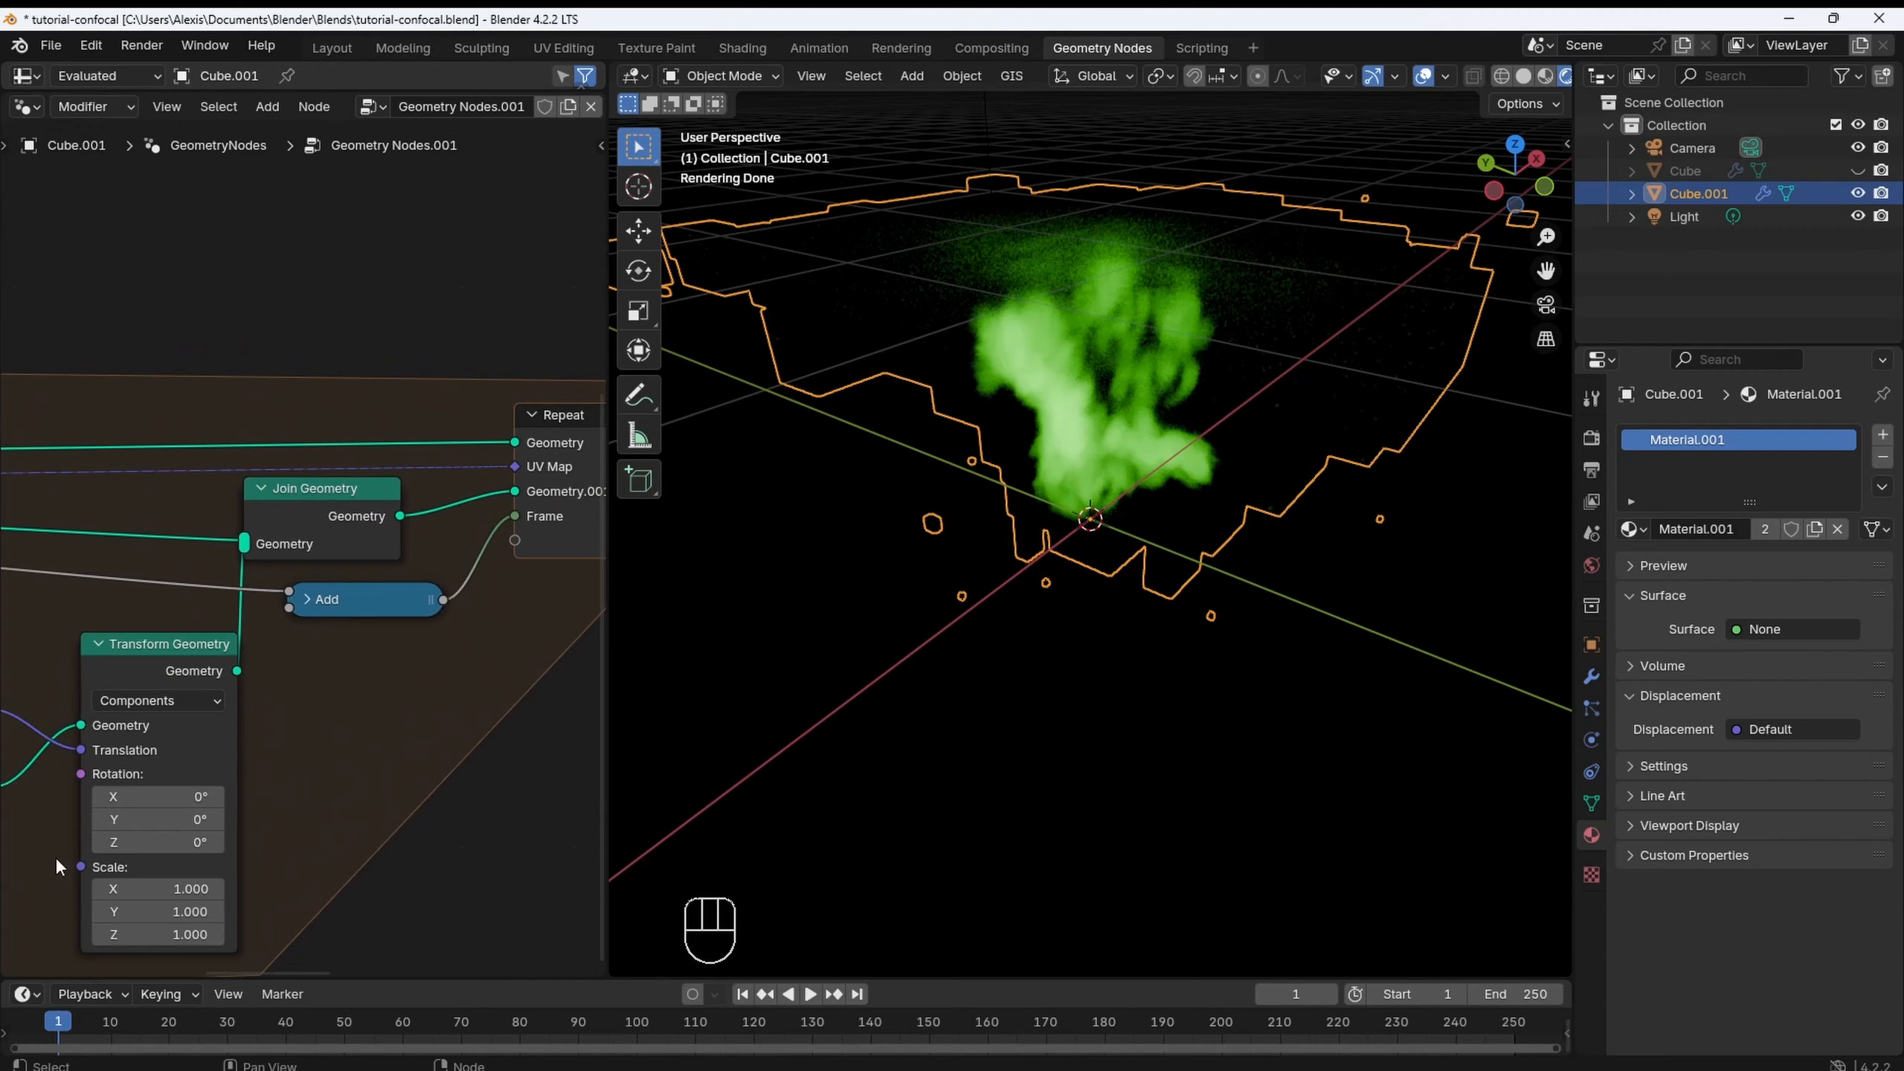
scroll(down, 3)
text(.05)
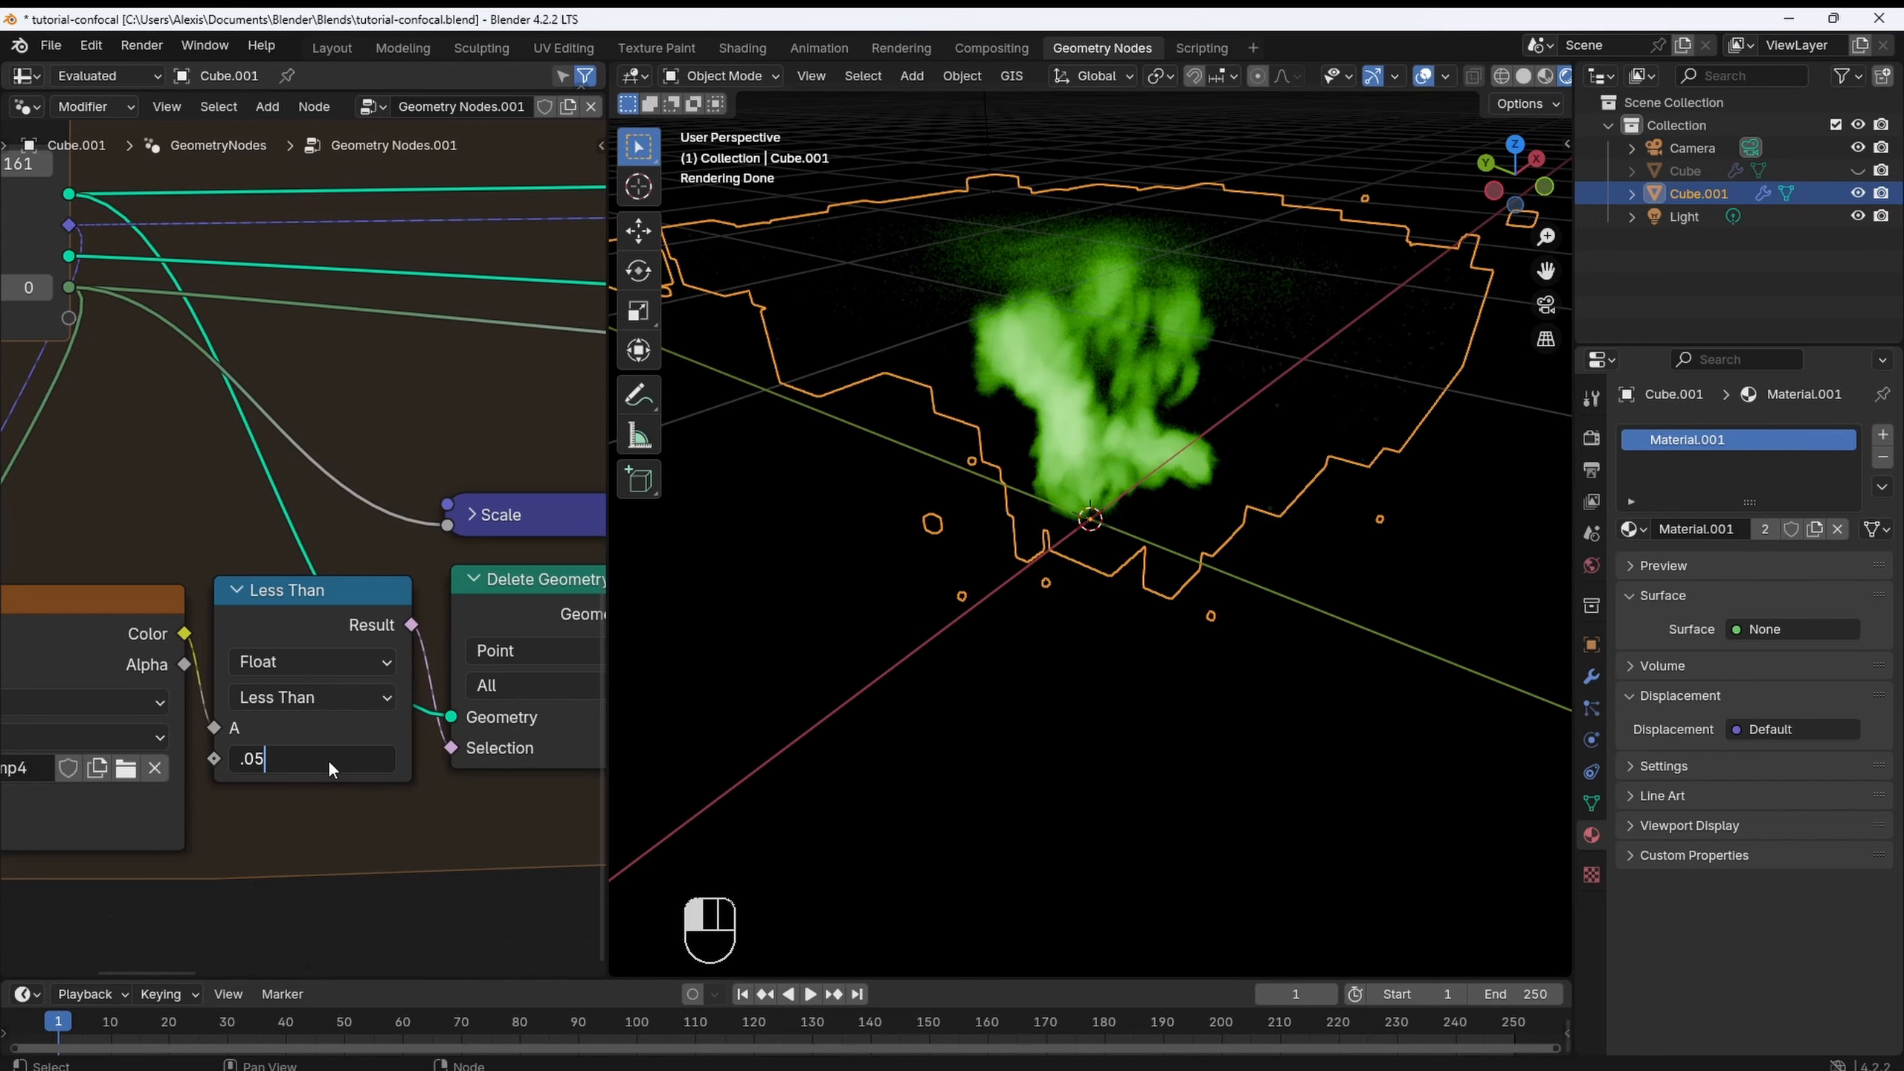
key(Return)
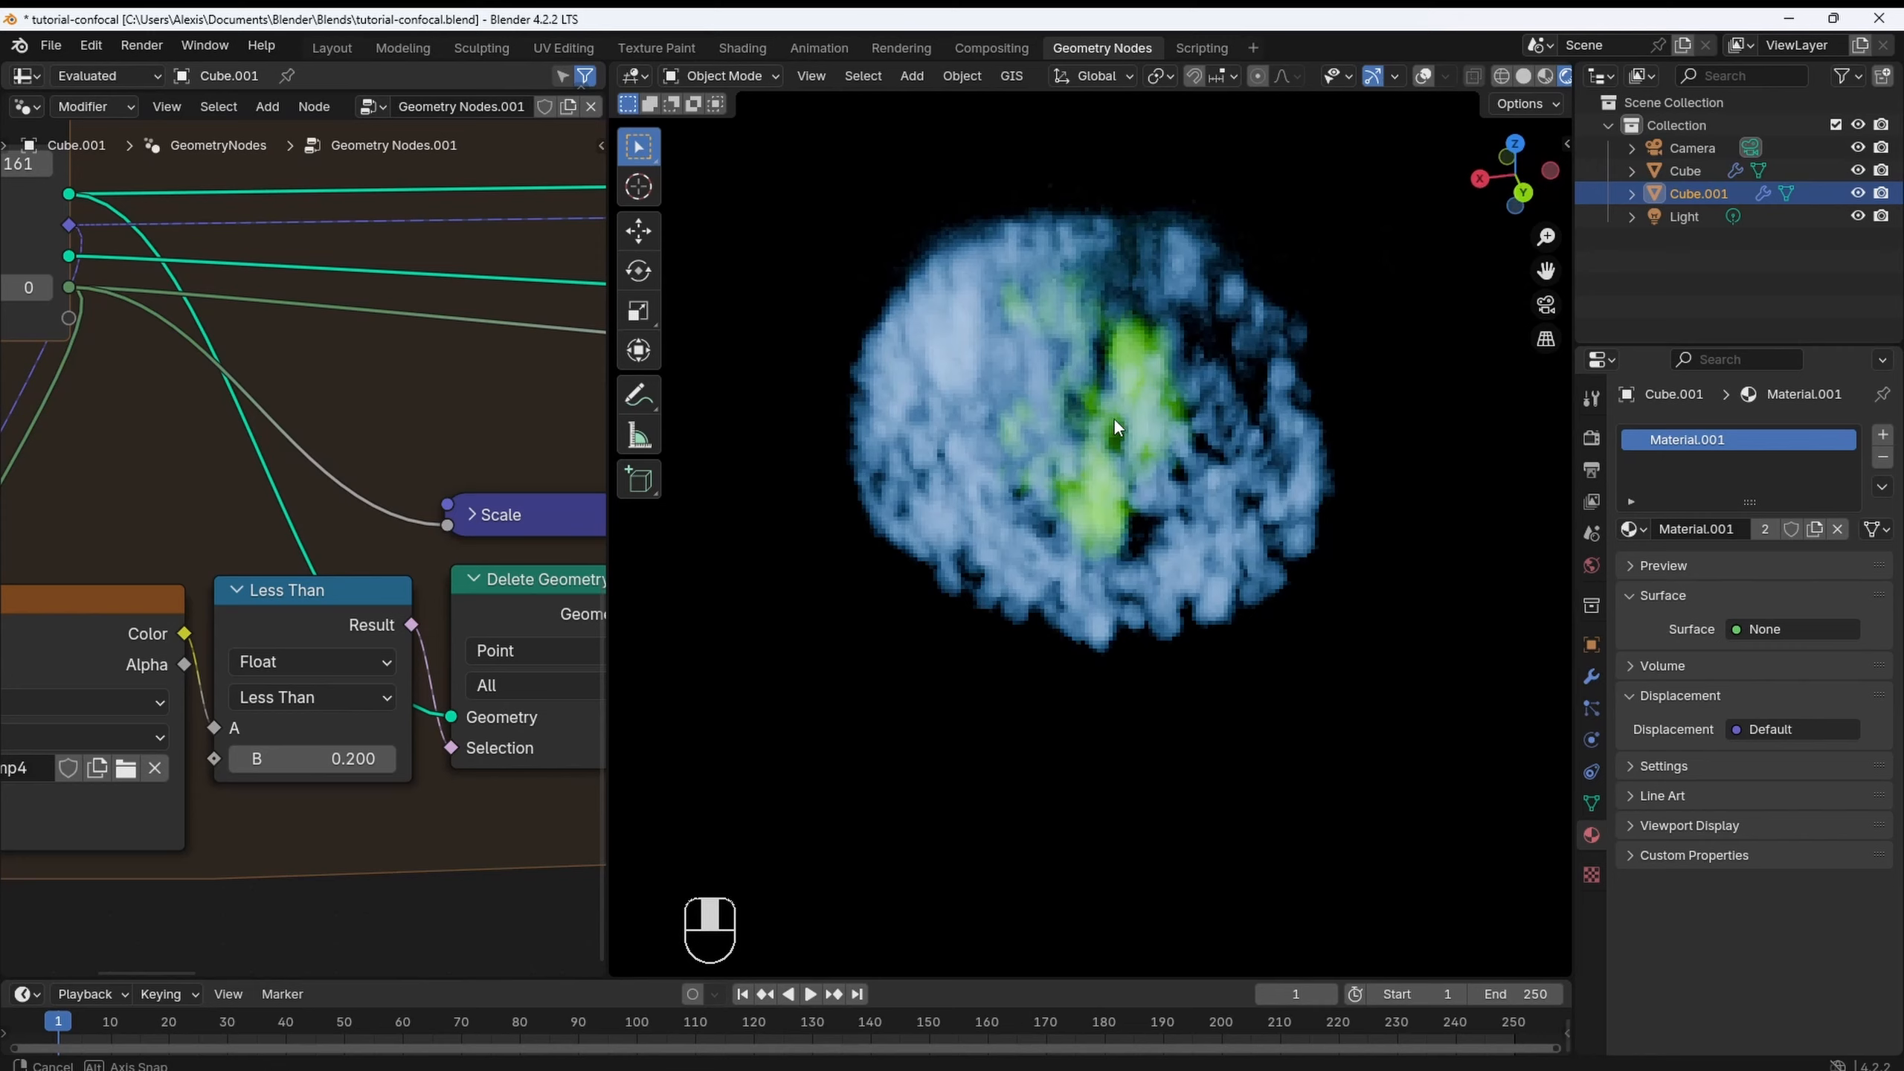
click(743, 47)
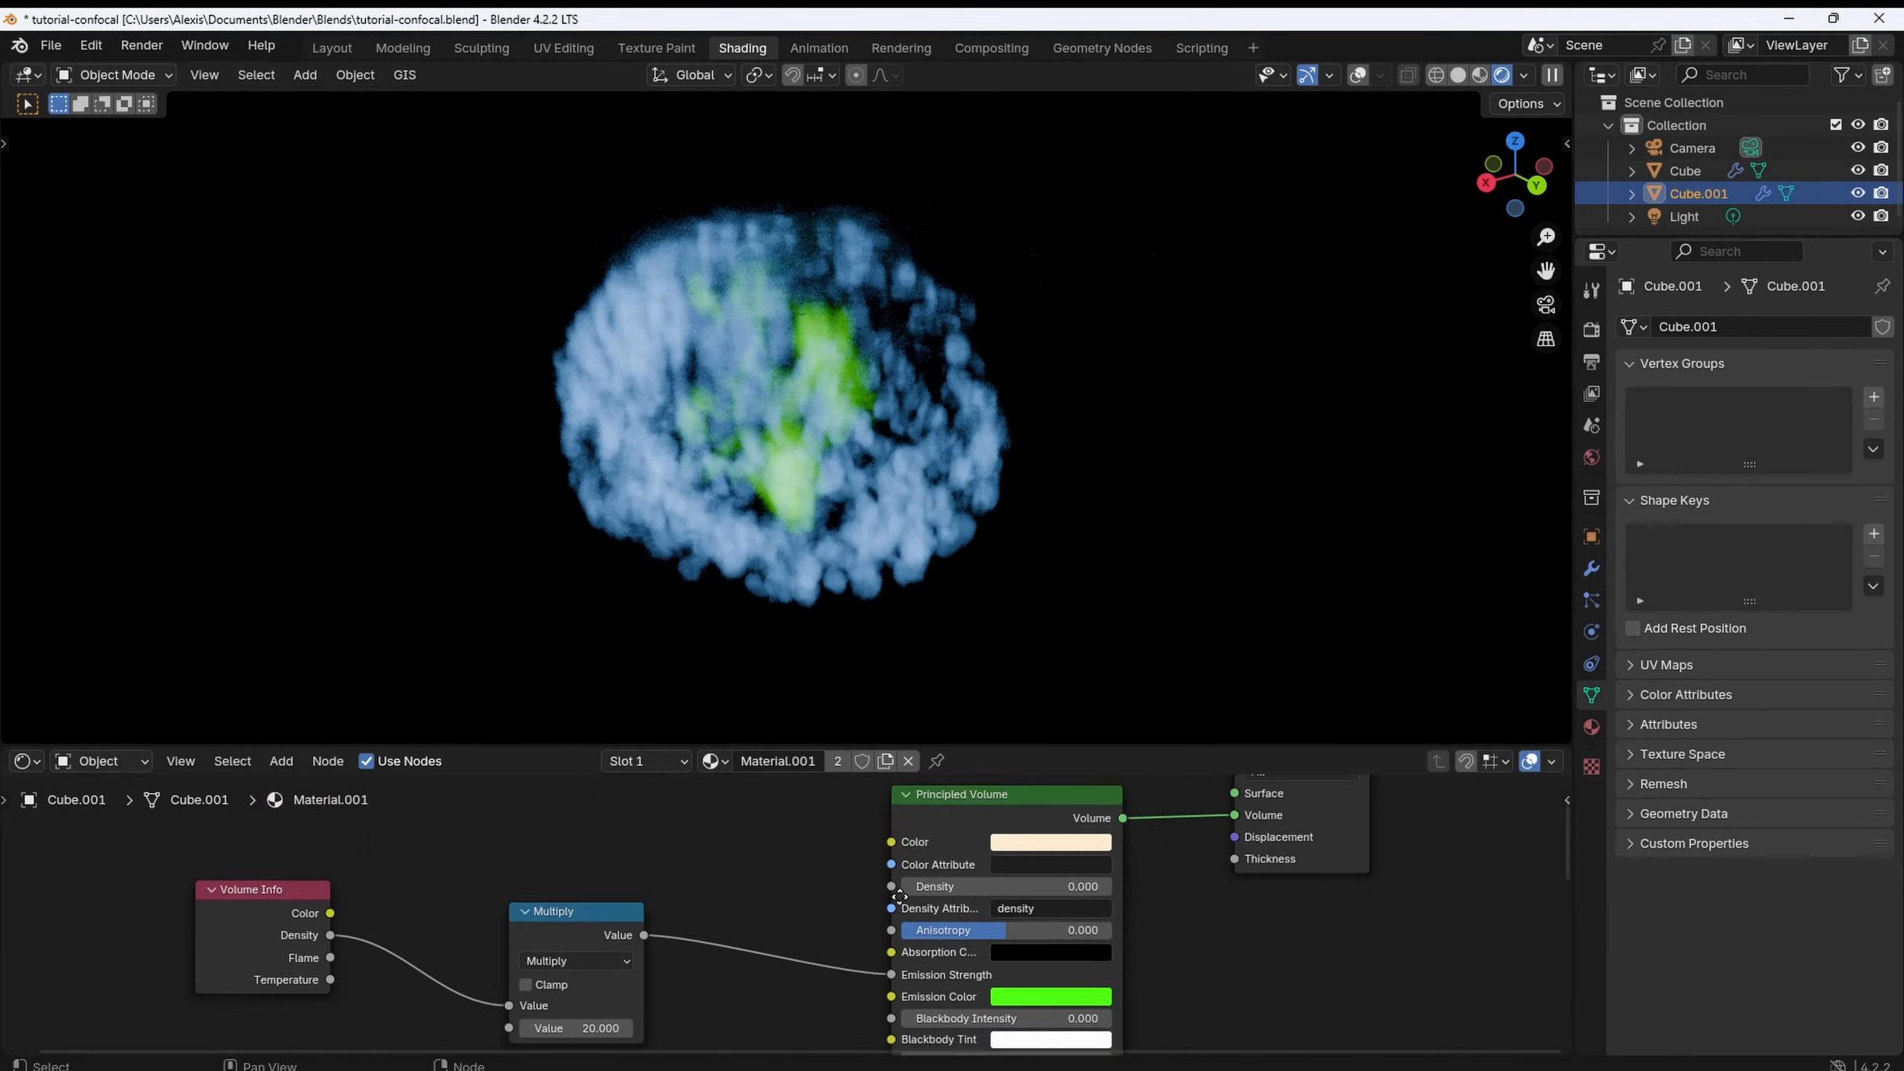
click(1685, 170)
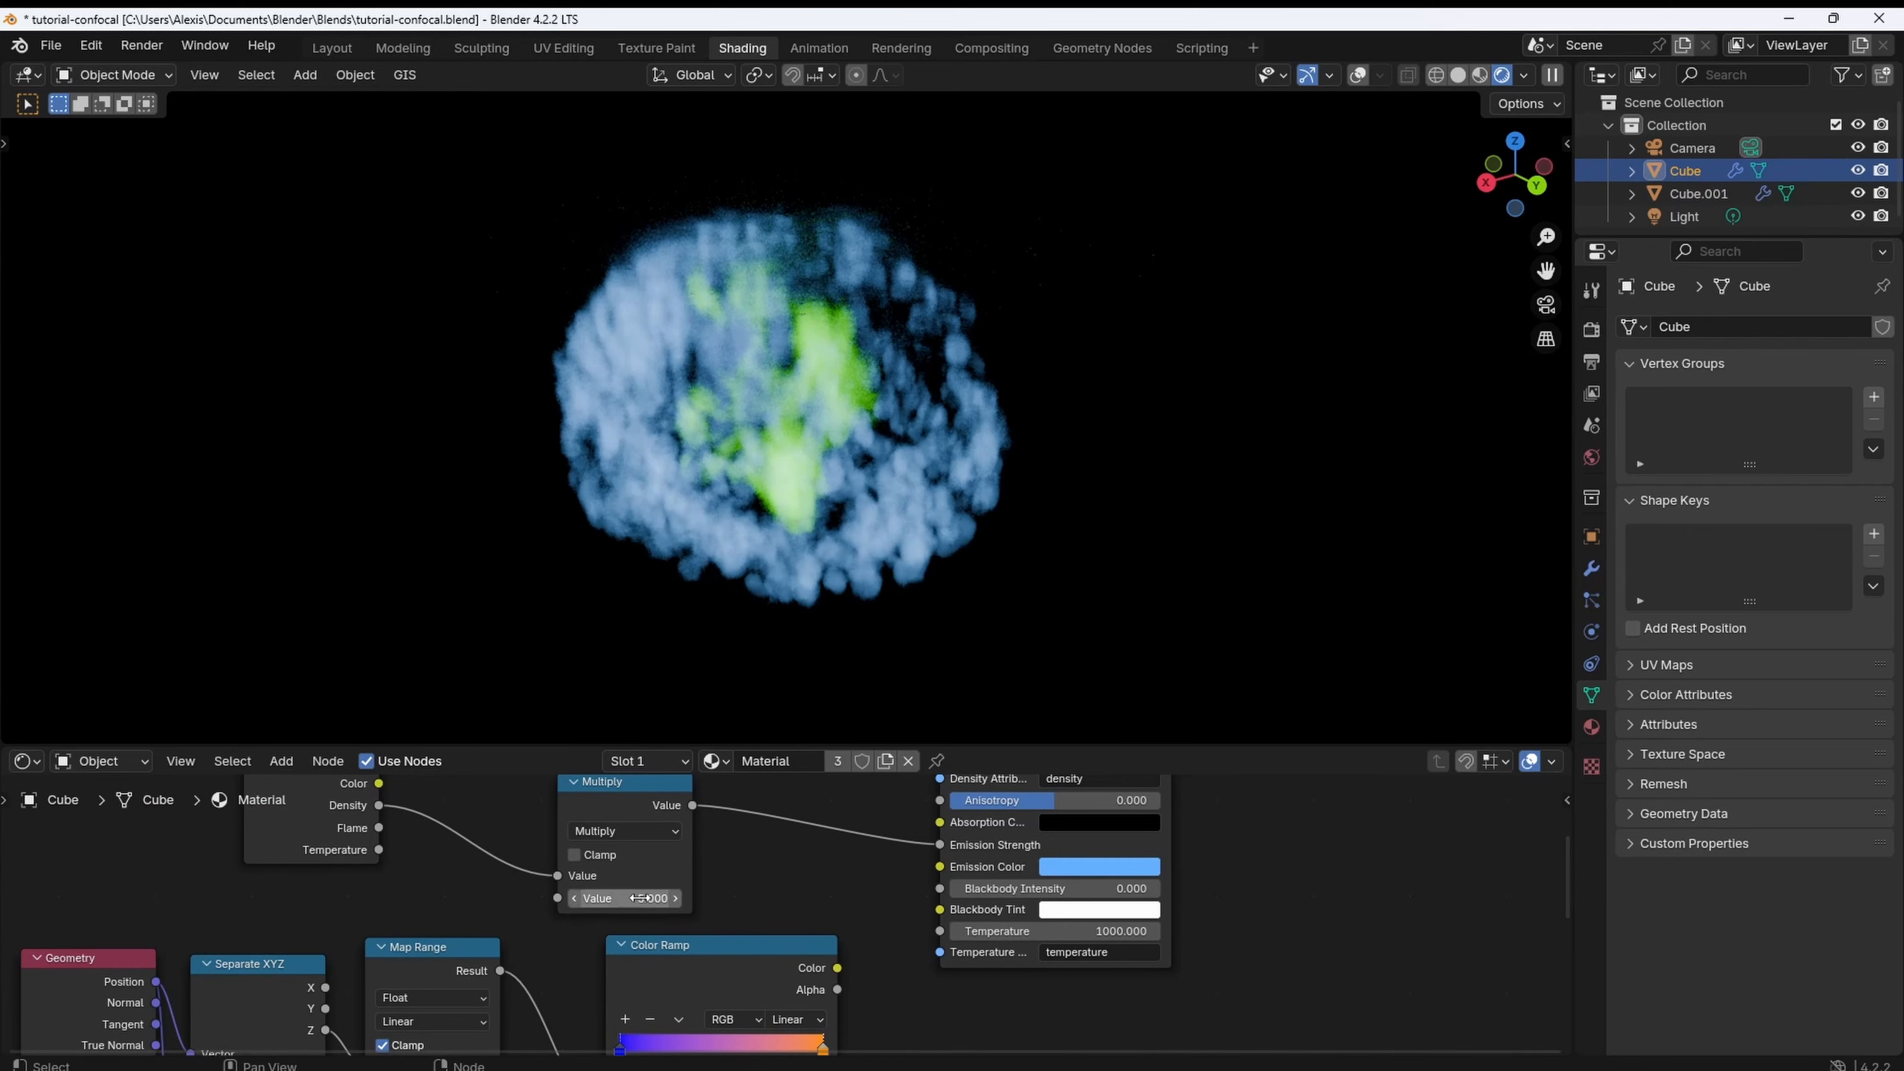